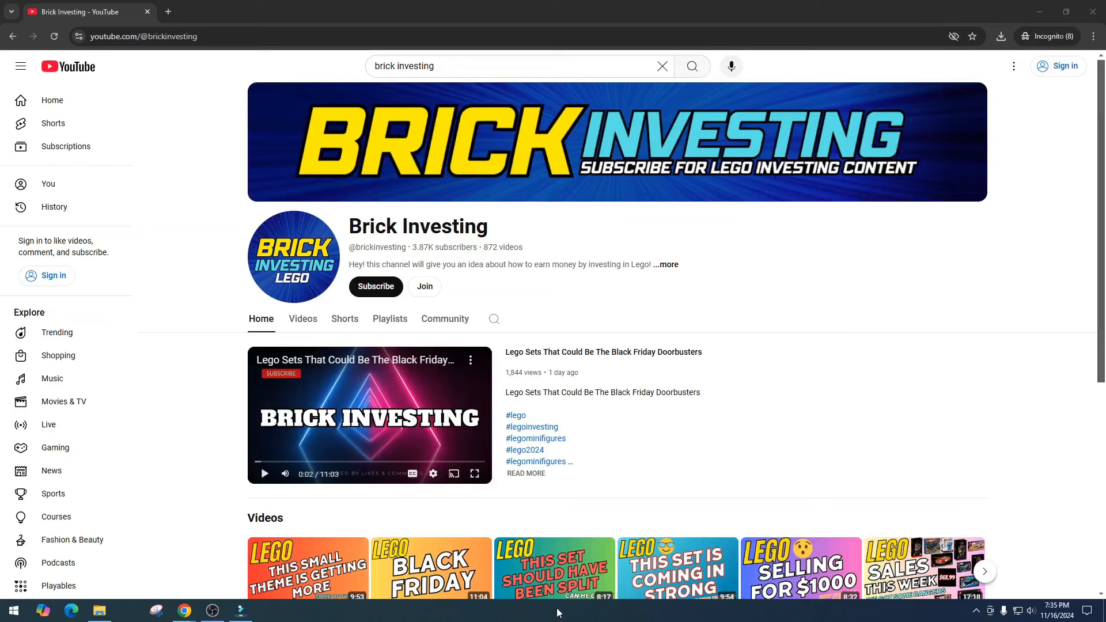
pyautogui.moveTo(905, 446)
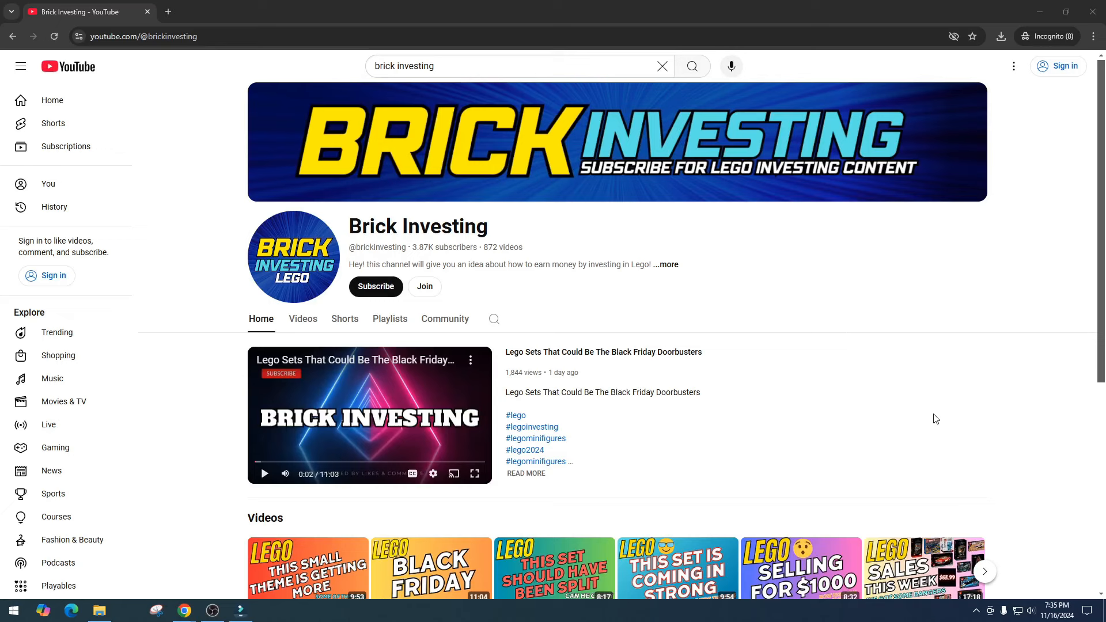
pyautogui.moveTo(937, 377)
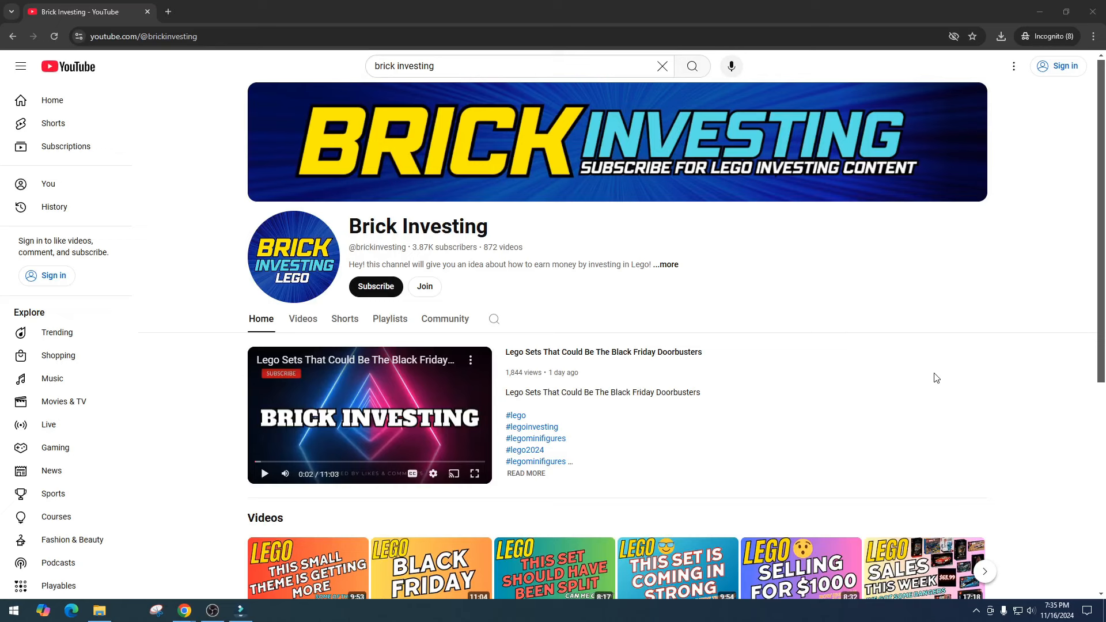
pyautogui.moveTo(920, 363)
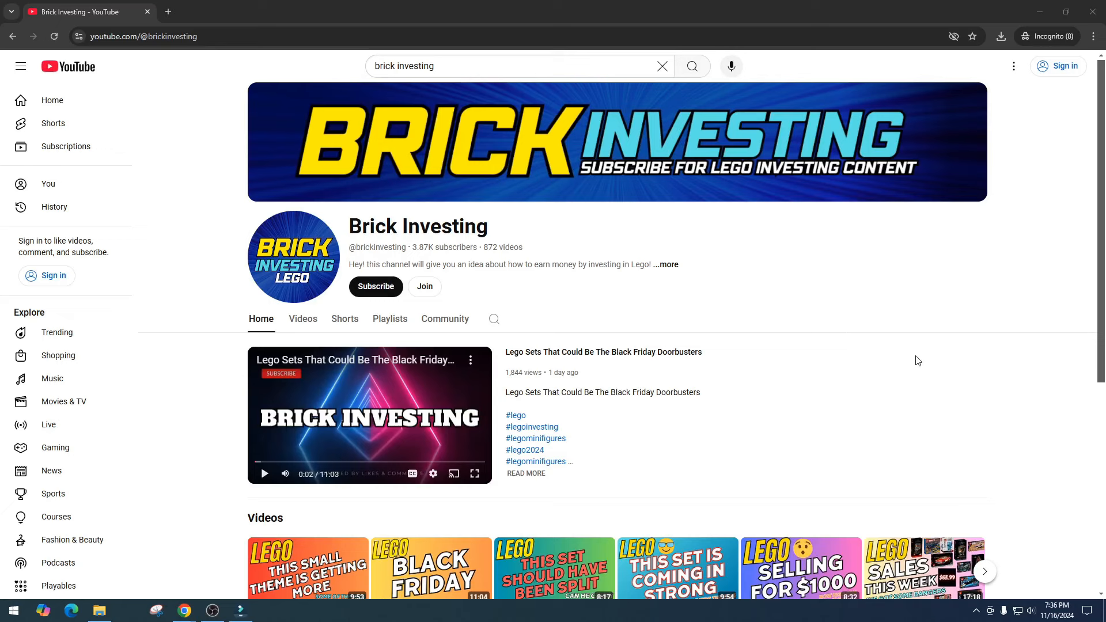
pyautogui.moveTo(932, 346)
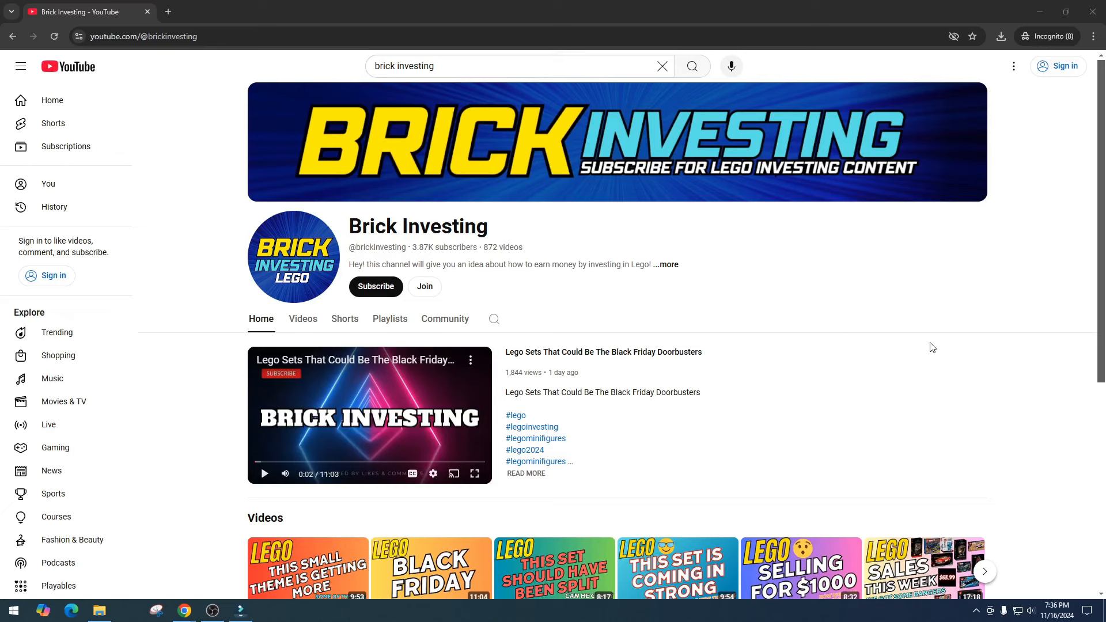
pyautogui.moveTo(914, 355)
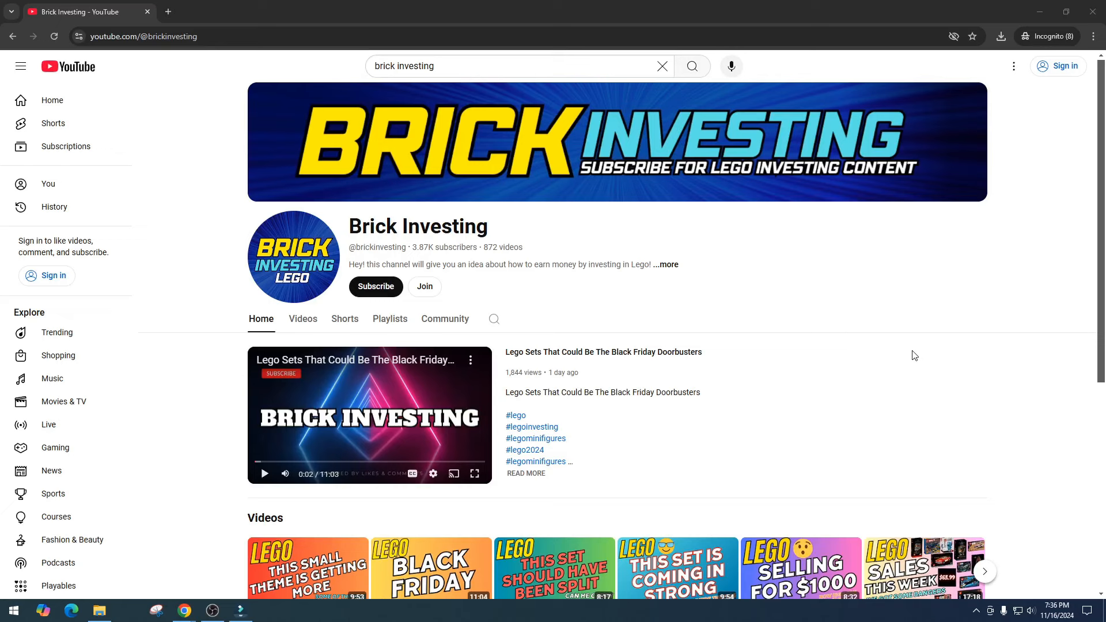
pyautogui.moveTo(1087, 150)
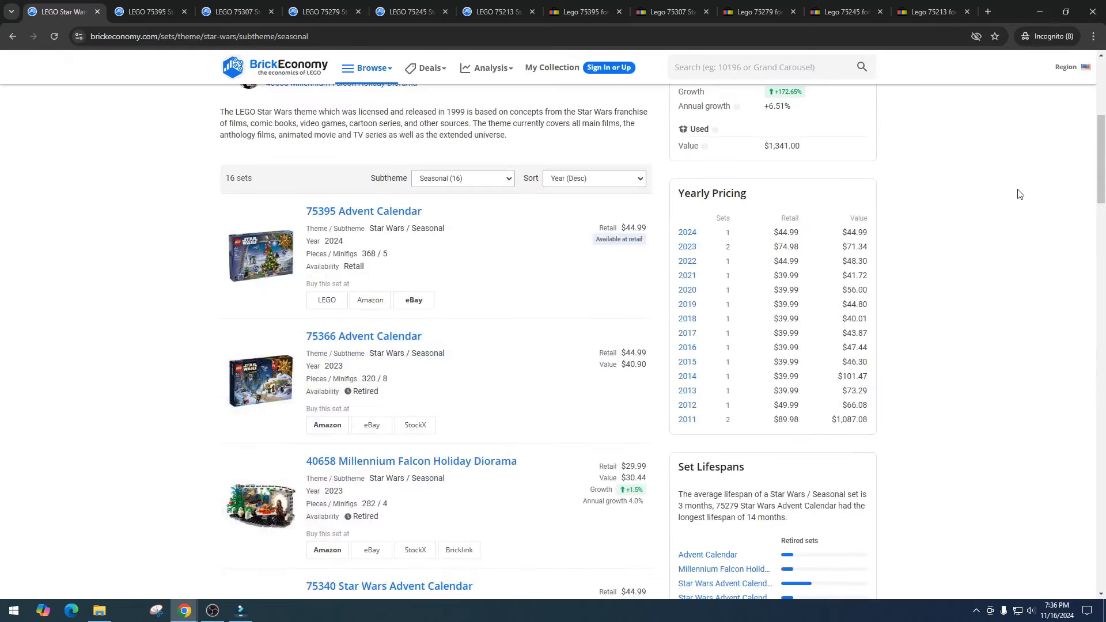
pyautogui.moveTo(975, 260)
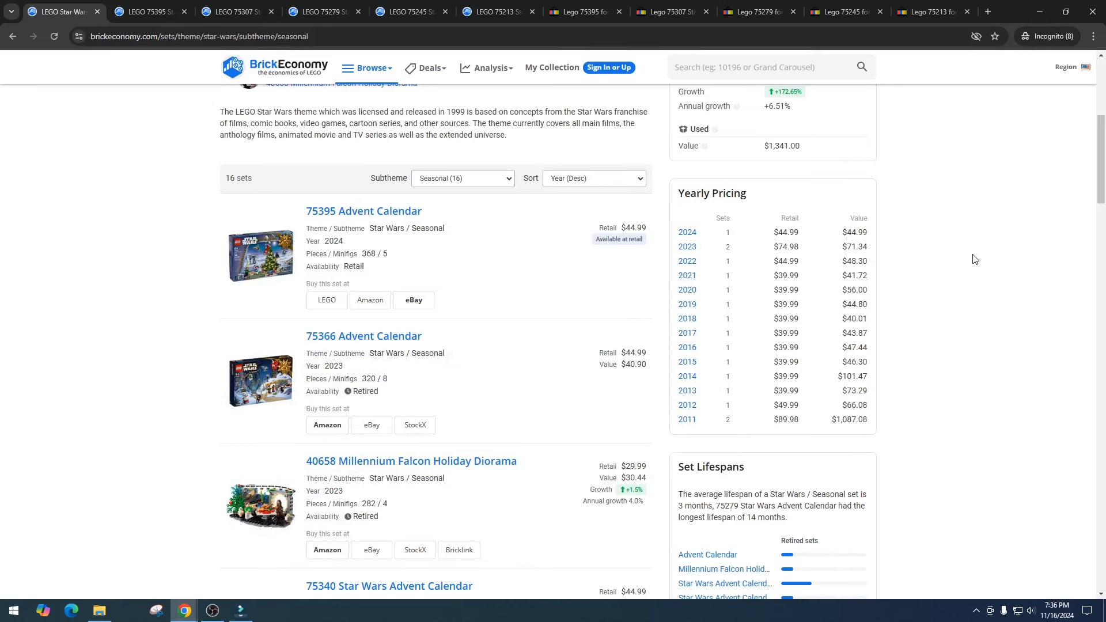
# Scroll the 75395 Advent Calendar page down to review its Minifigs values.
pyautogui.scroll(3)
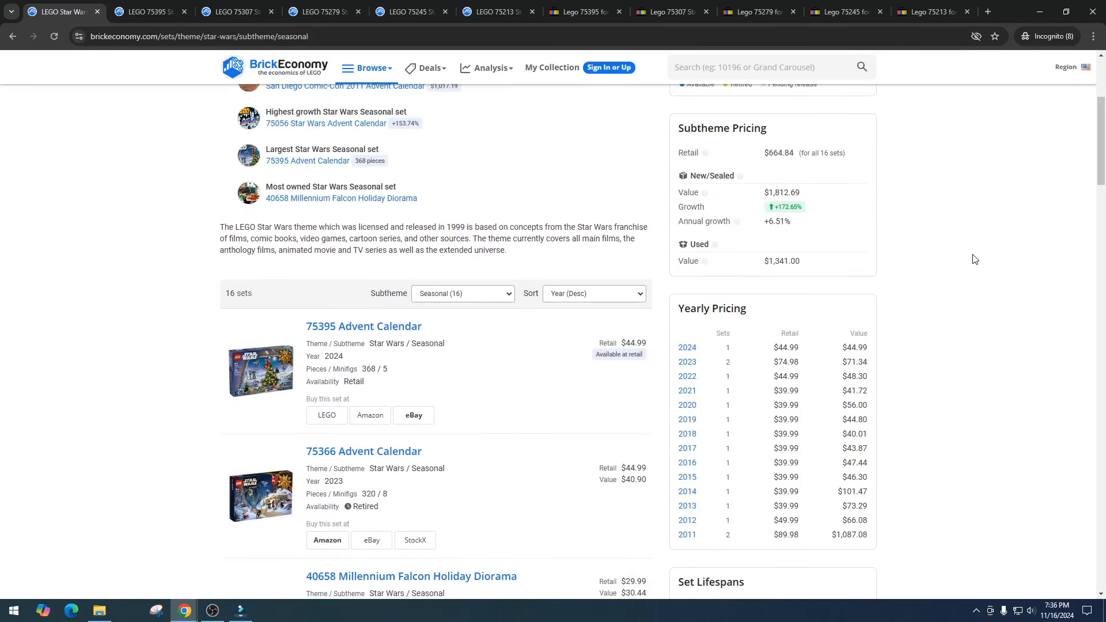
pyautogui.moveTo(981, 264)
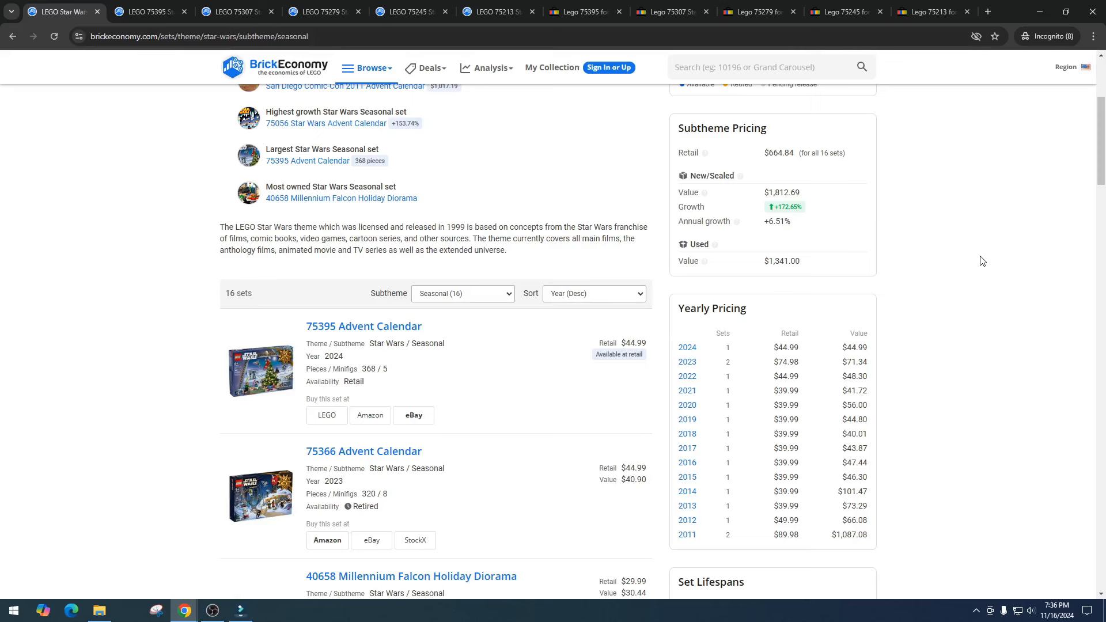
pyautogui.moveTo(991, 254)
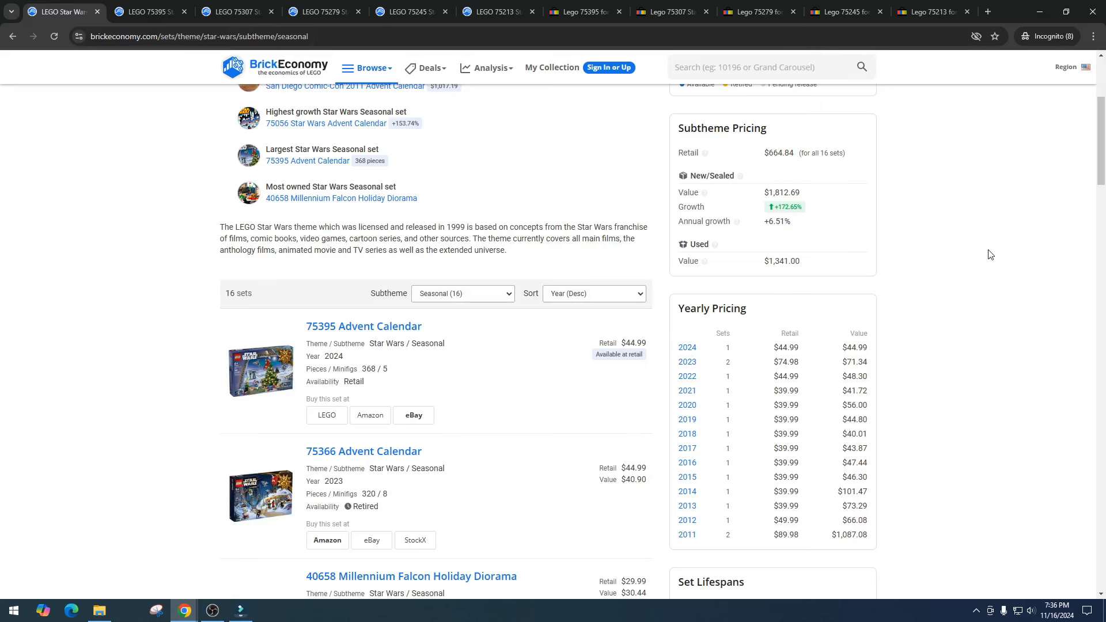
pyautogui.moveTo(1012, 245)
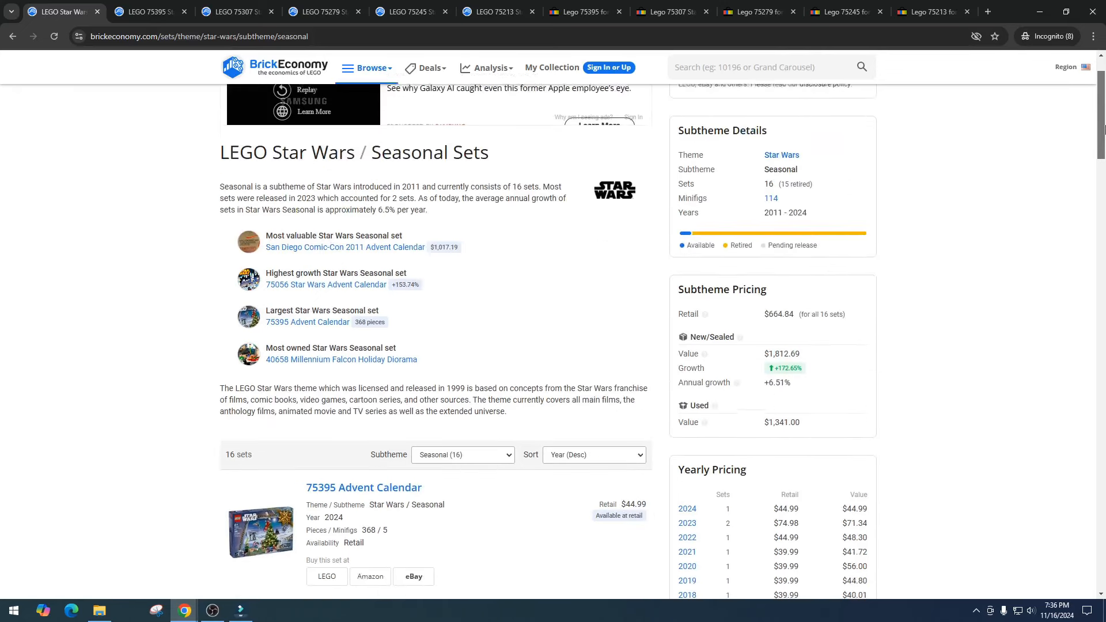
pyautogui.scroll(-3)
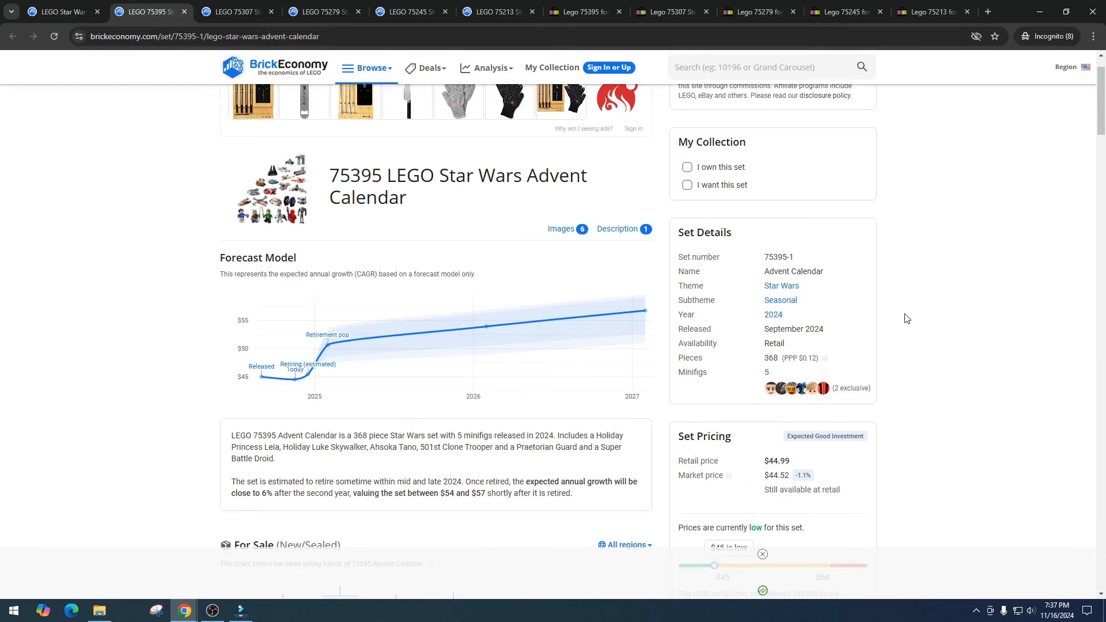
pyautogui.scroll(-3)
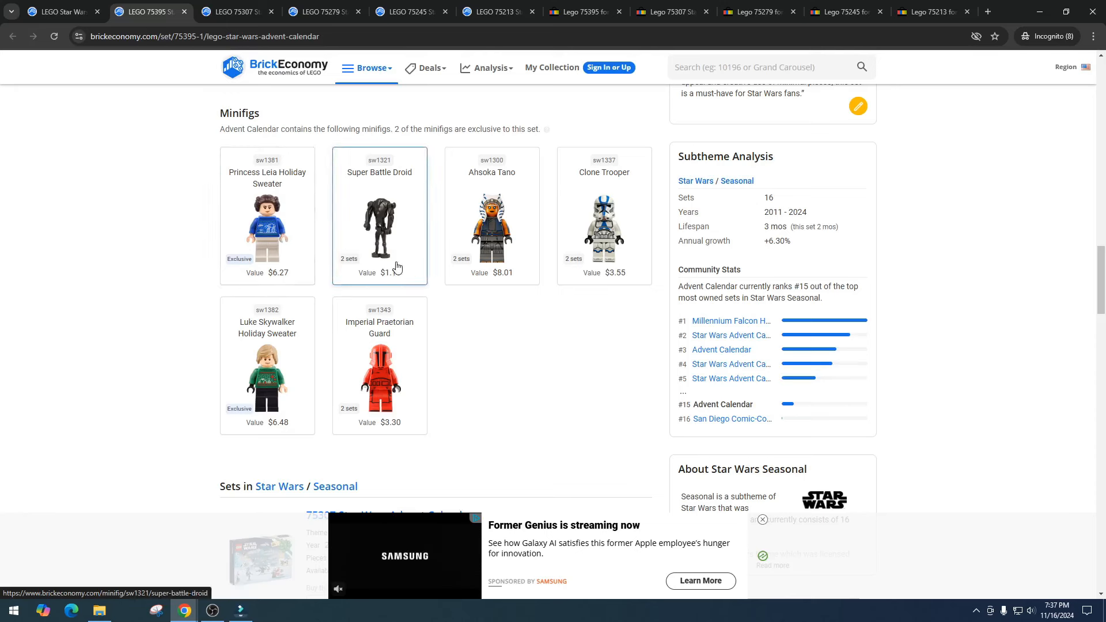
pyautogui.moveTo(396, 281)
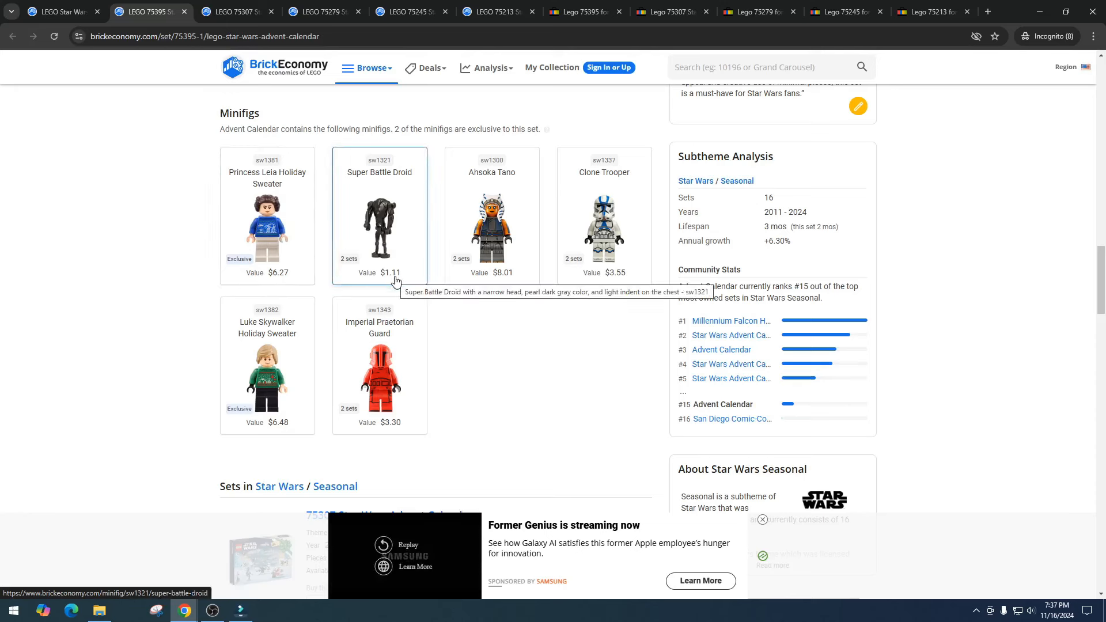
pyautogui.moveTo(365, 160)
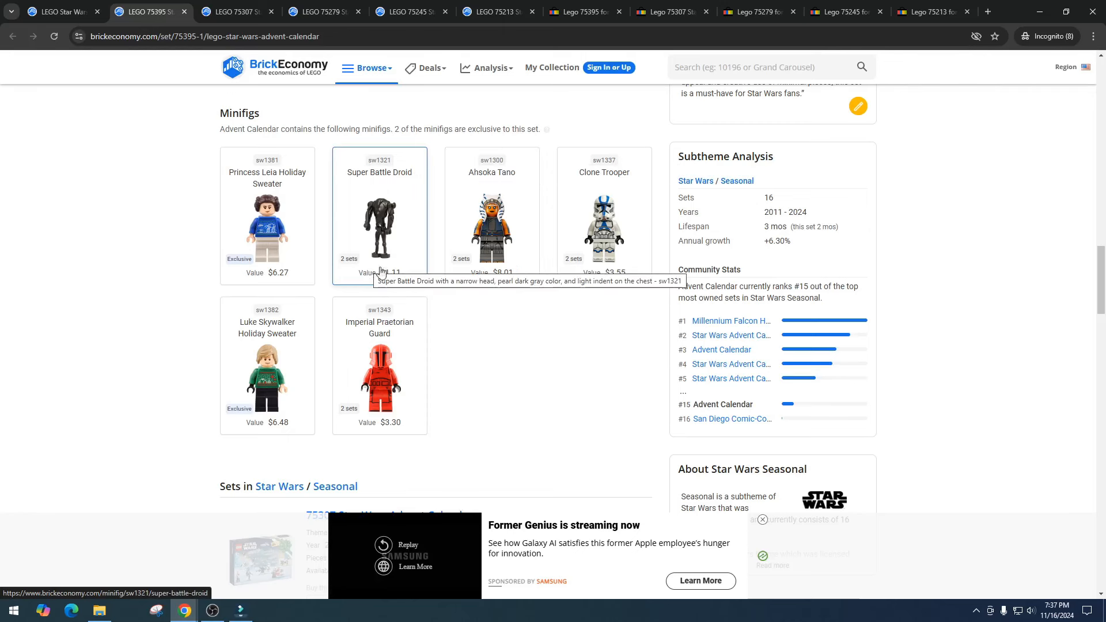
pyautogui.moveTo(466, 292)
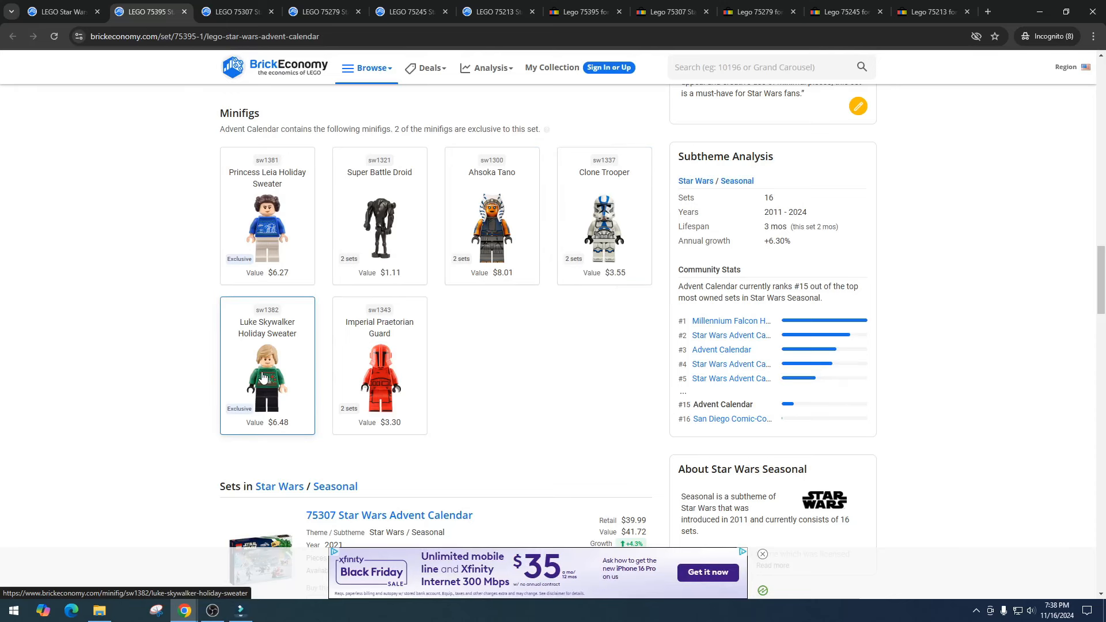
pyautogui.moveTo(281, 433)
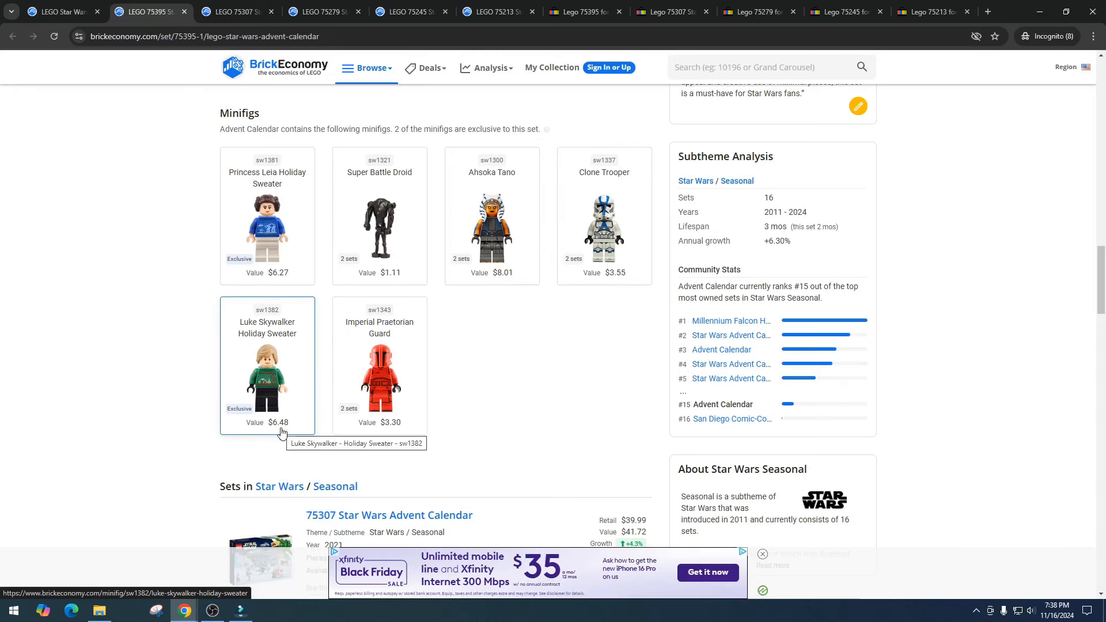
pyautogui.moveTo(416, 350)
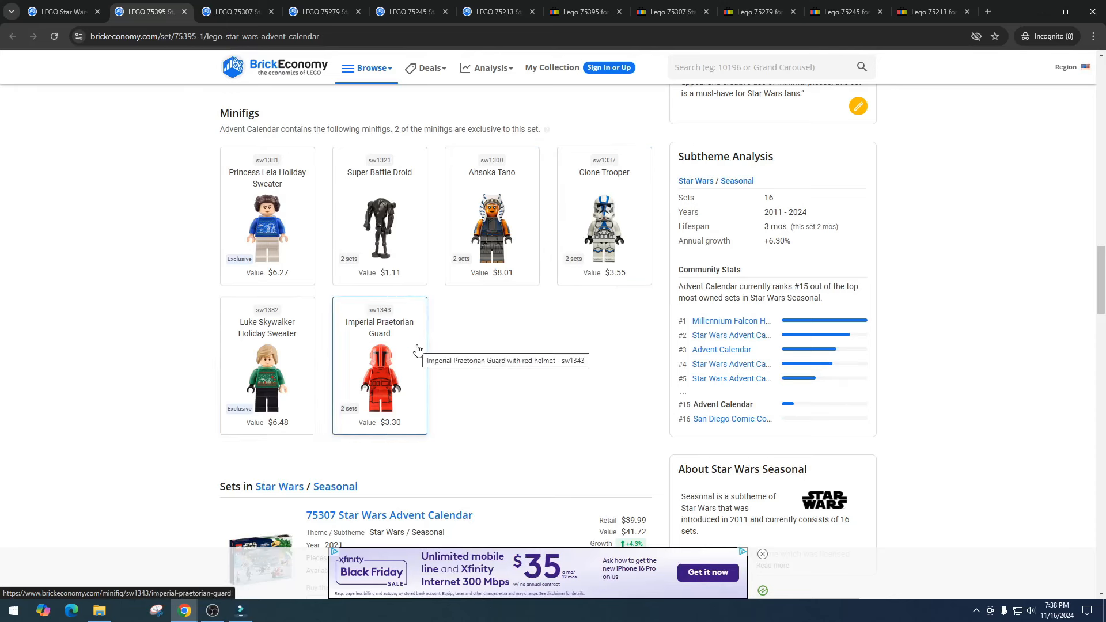
pyautogui.moveTo(613, 351)
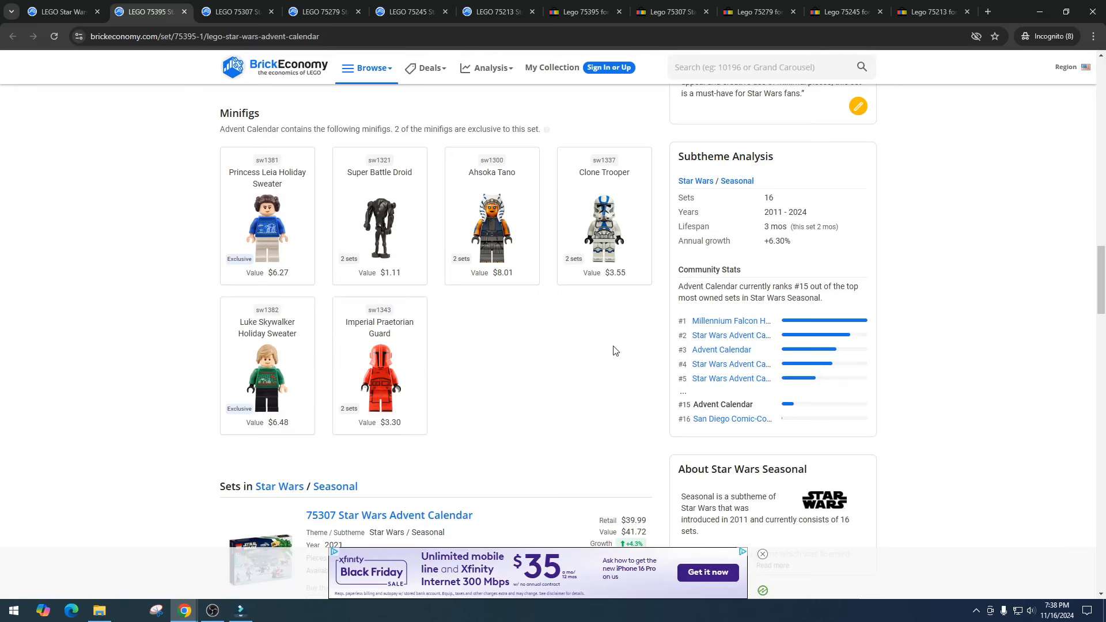
pyautogui.moveTo(287, 251)
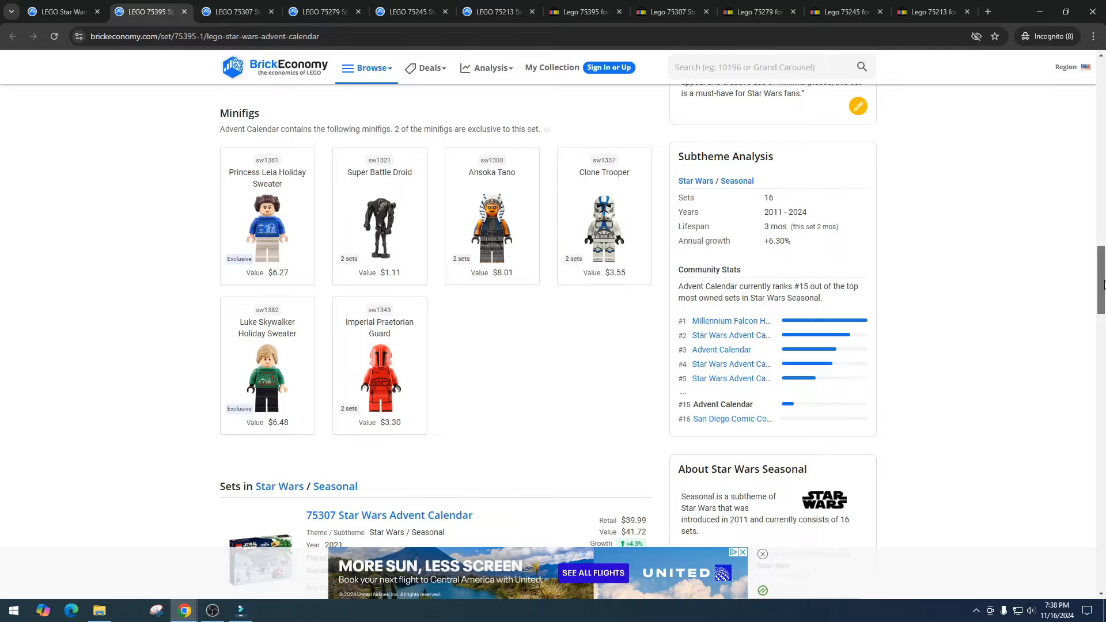
pyautogui.scroll(-3)
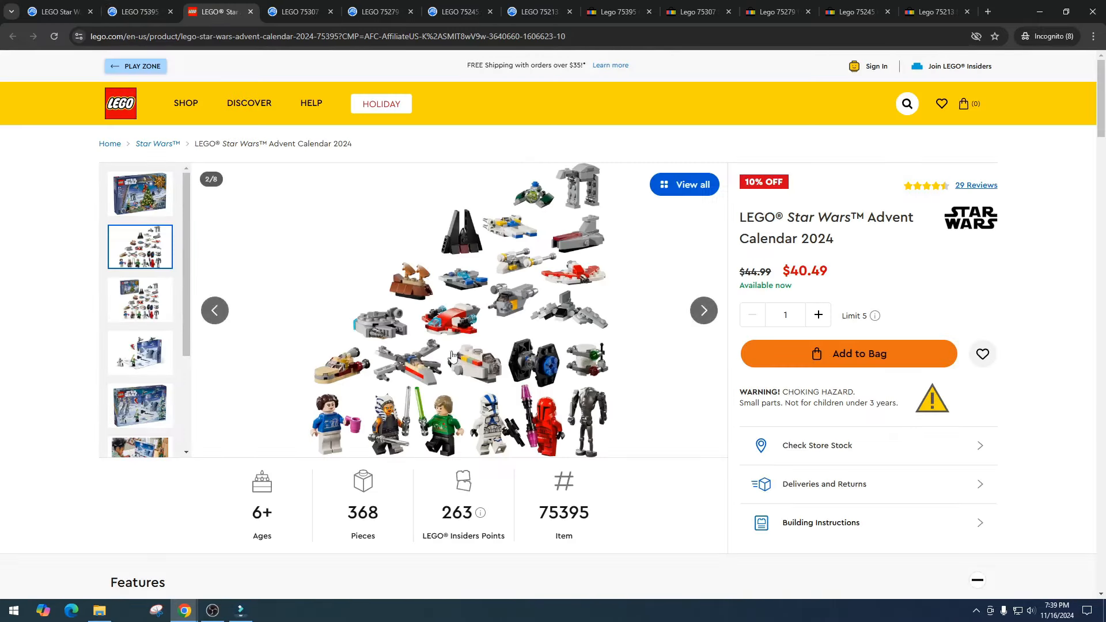
pyautogui.moveTo(405, 261)
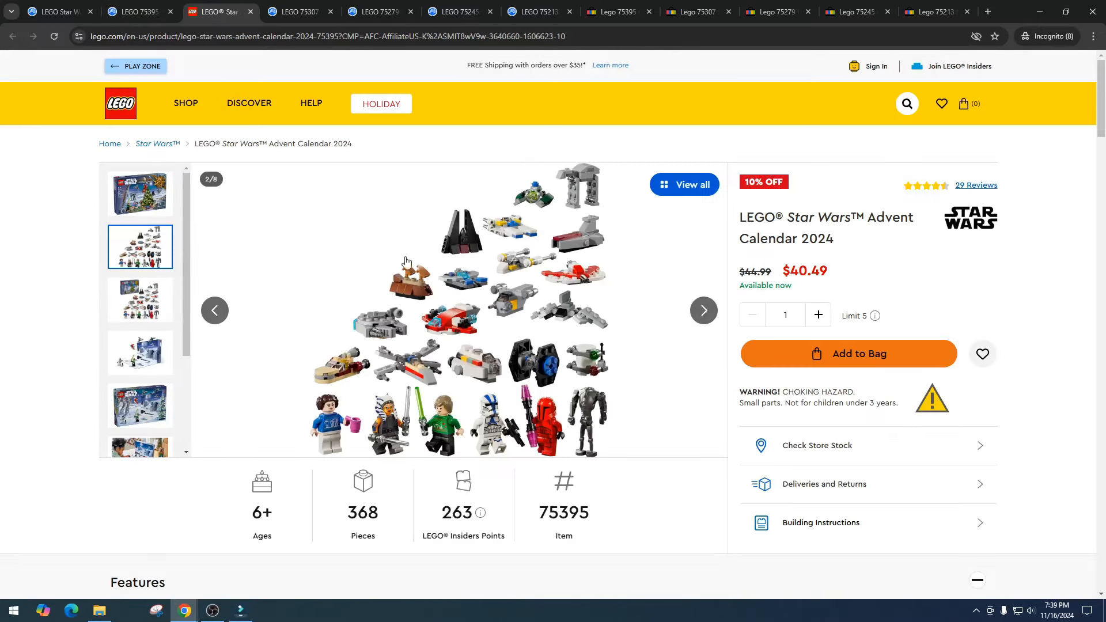
pyautogui.moveTo(560, 204)
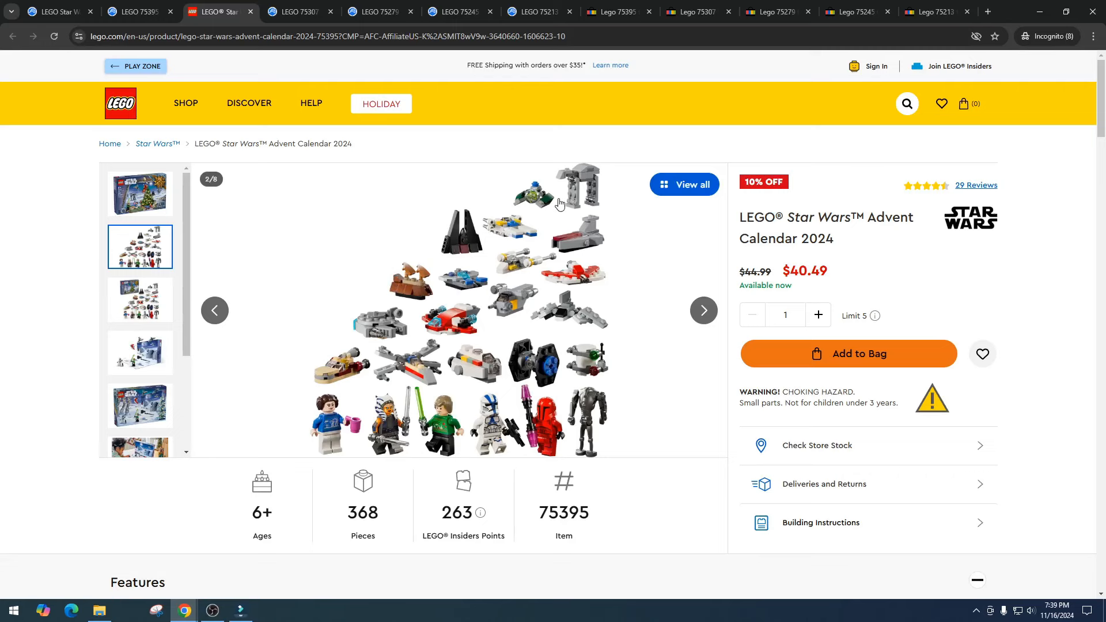
pyautogui.moveTo(559, 243)
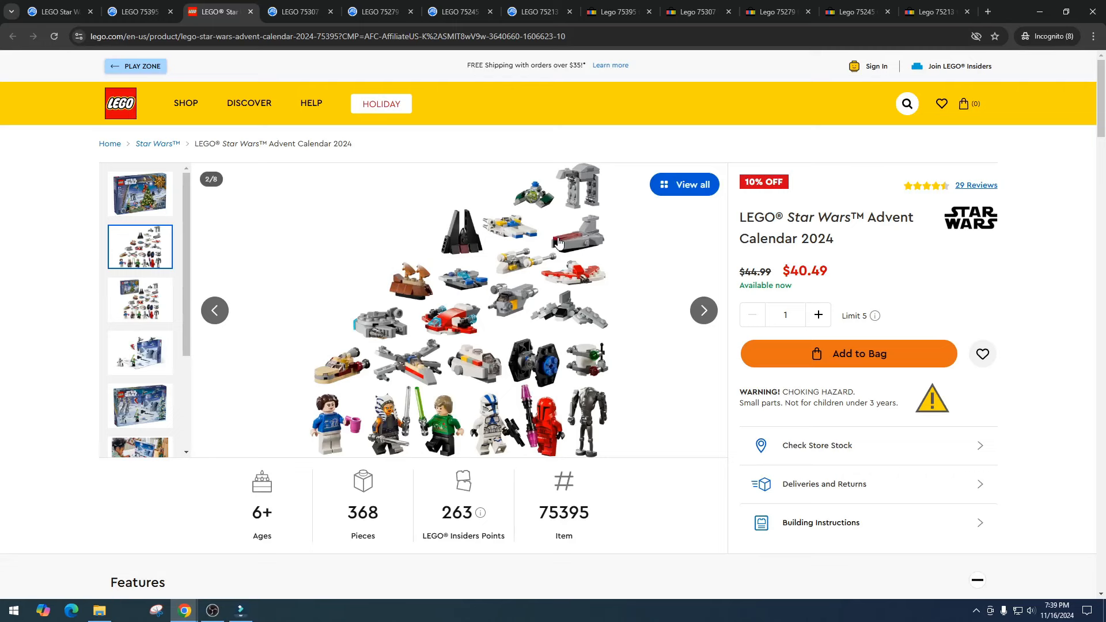
# Scroll the LEGO.com 75395 page through features, specifications and reviews, back to the $40.49 overview.
pyautogui.scroll(-3)
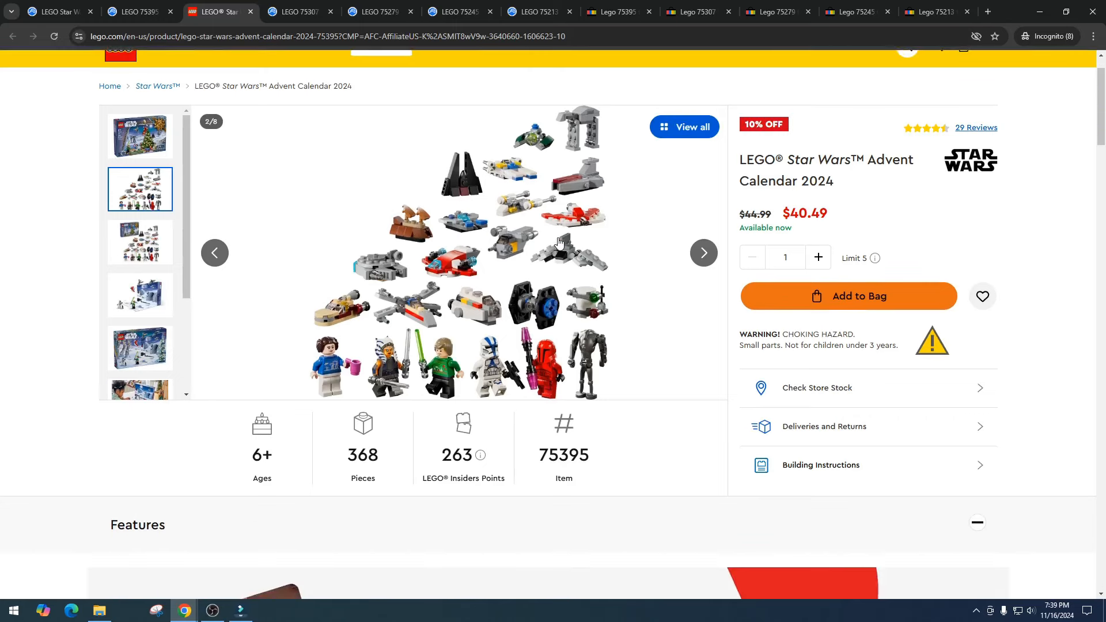
pyautogui.scroll(-3)
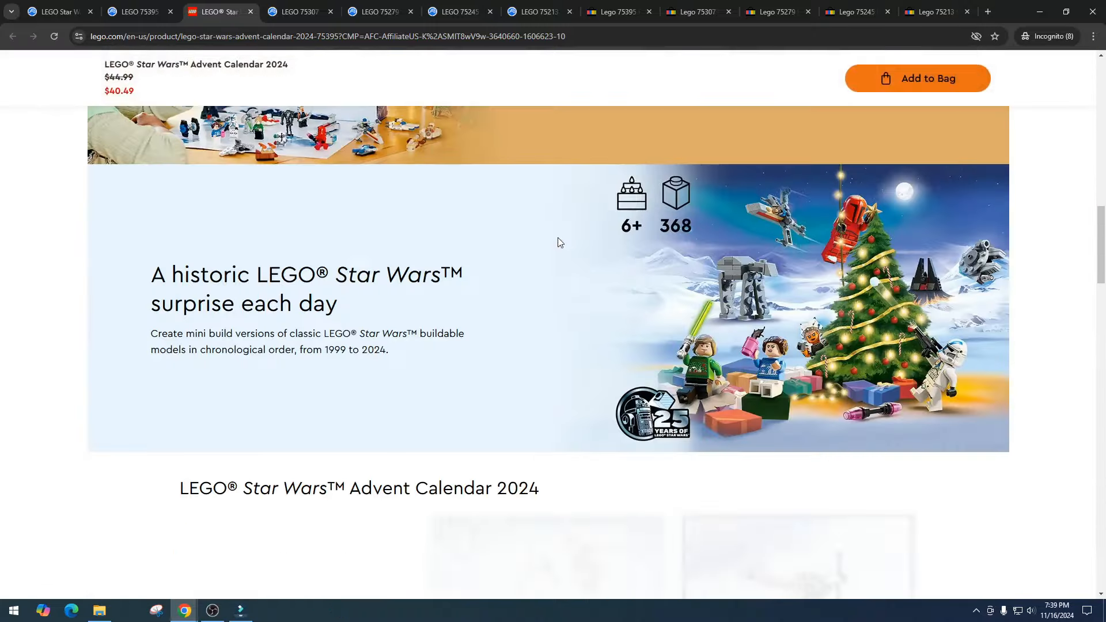
pyautogui.scroll(-3)
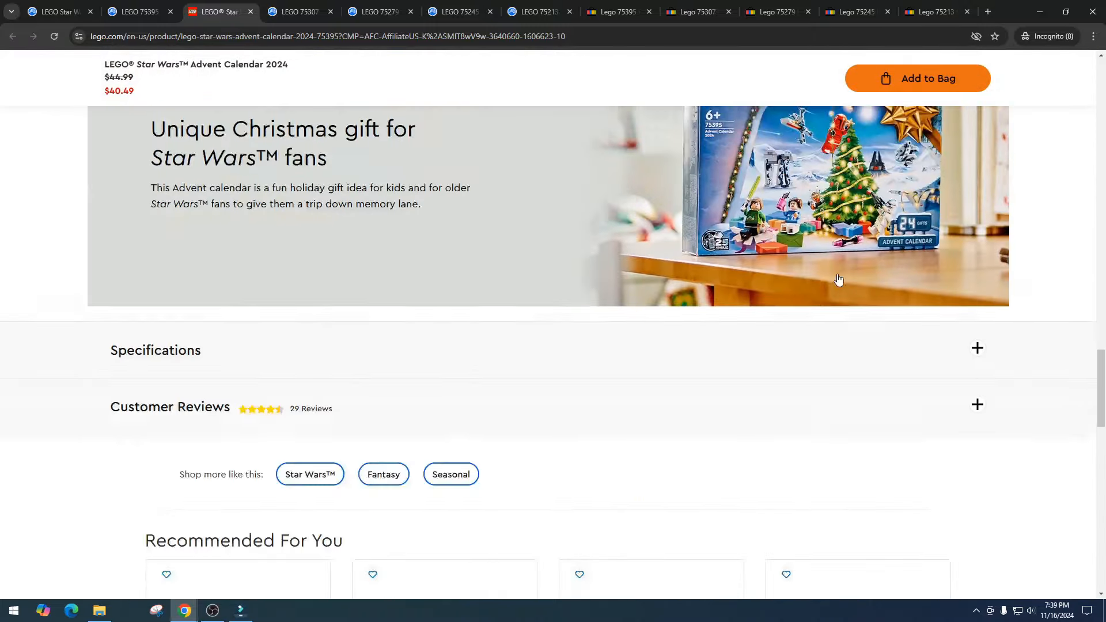
pyautogui.scroll(3)
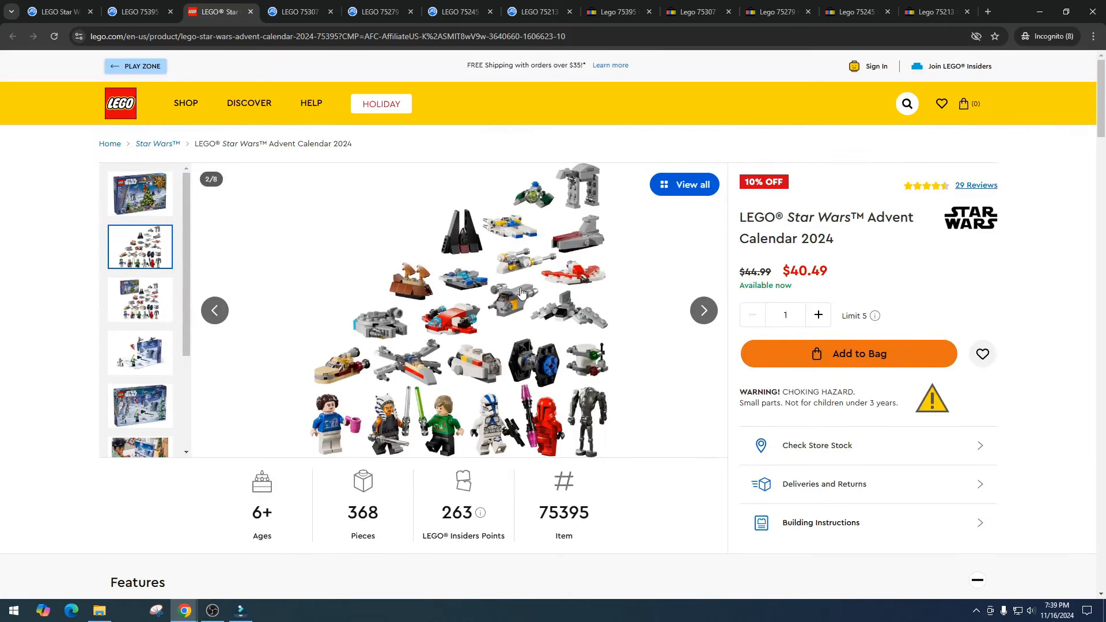
pyautogui.moveTo(290, 299)
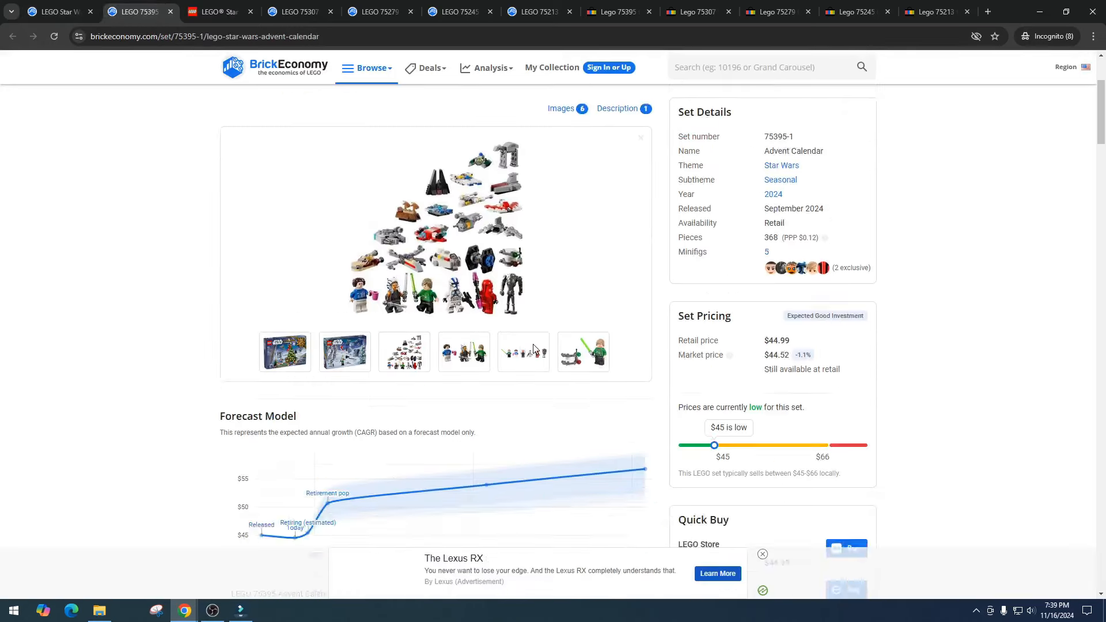
# Scroll the 75395 page from Set Details and Pricing to its six minifigure values.
pyautogui.scroll(-3)
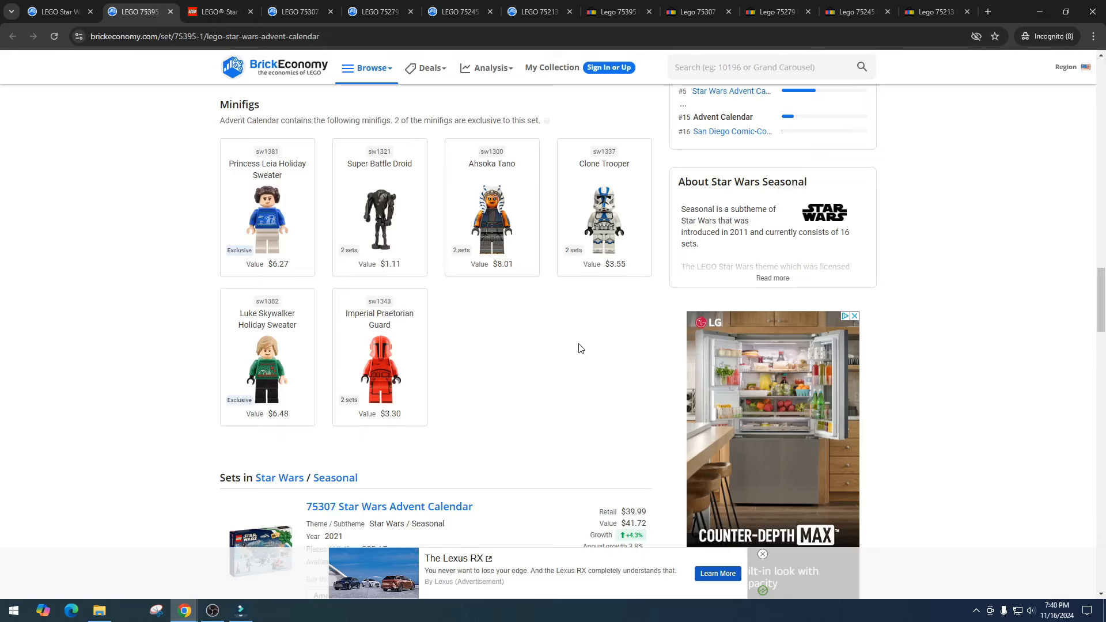
pyautogui.moveTo(962, 305)
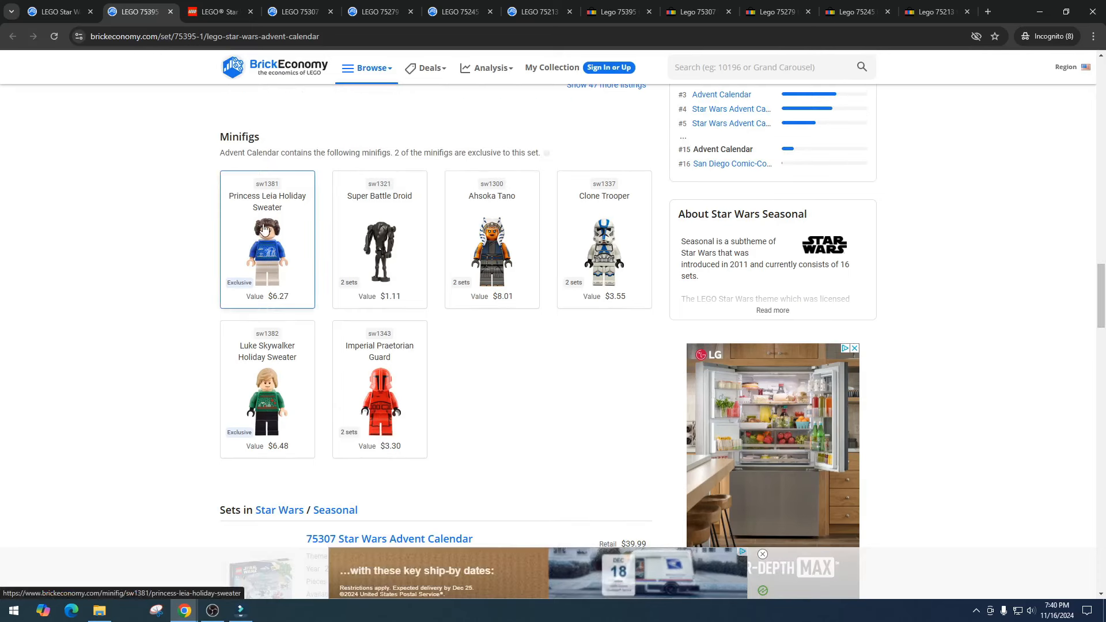
pyautogui.moveTo(295, 290)
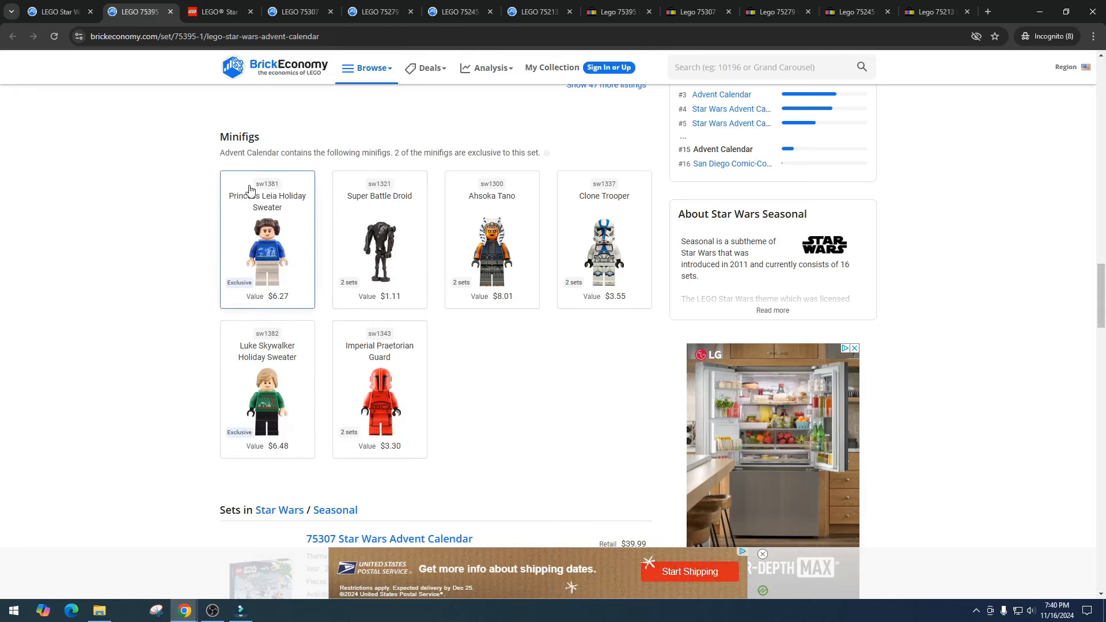
pyautogui.moveTo(320, 270)
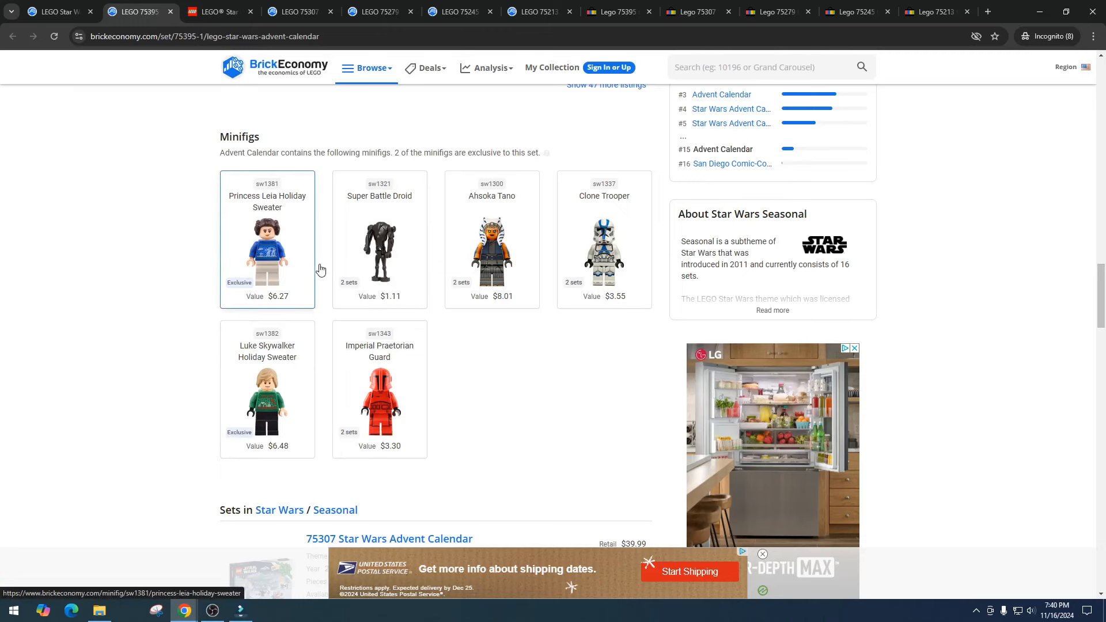
pyautogui.scroll(3)
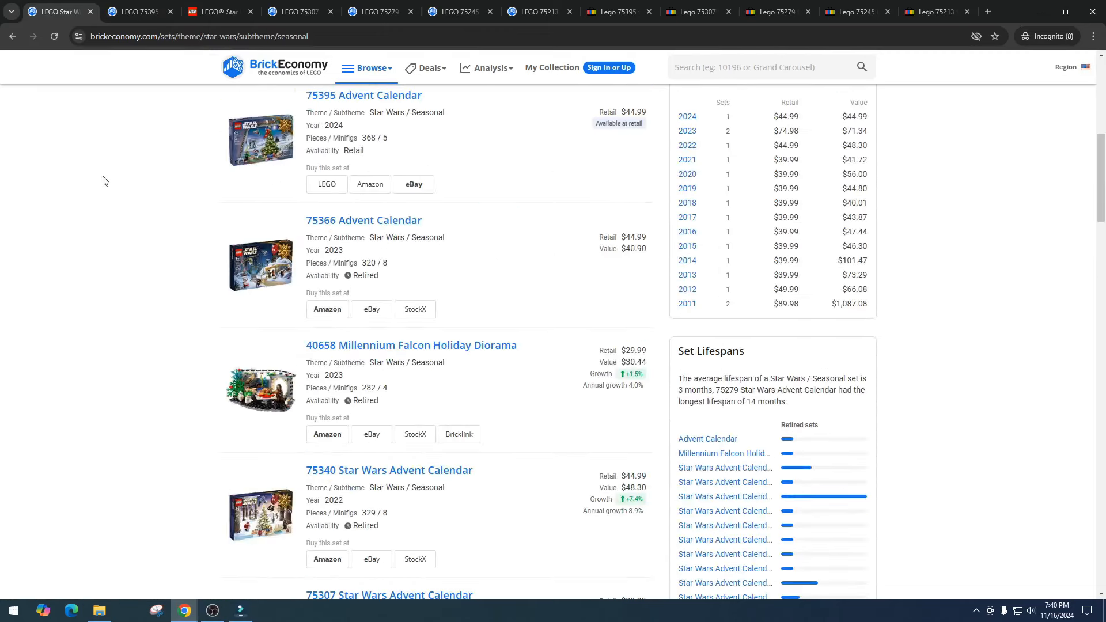
# Scroll the Star Wars Seasonal set list, checking each past advent calendar's retail price and value.
pyautogui.scroll(-3)
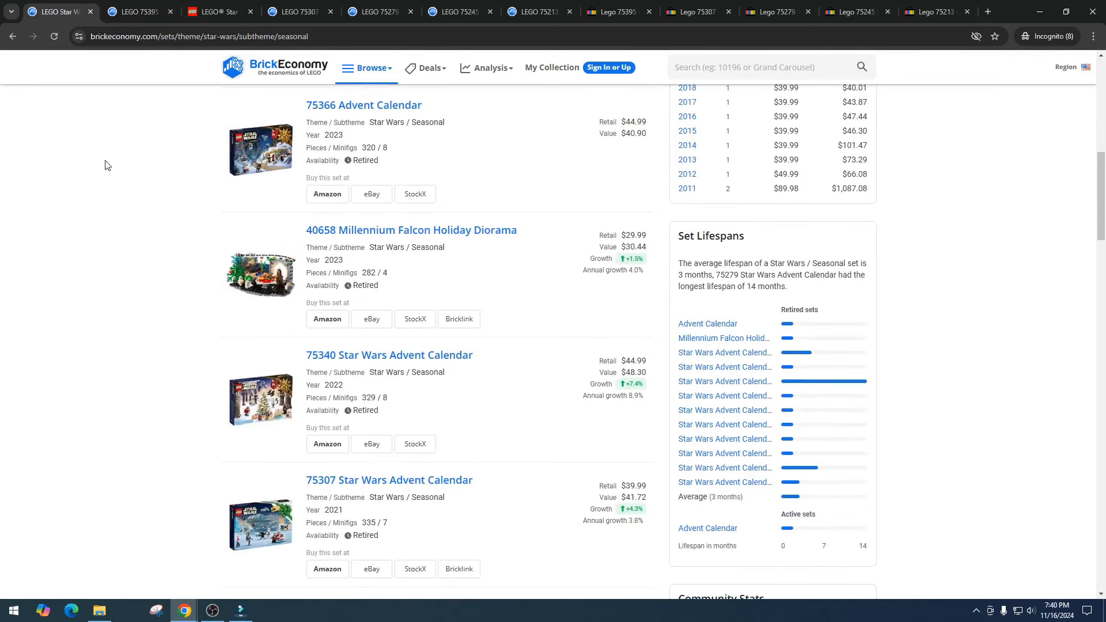
pyautogui.scroll(-3)
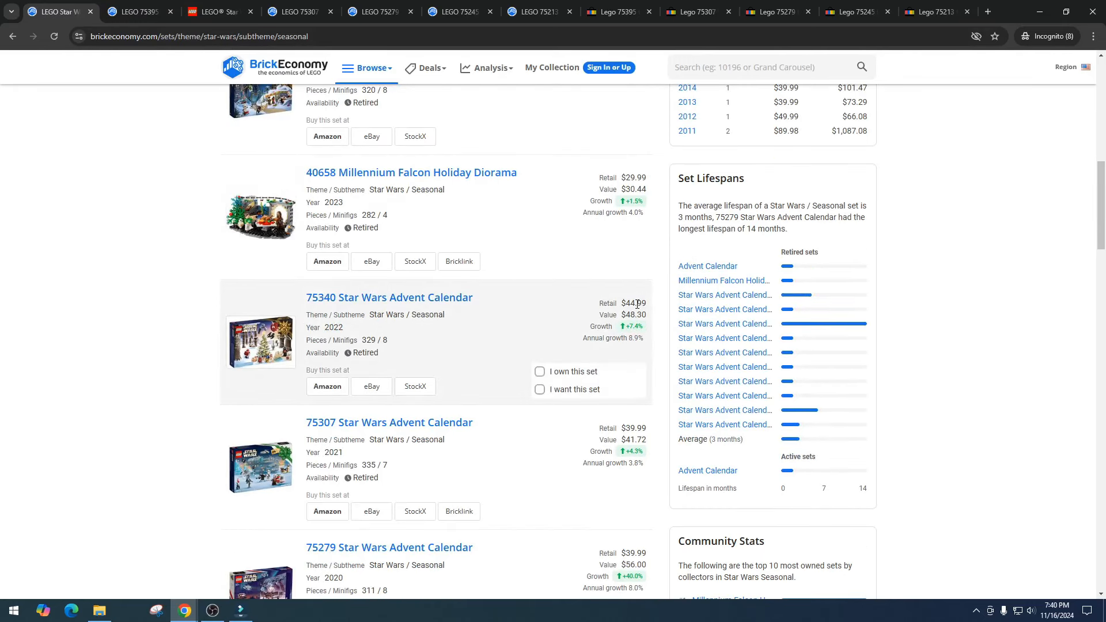
pyautogui.moveTo(633, 315)
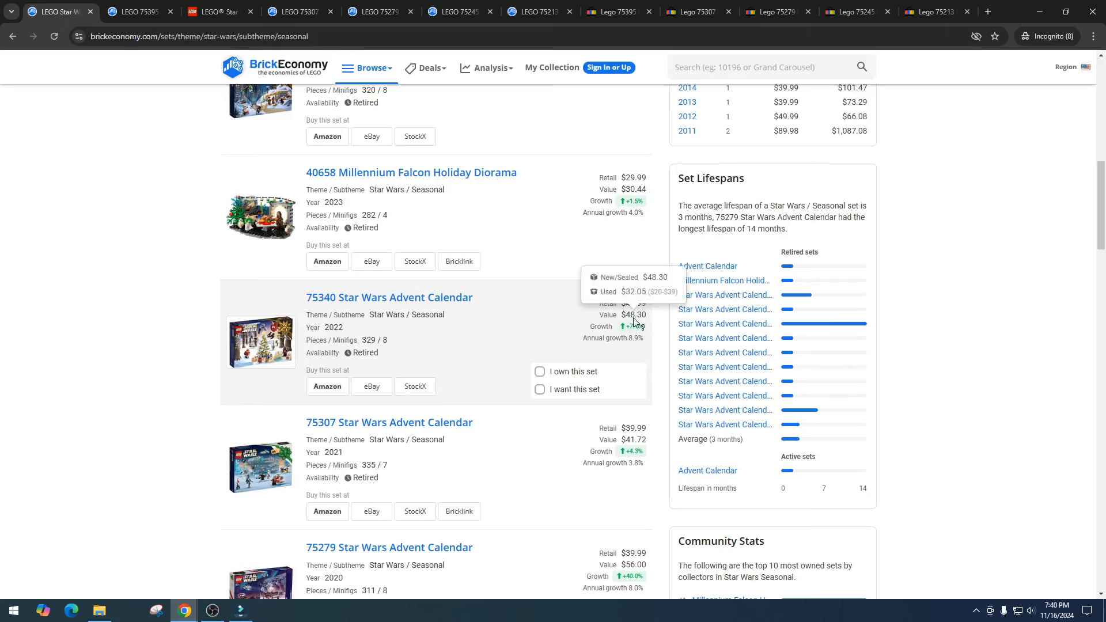
pyautogui.scroll(-3)
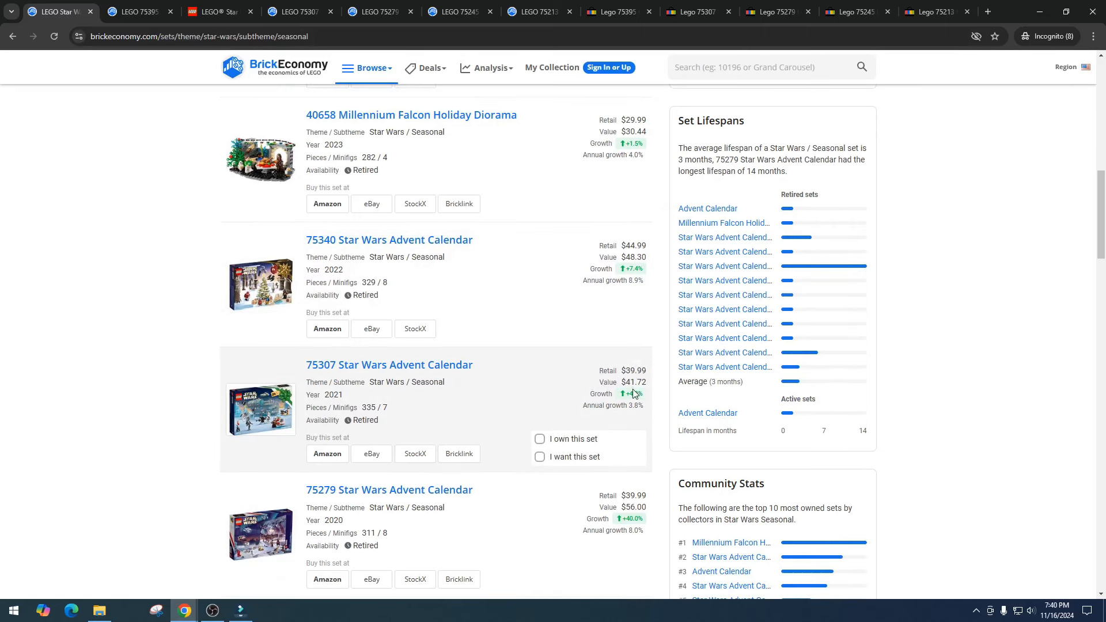
pyautogui.scroll(-3)
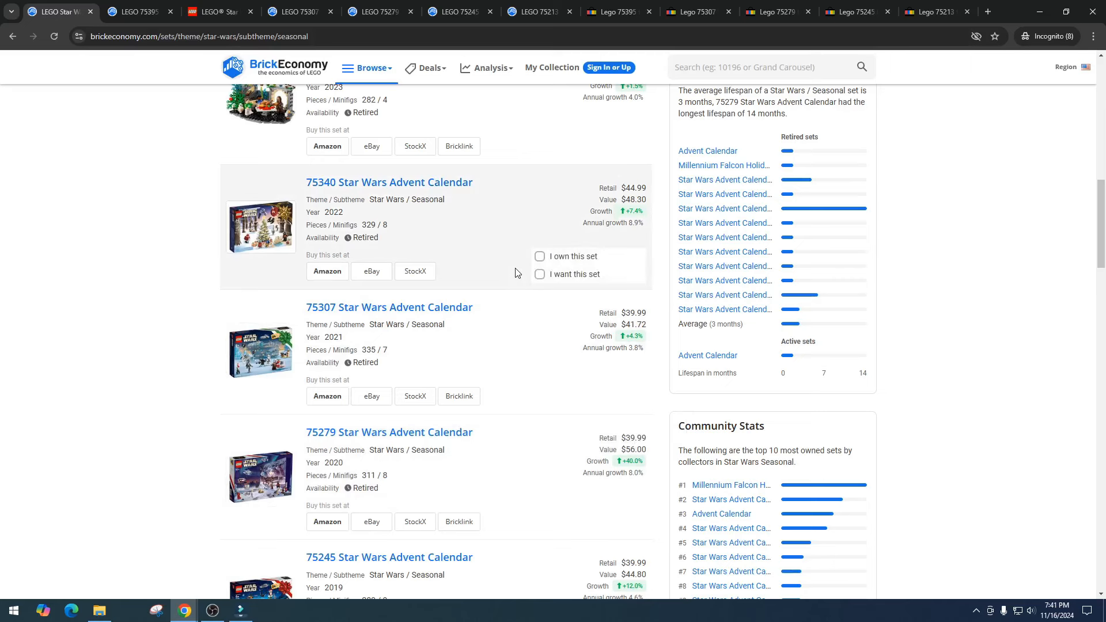
pyautogui.scroll(-3)
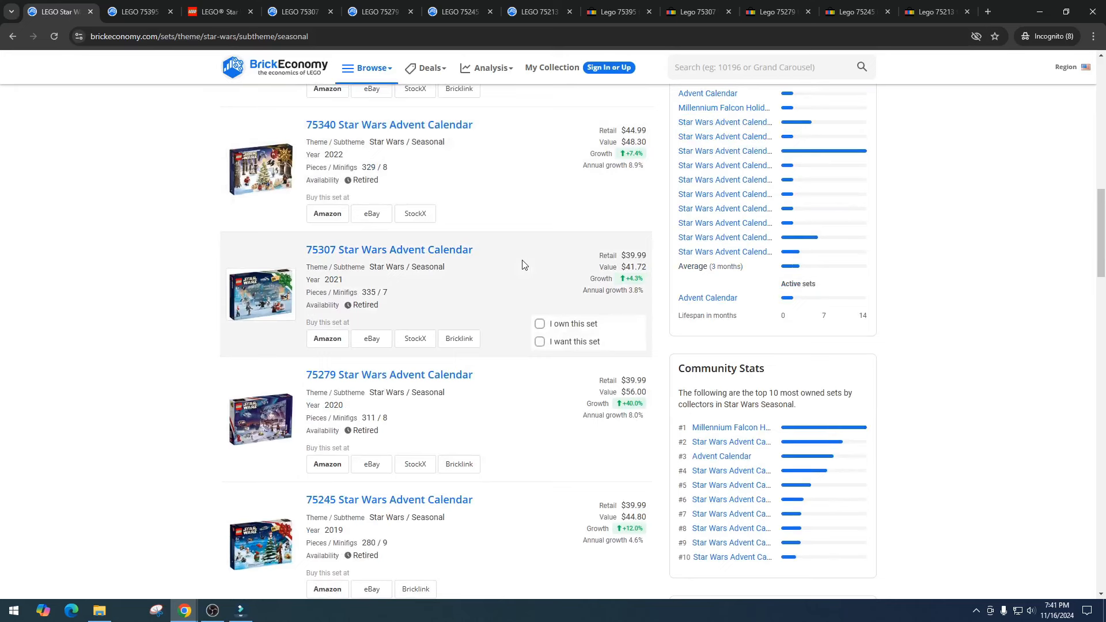
pyautogui.scroll(-3)
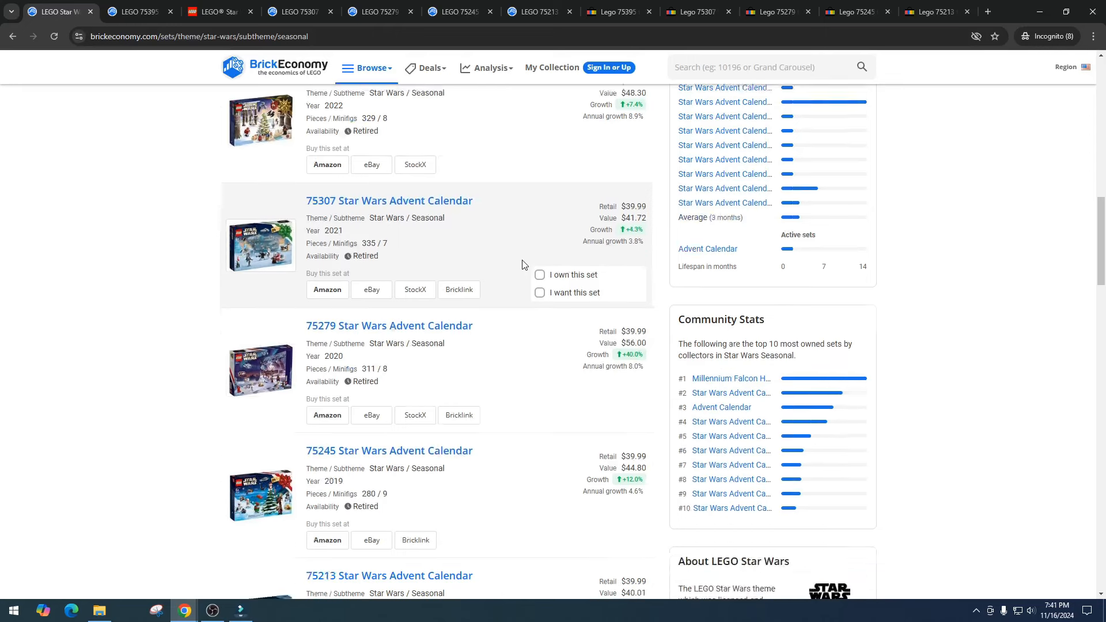
pyautogui.scroll(-3)
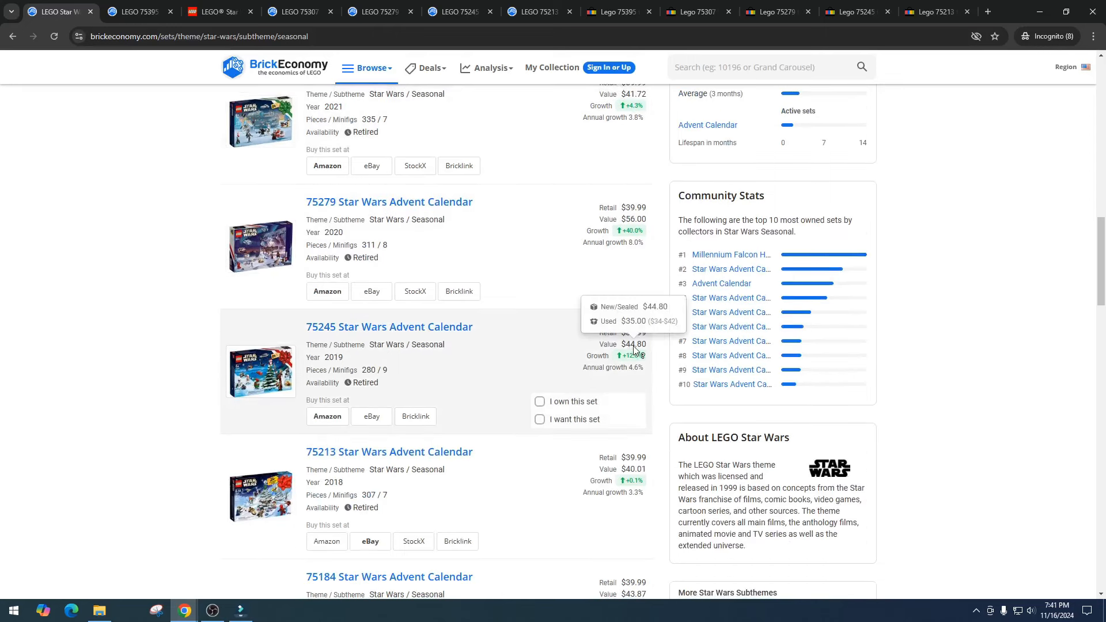
pyautogui.scroll(-3)
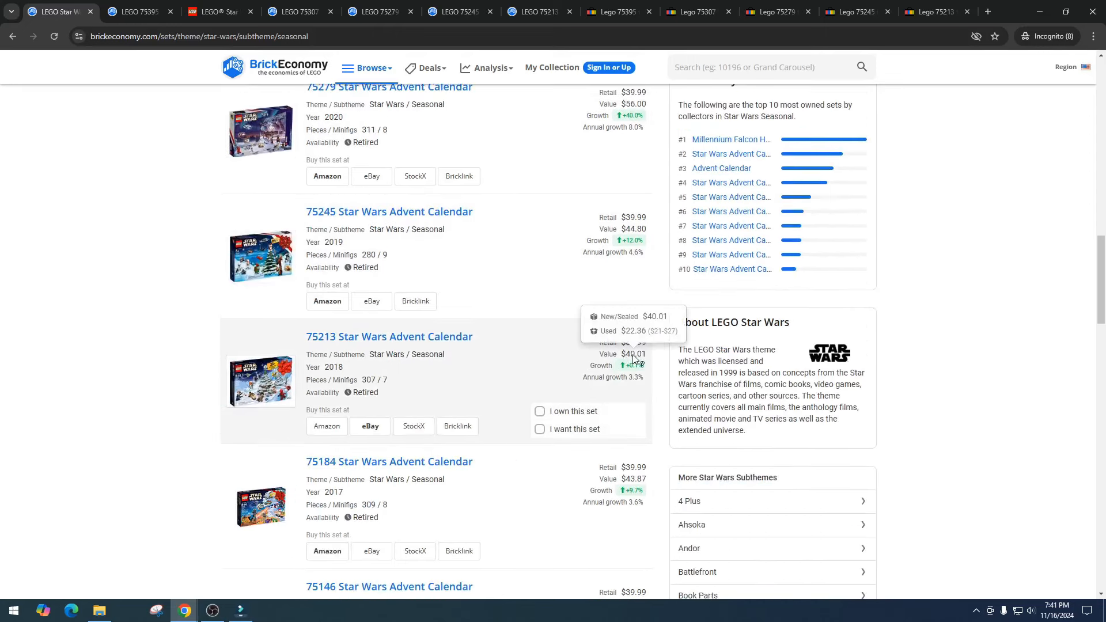
pyautogui.scroll(-3)
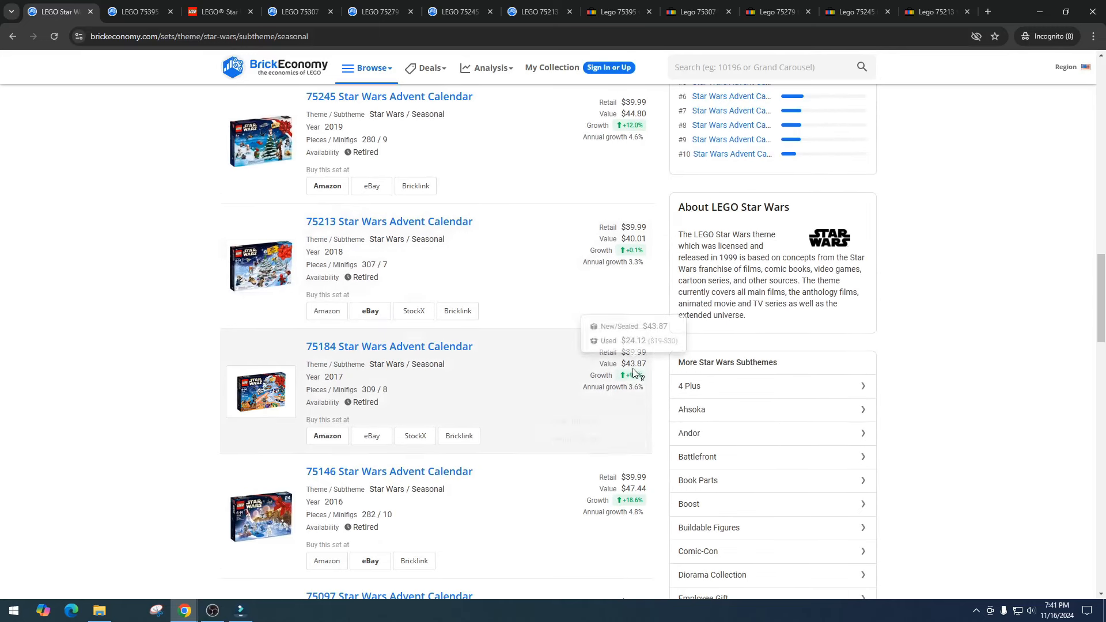
pyautogui.scroll(-3)
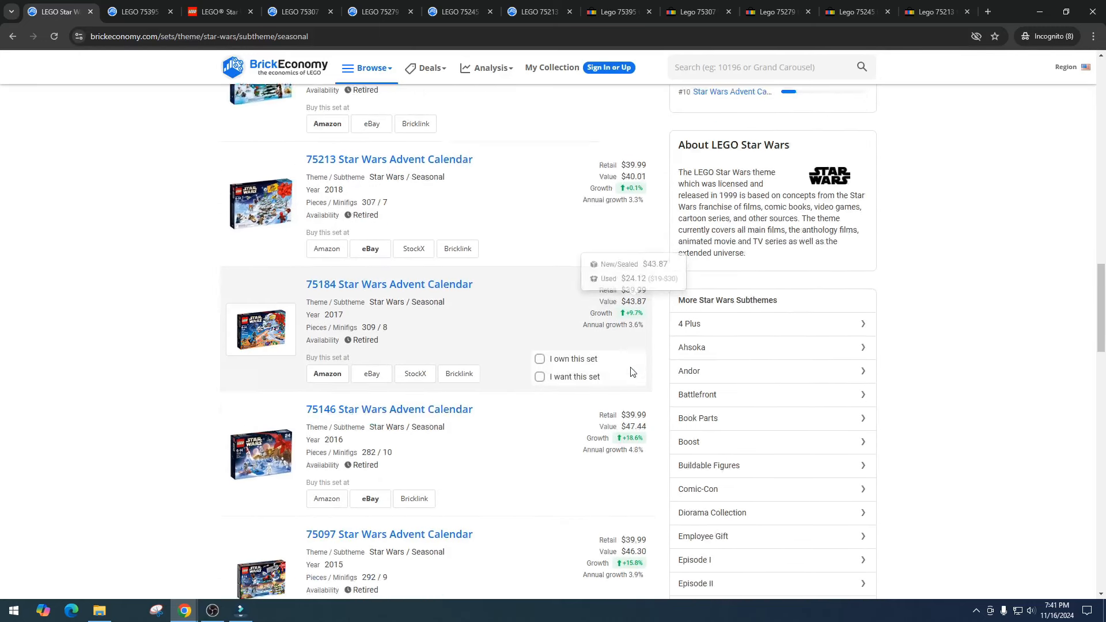
pyautogui.scroll(-3)
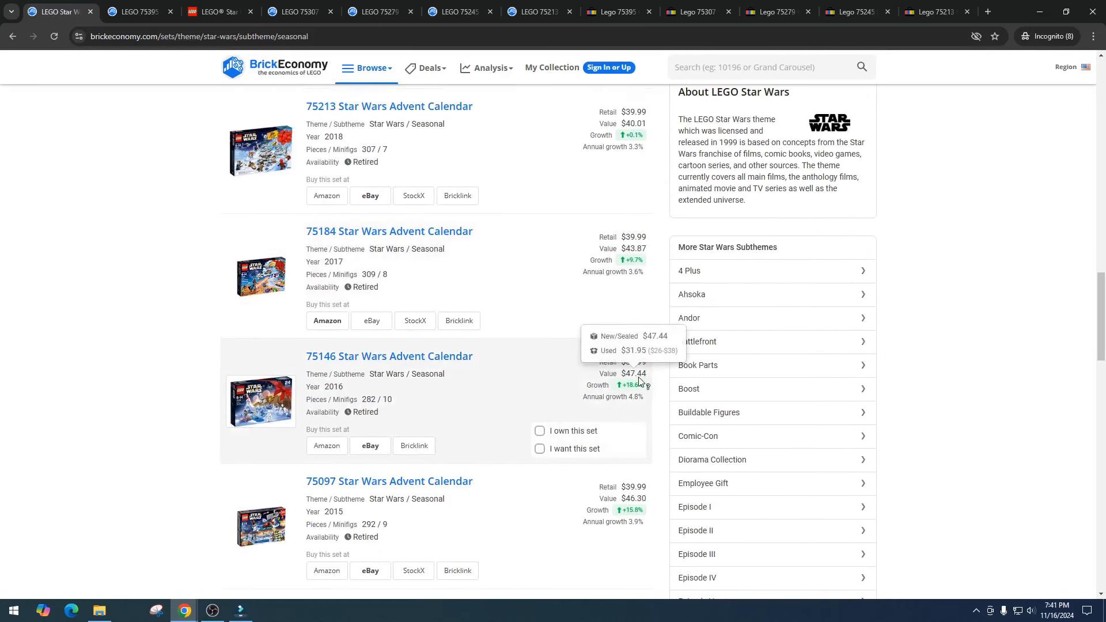
pyautogui.scroll(-3)
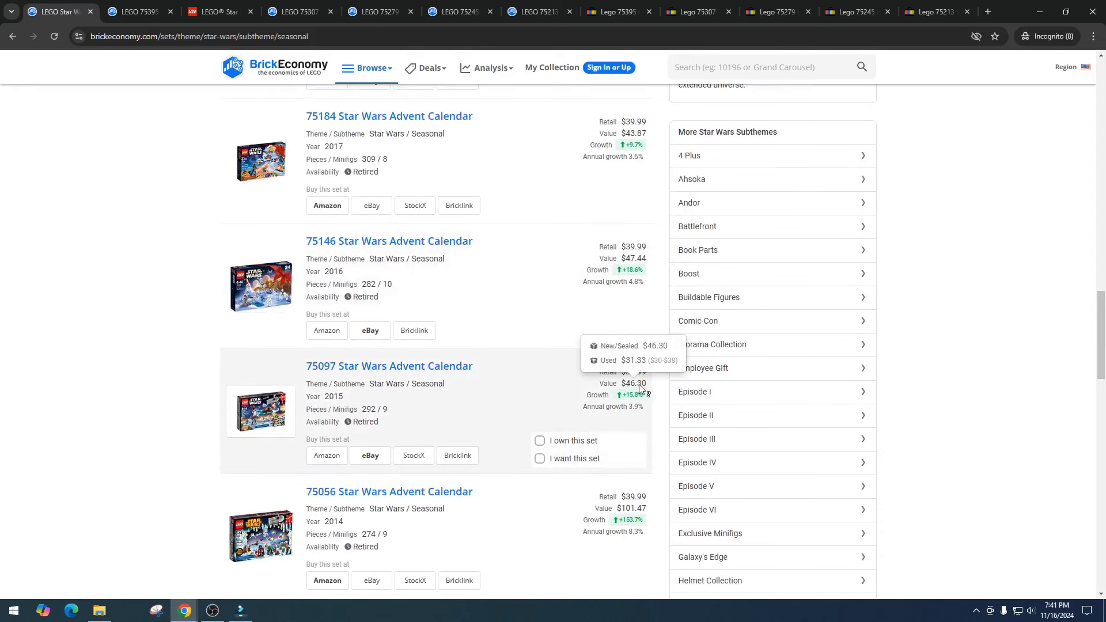
pyautogui.scroll(-3)
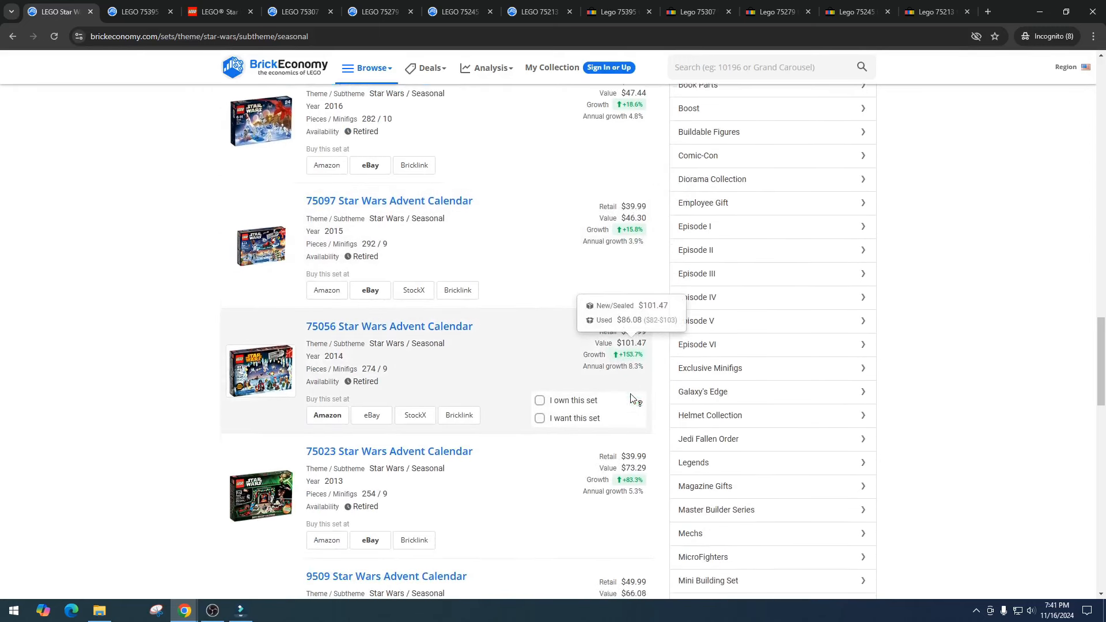
pyautogui.scroll(-3)
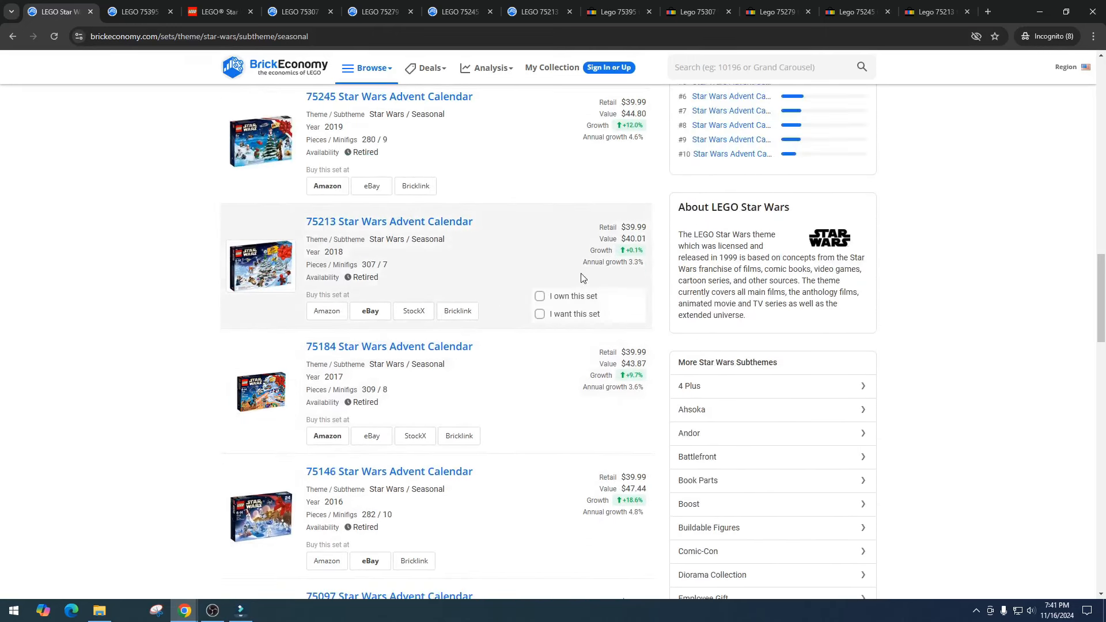
pyautogui.scroll(-3)
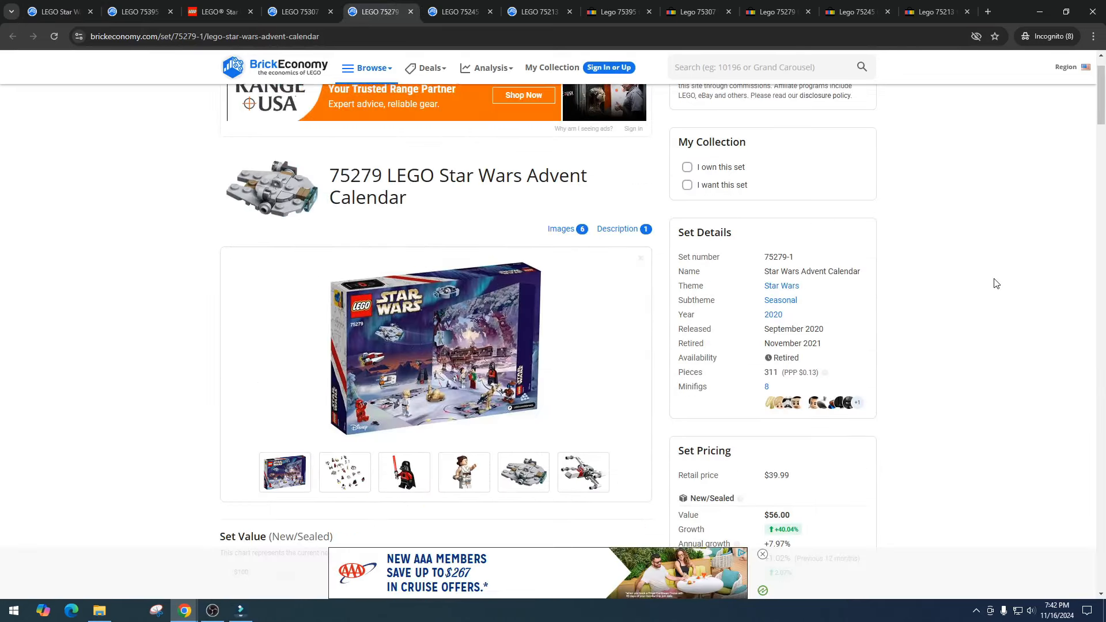
pyautogui.scroll(-3)
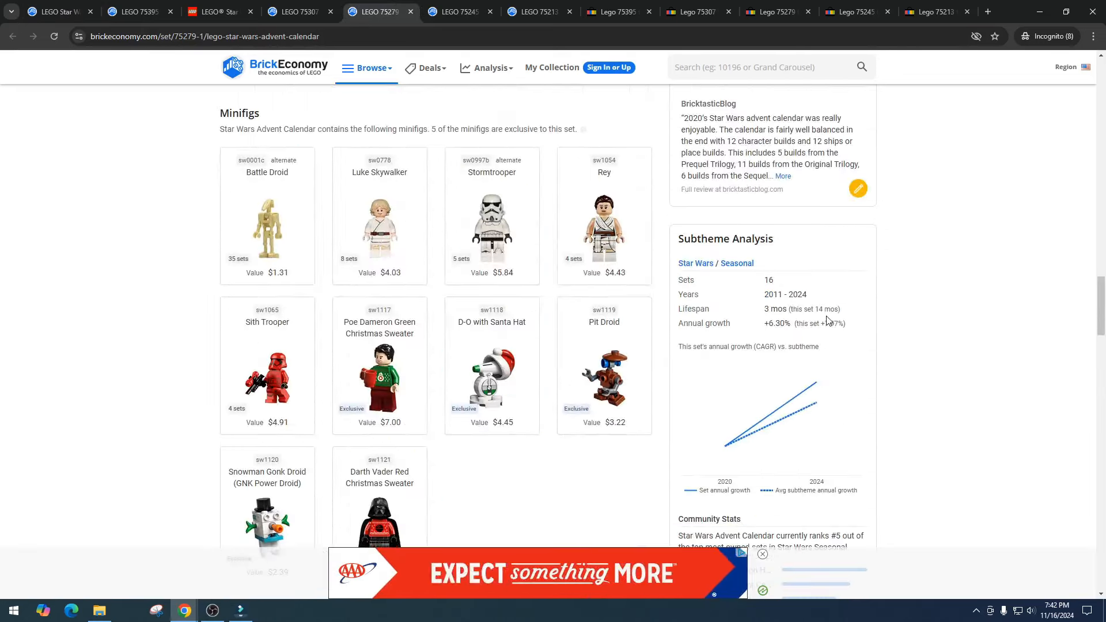
pyautogui.scroll(-3)
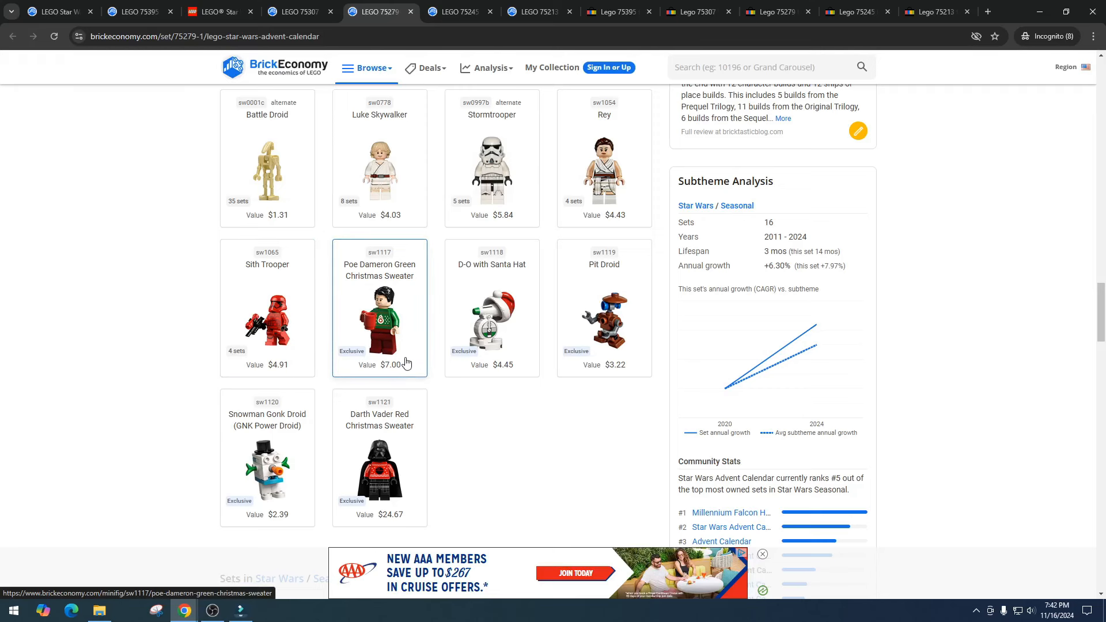
pyautogui.moveTo(435, 402)
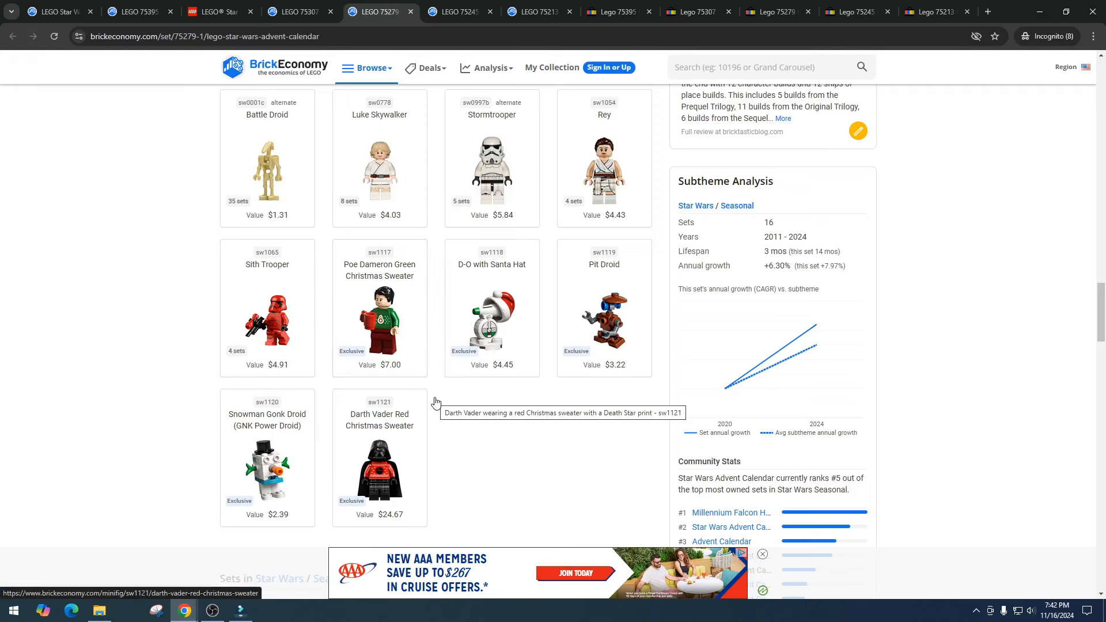
pyautogui.moveTo(594, 353)
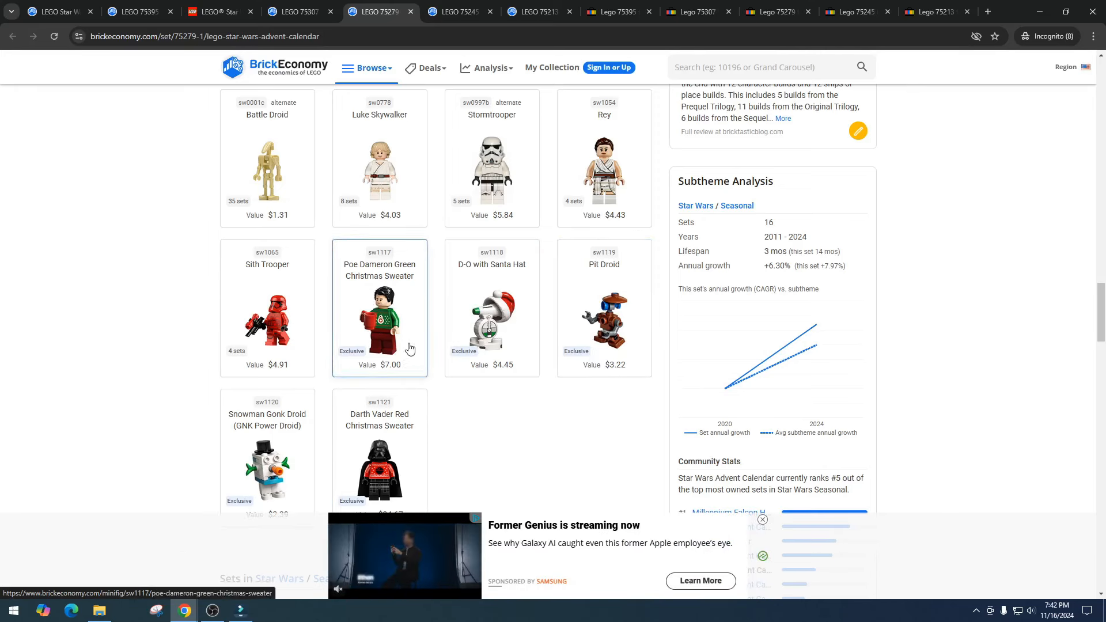
pyautogui.moveTo(411, 348)
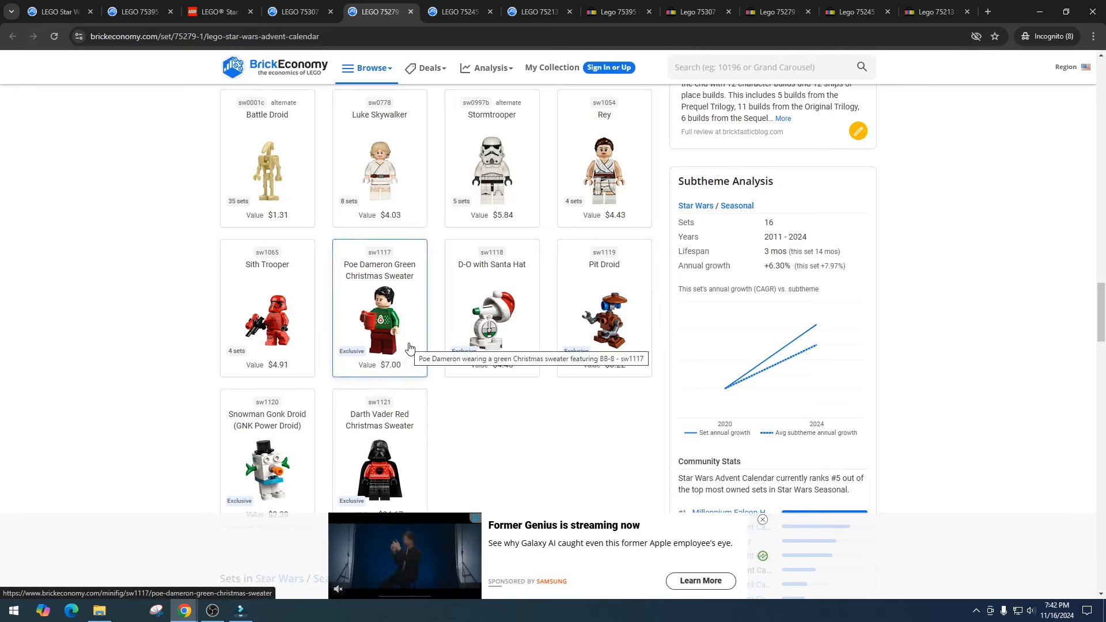
pyautogui.moveTo(612, 330)
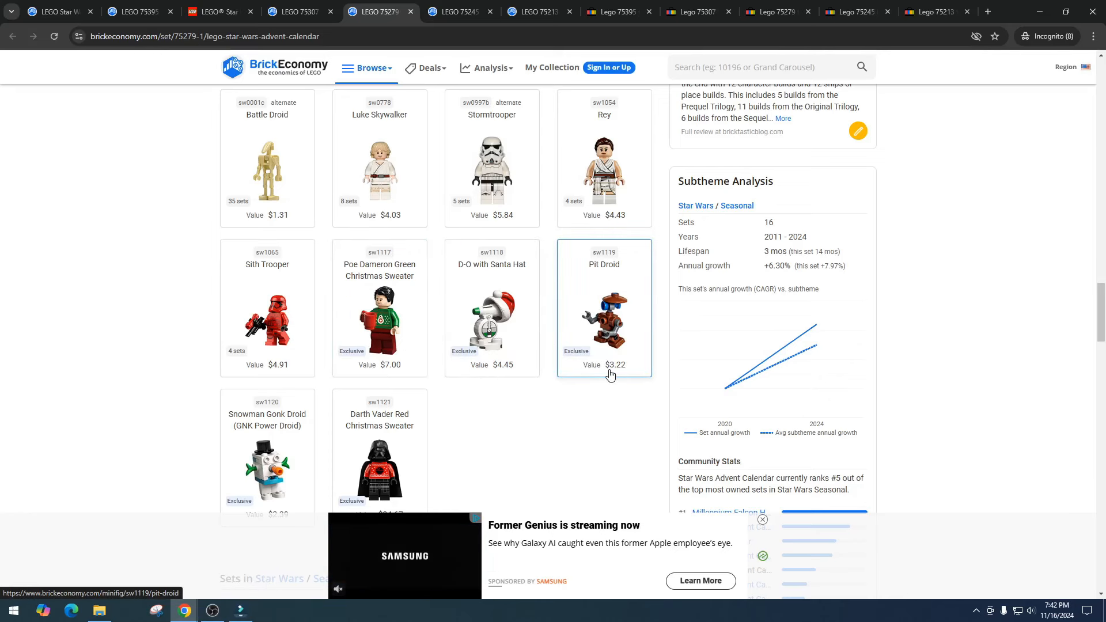
pyautogui.scroll(-3)
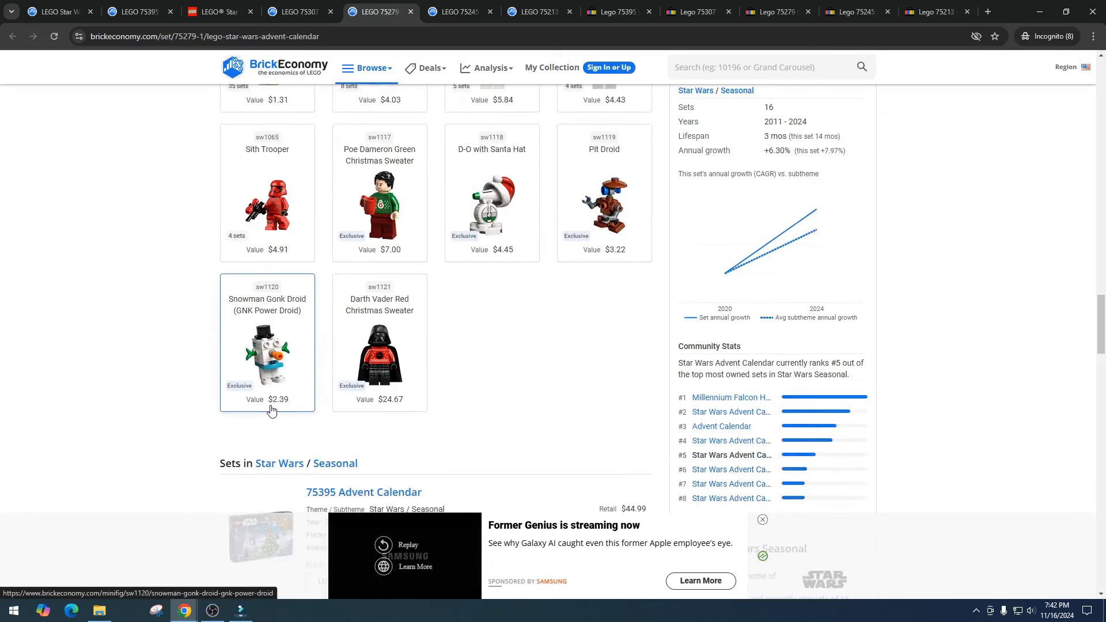
pyautogui.moveTo(282, 409)
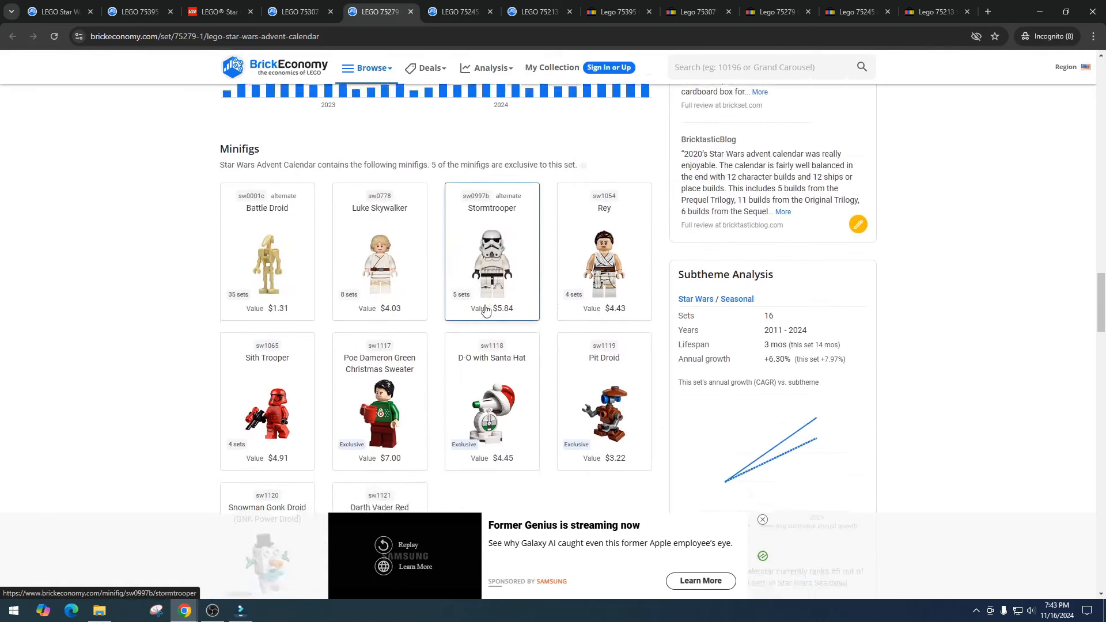
pyautogui.scroll(-3)
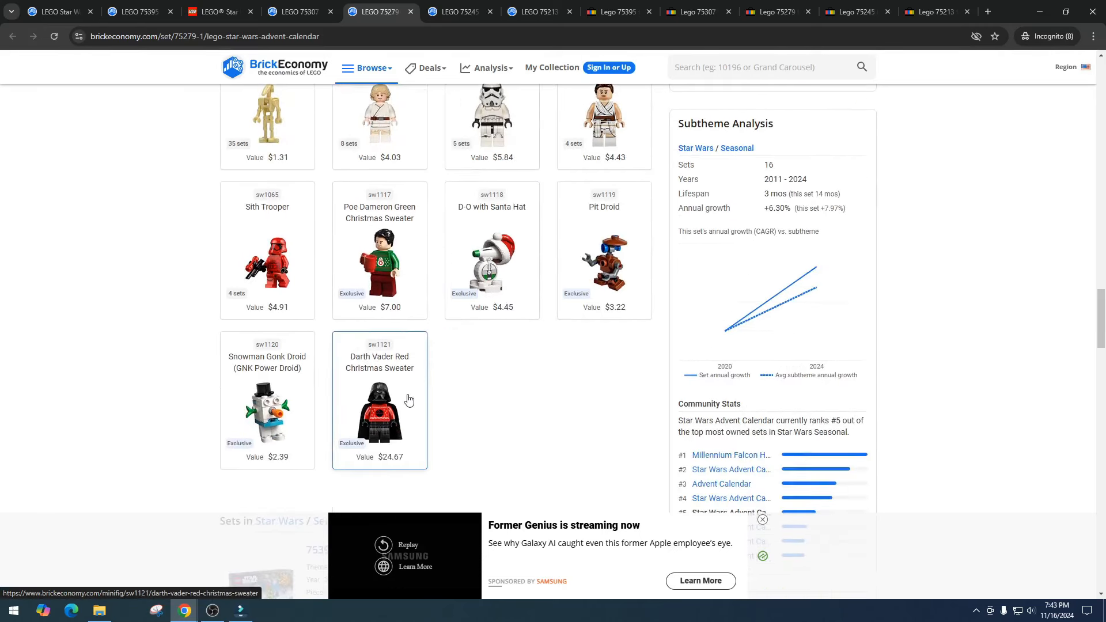
pyautogui.scroll(-3)
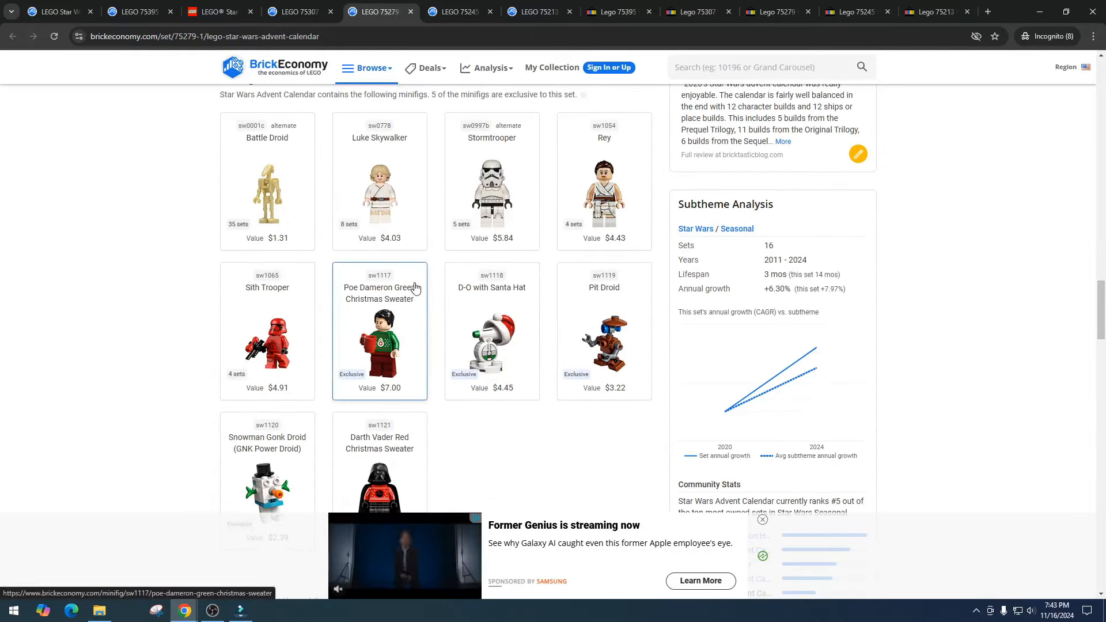
# Review the 2019 75245 calendar's Set Details, nine minifigure values and Sales Distribution chart.
pyautogui.click(458, 12)
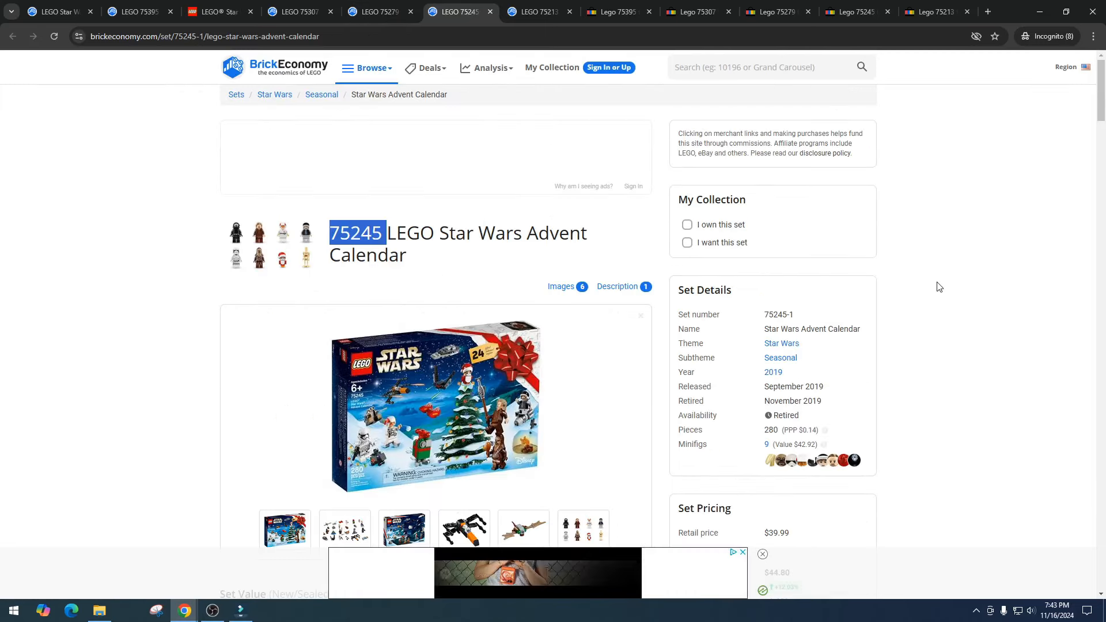
pyautogui.scroll(-3)
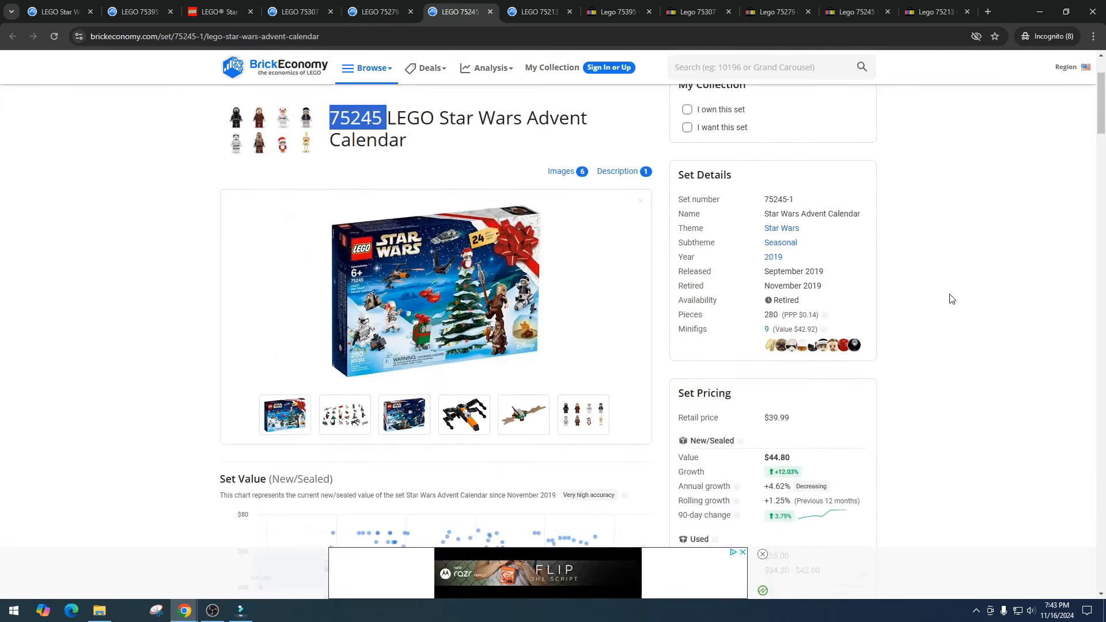
pyautogui.scroll(-3)
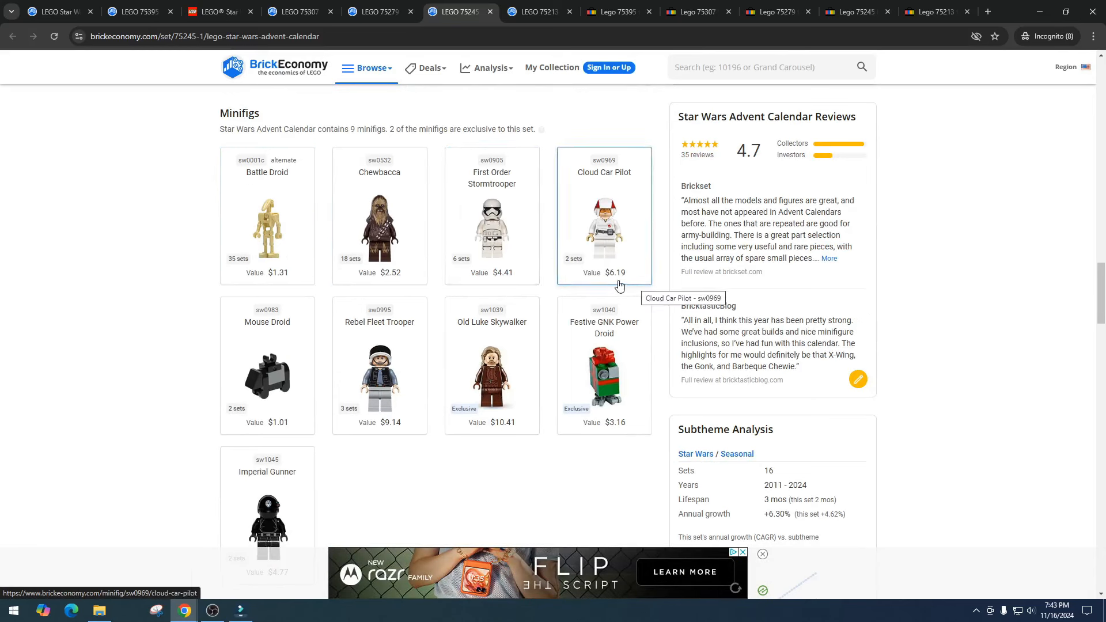
pyautogui.scroll(-3)
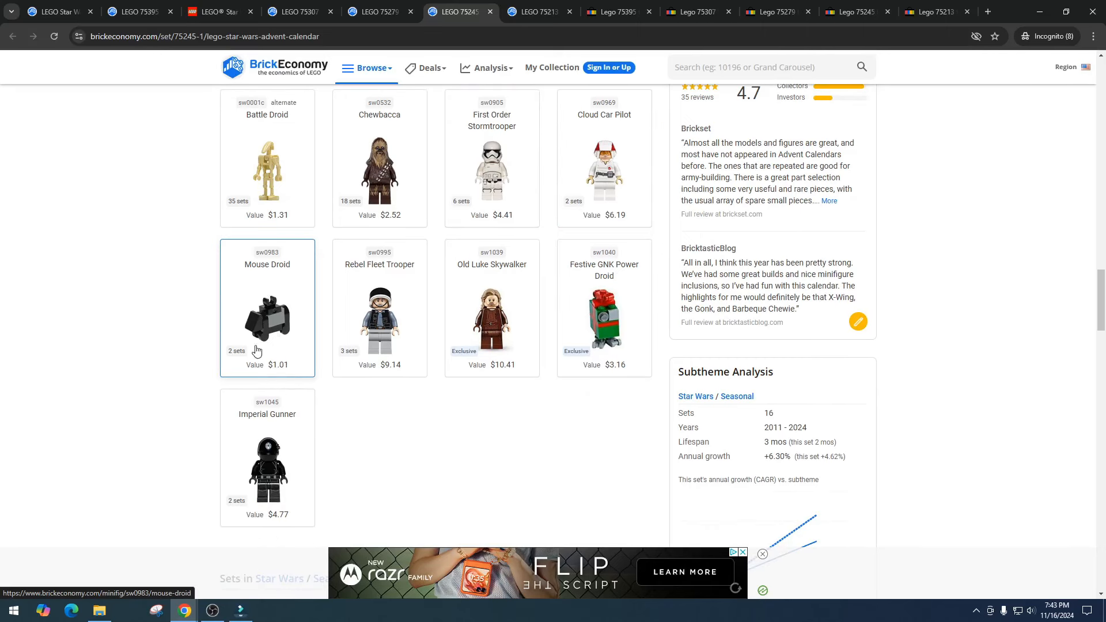
pyautogui.moveTo(399, 375)
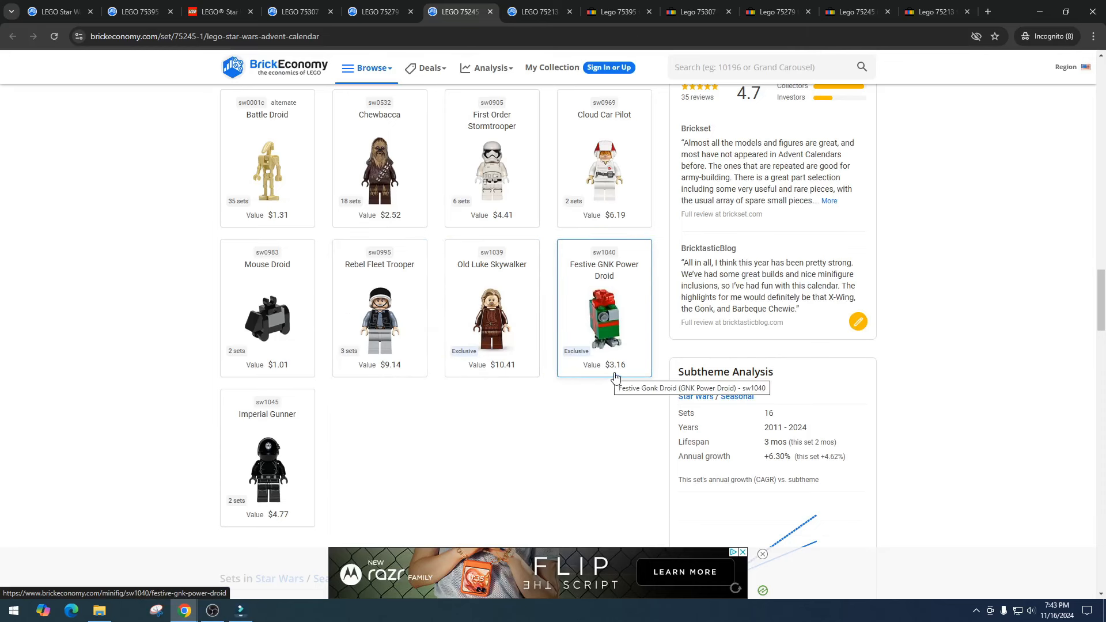
pyautogui.moveTo(295, 519)
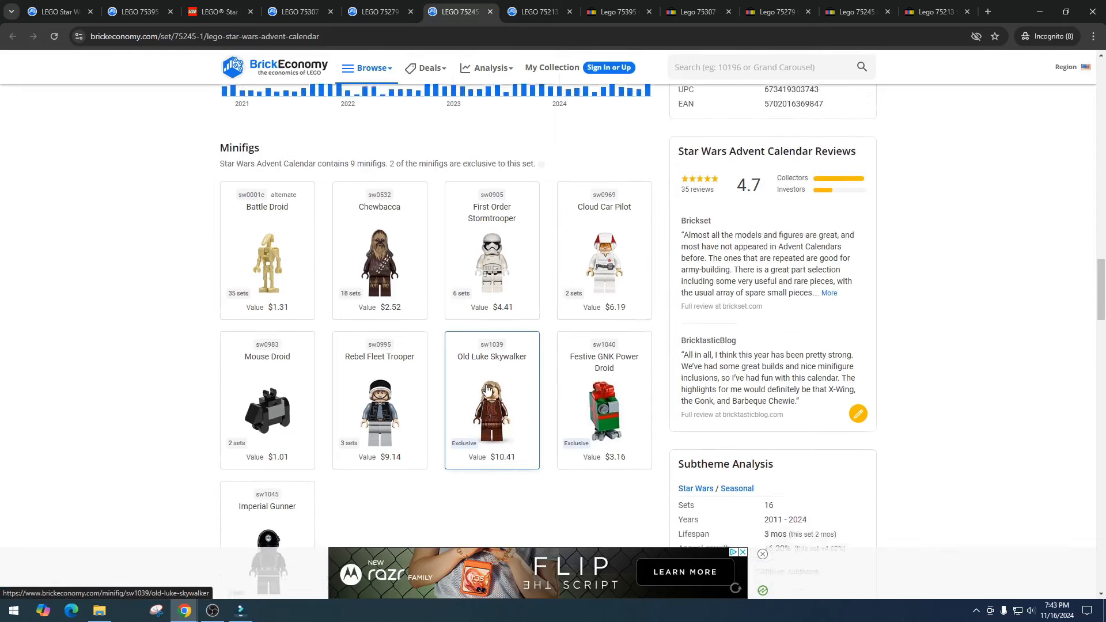
pyautogui.scroll(-3)
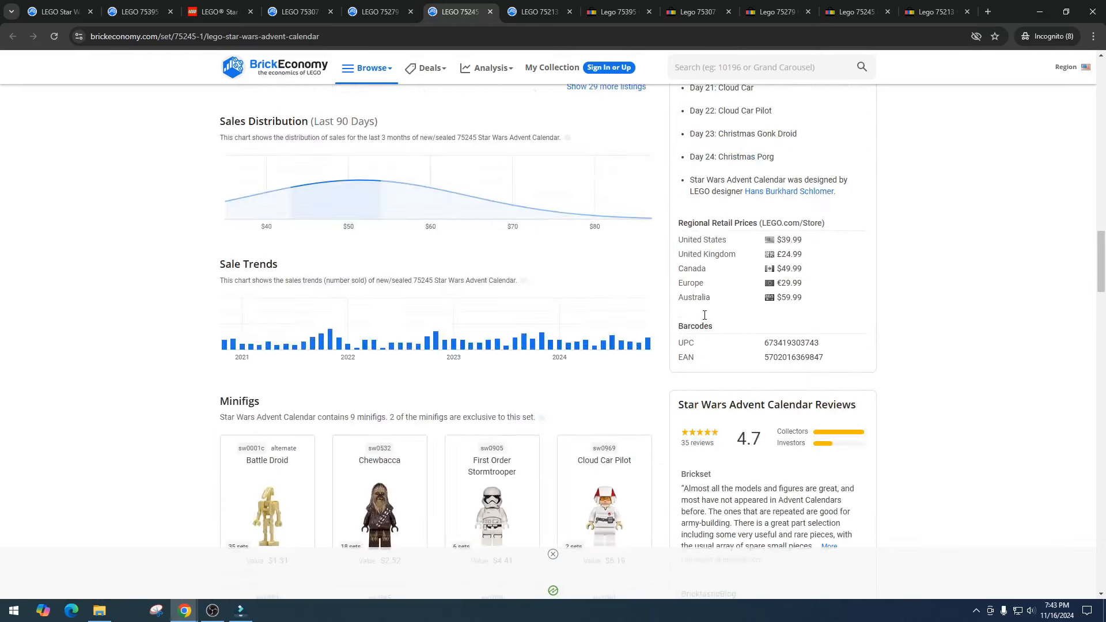
pyautogui.scroll(3)
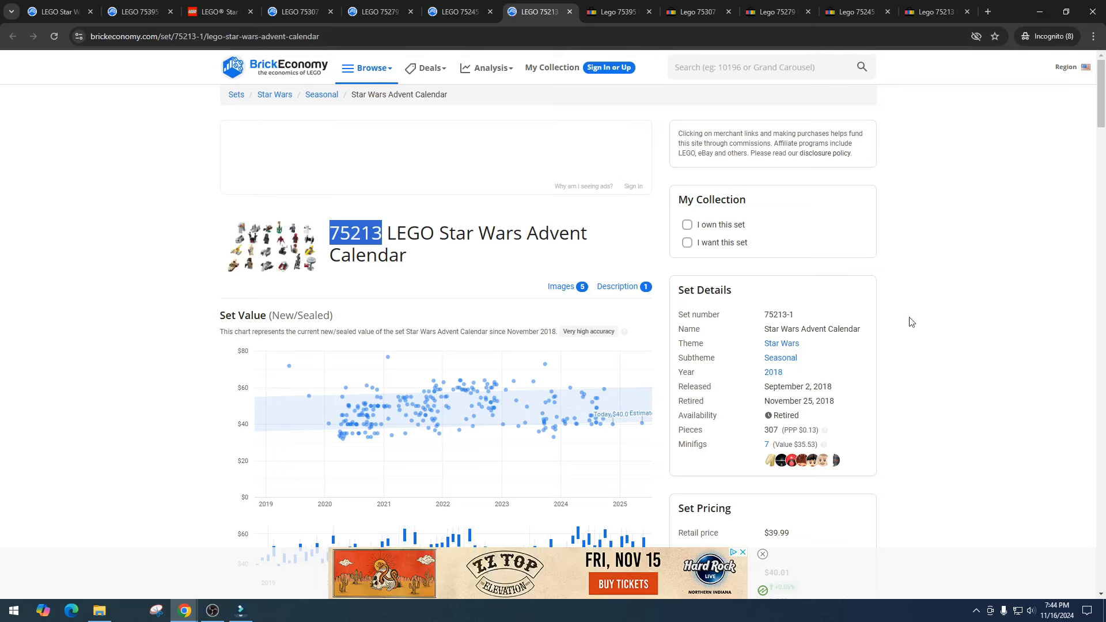
pyautogui.moveTo(801, 455)
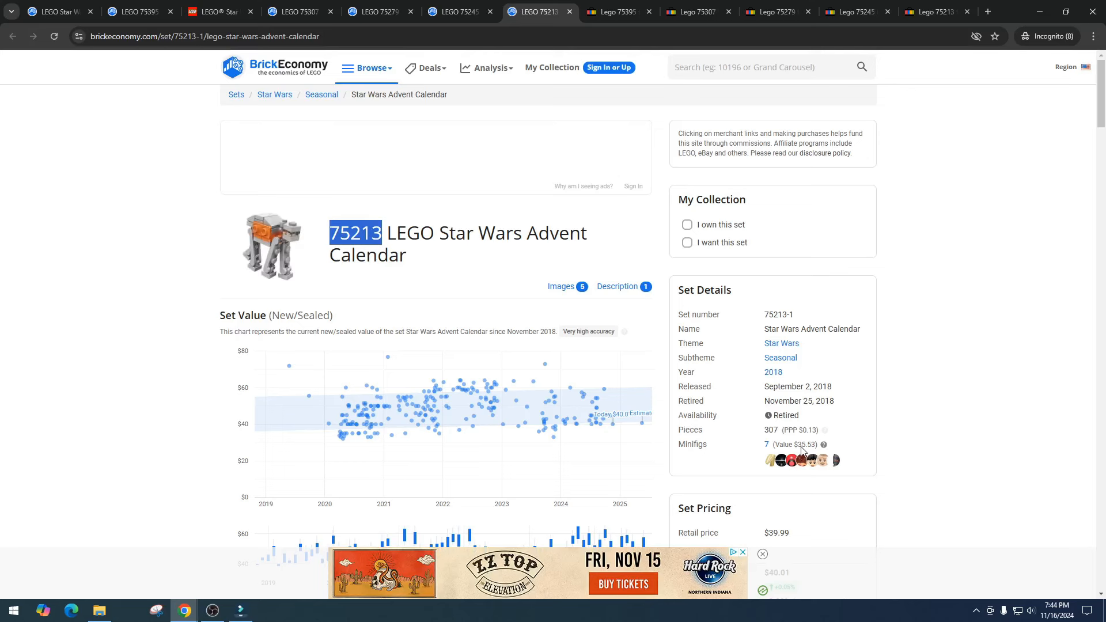
# Review the 2018 75213 calendar's seven minifigure values and the Star Wars Seasonal sets list.
pyautogui.scroll(-3)
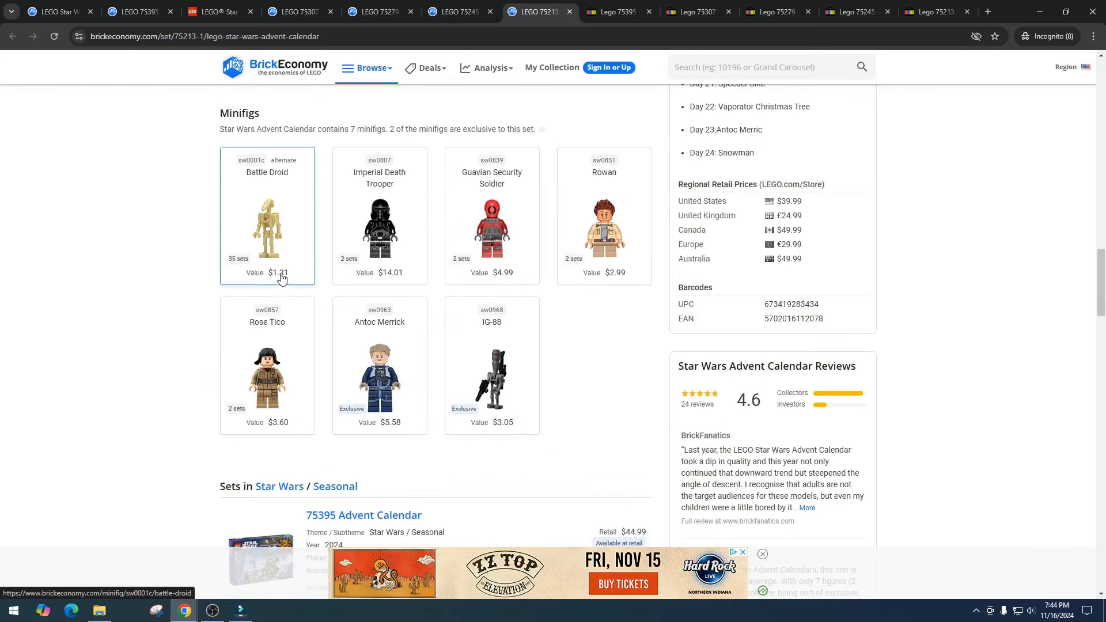
pyautogui.moveTo(402, 294)
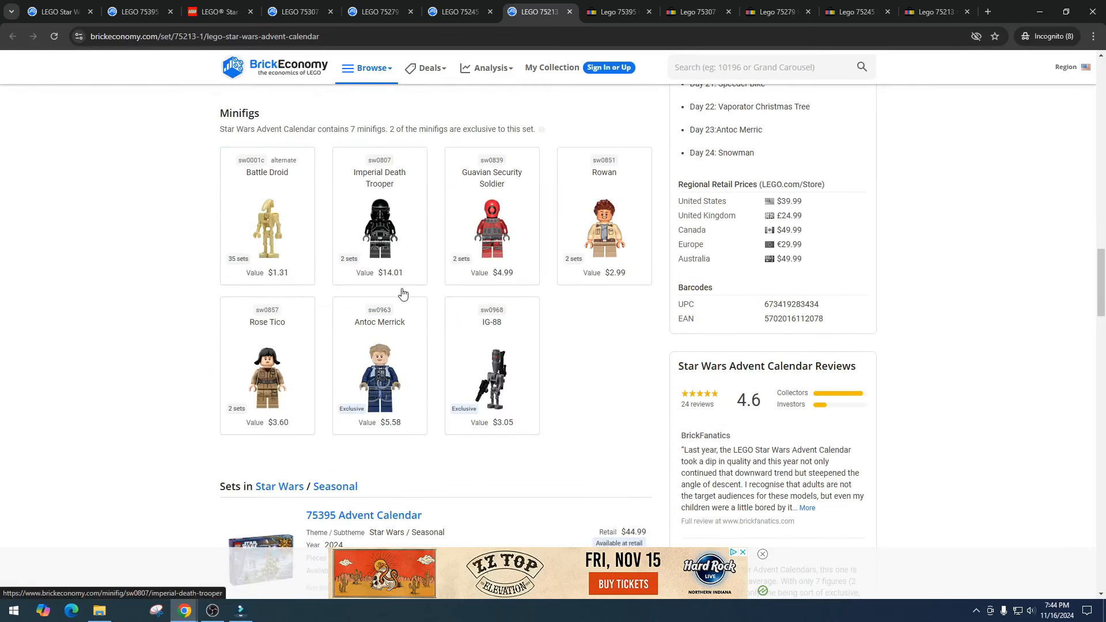
pyautogui.moveTo(492, 269)
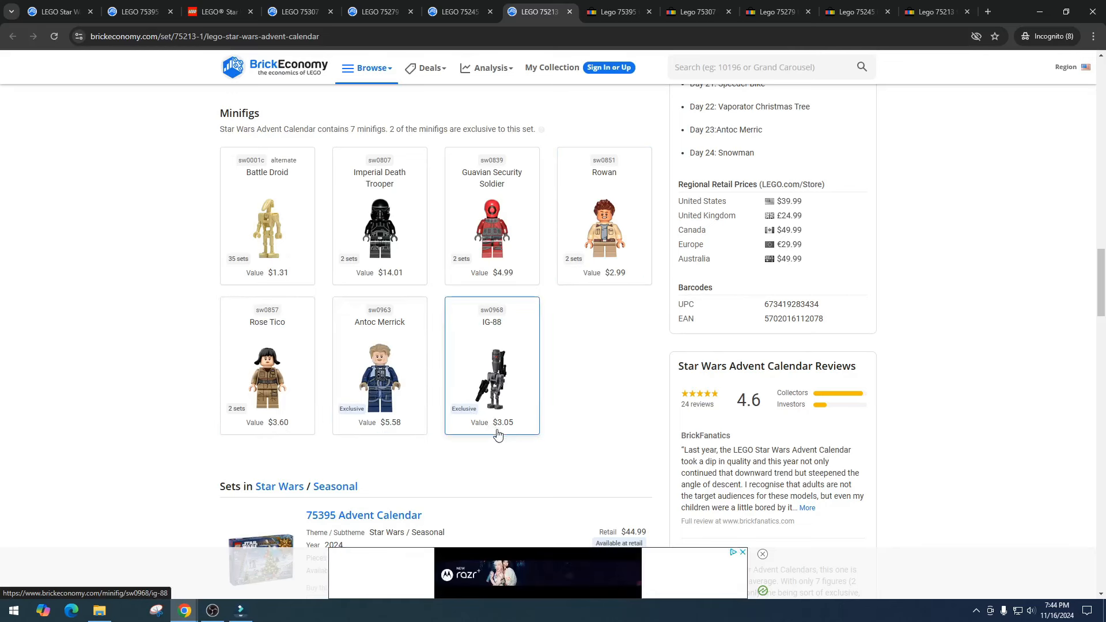
pyautogui.moveTo(643, 283)
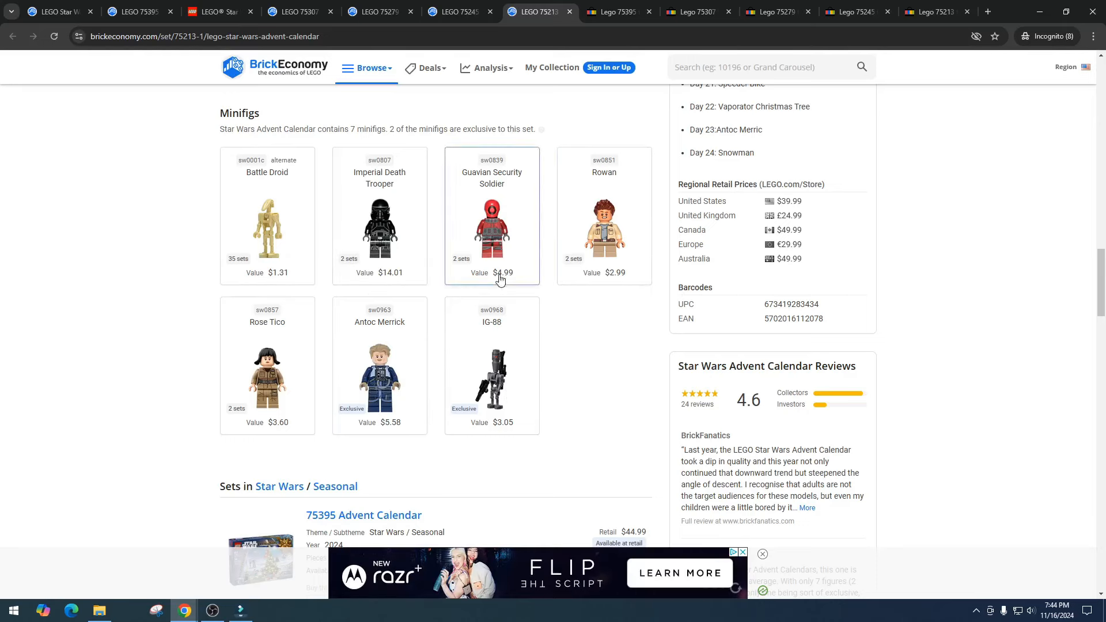
pyautogui.scroll(-3)
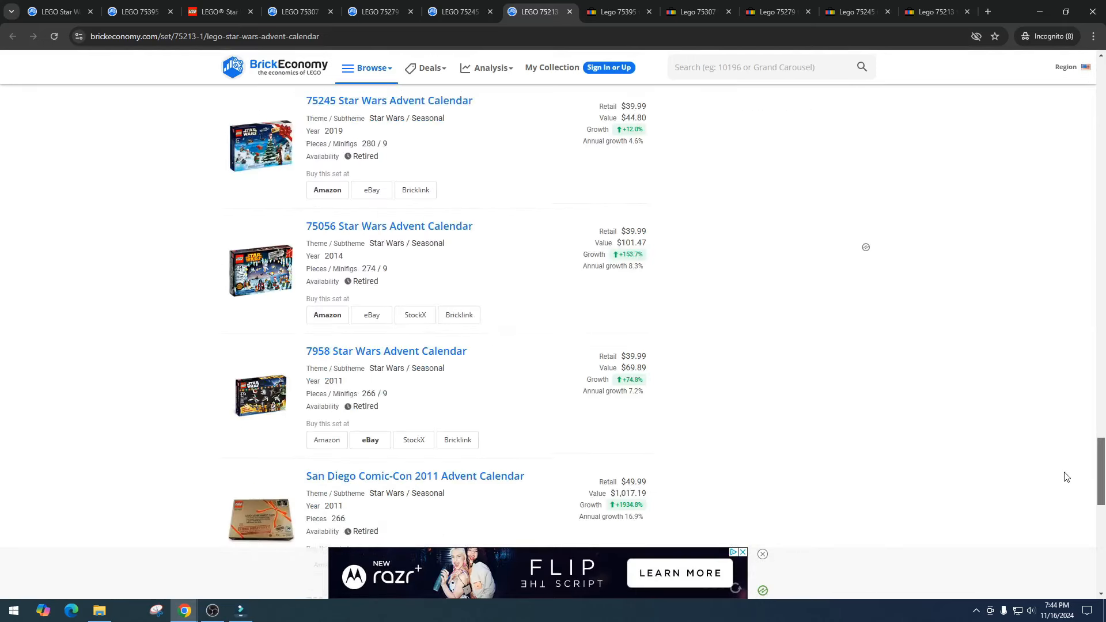
pyautogui.scroll(-3)
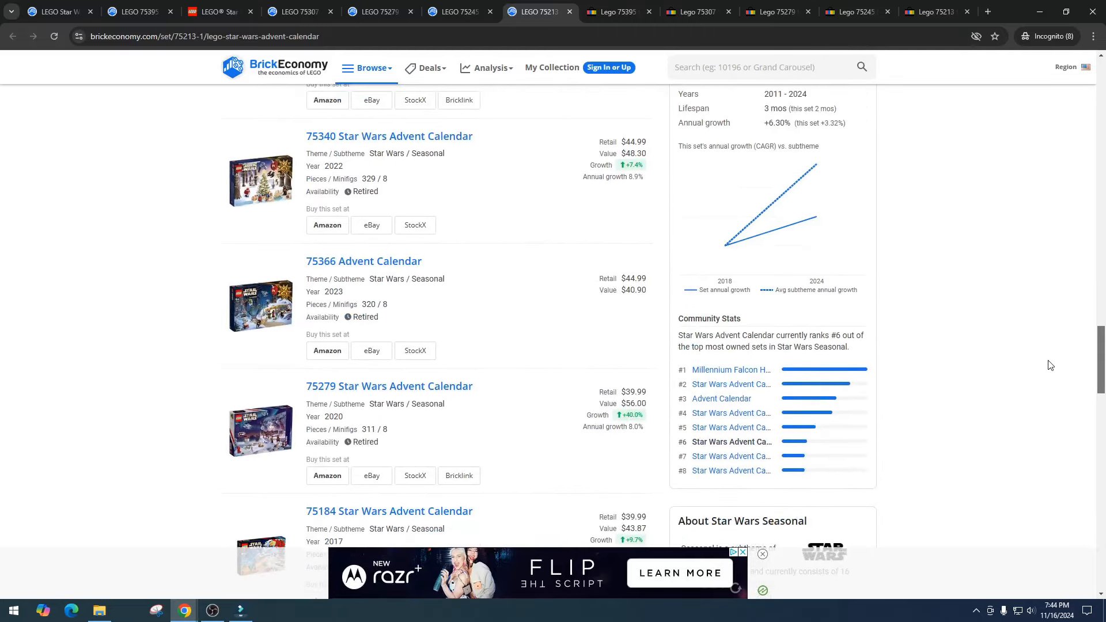
pyautogui.scroll(-3)
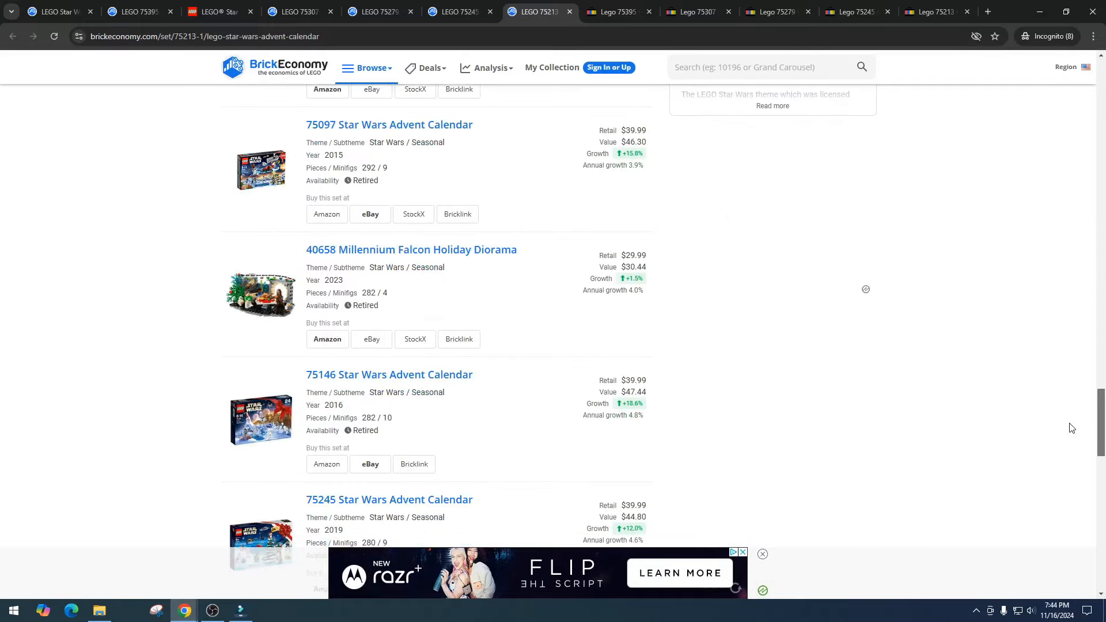
pyautogui.scroll(-3)
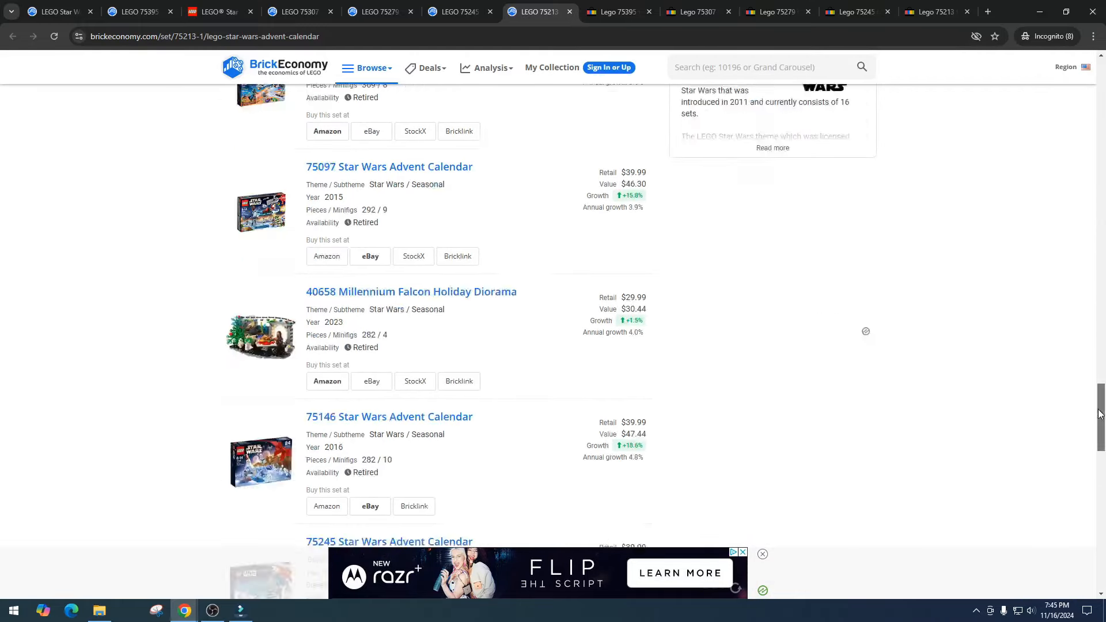
pyautogui.scroll(3)
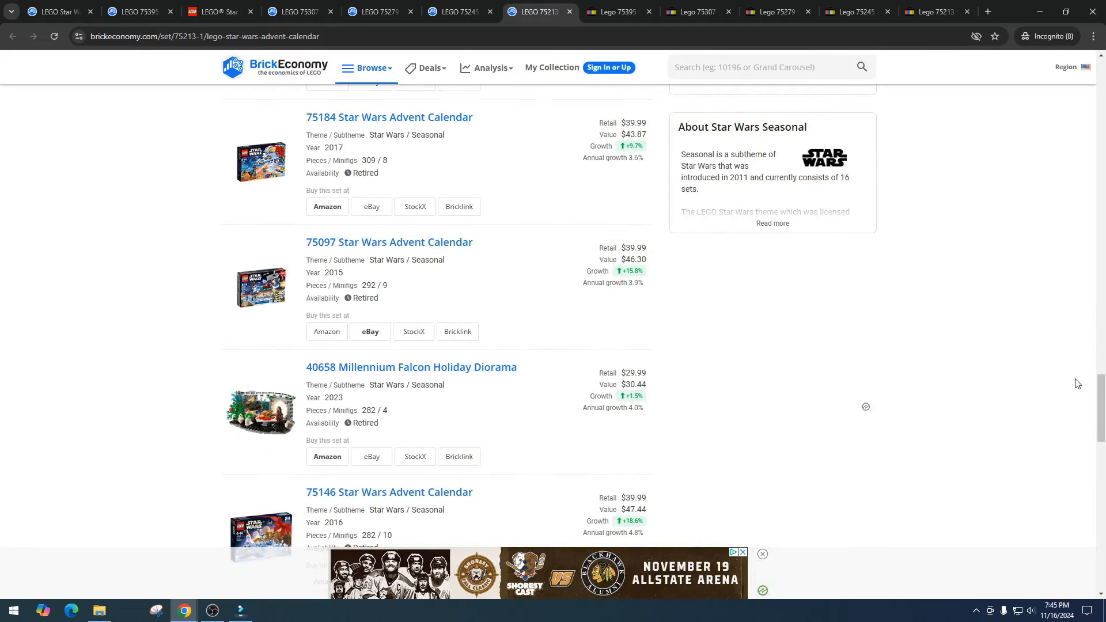
pyautogui.moveTo(621, 12)
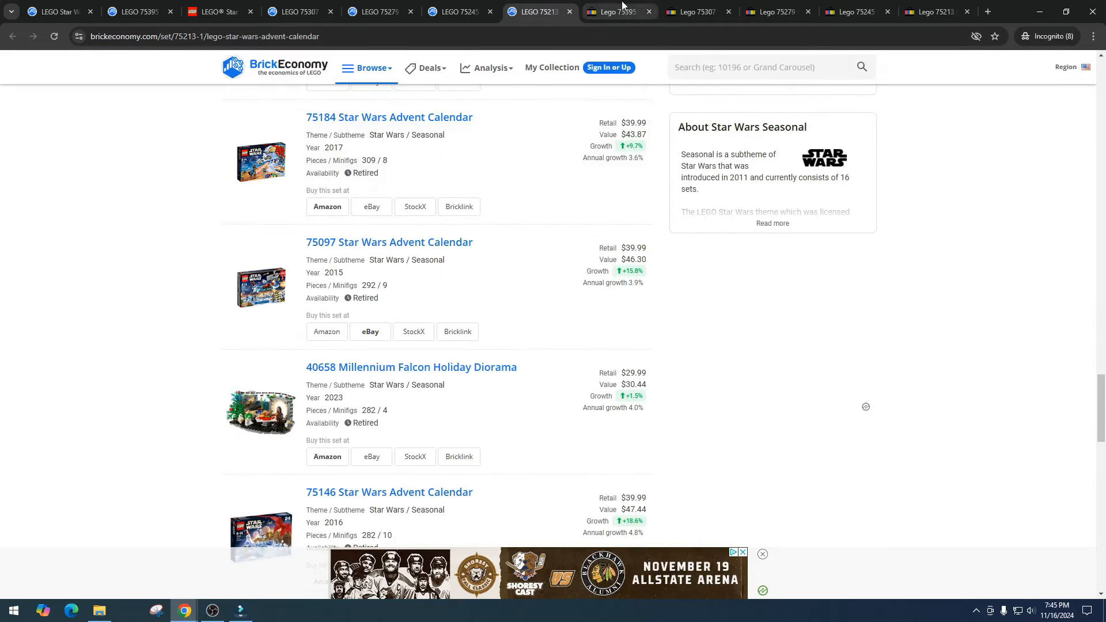
# Review eBay sold listings for 'lego 75395', mostly selling between about $20 and $45.
pyautogui.click(617, 11)
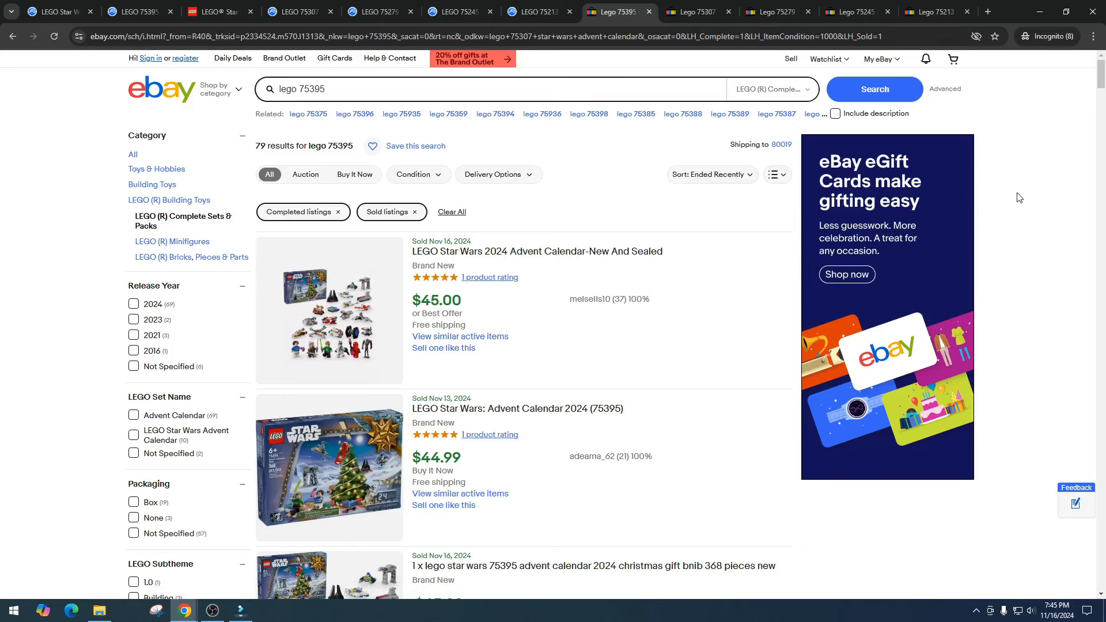
pyautogui.scroll(-3)
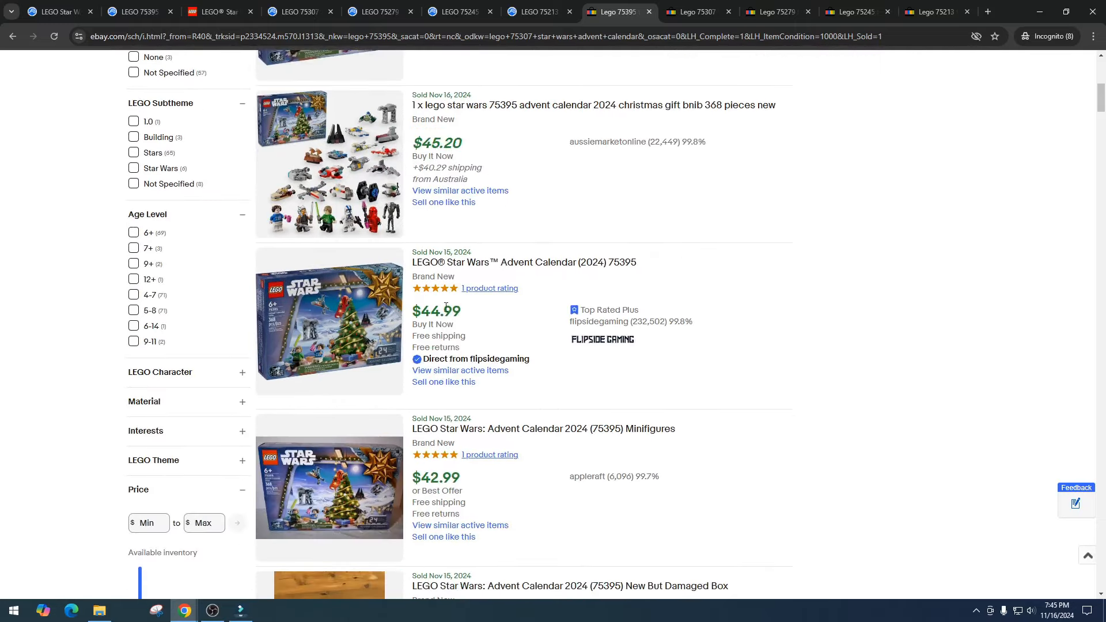
pyautogui.scroll(-3)
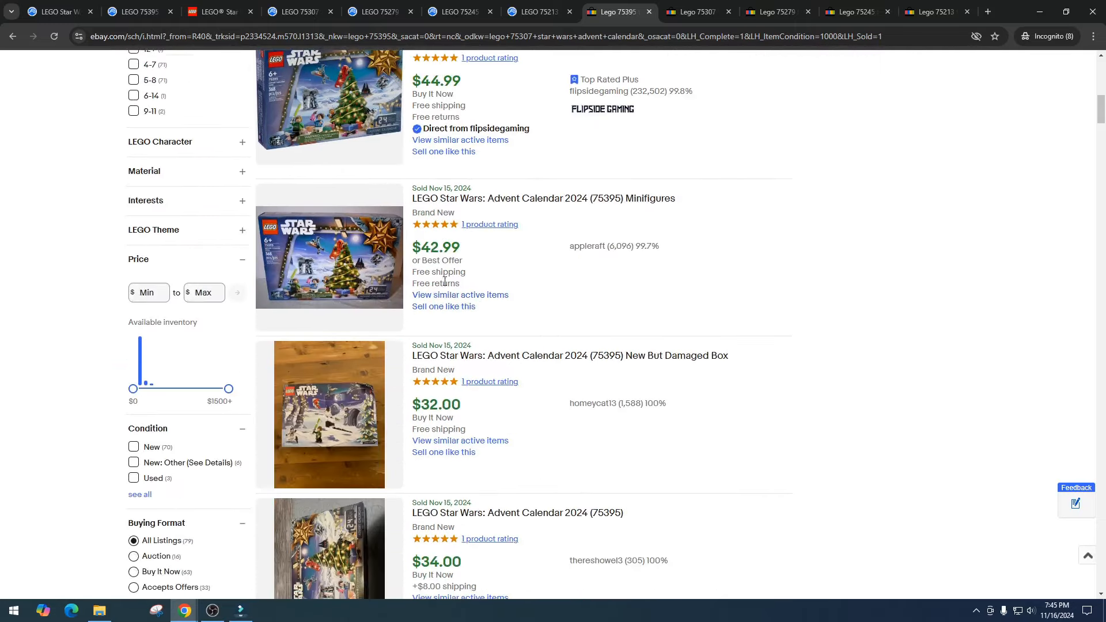
pyautogui.scroll(-3)
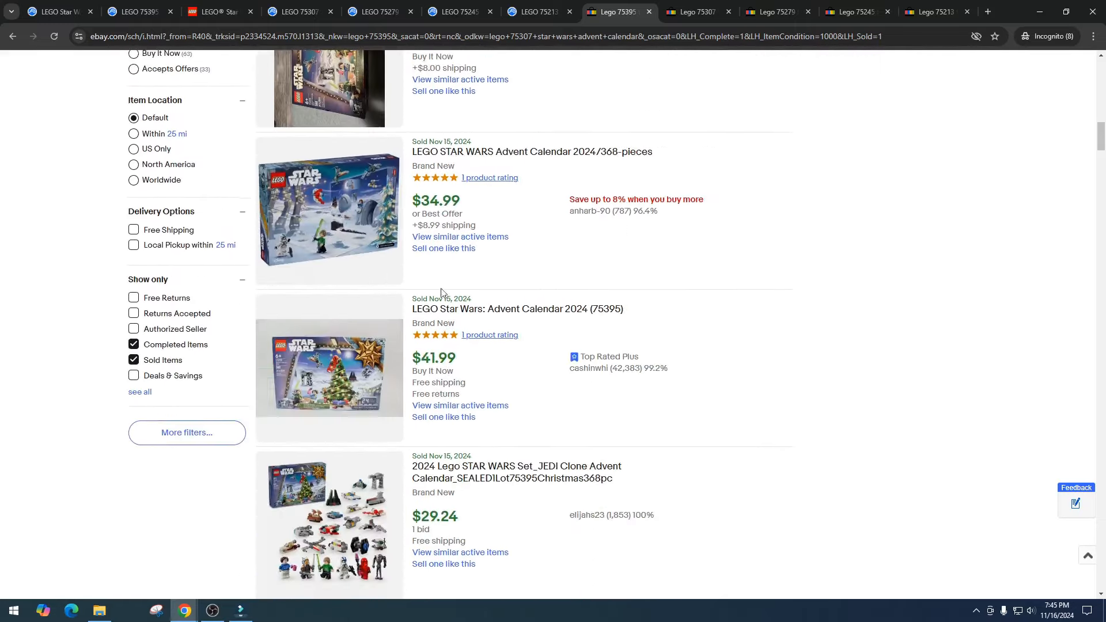
pyautogui.scroll(-3)
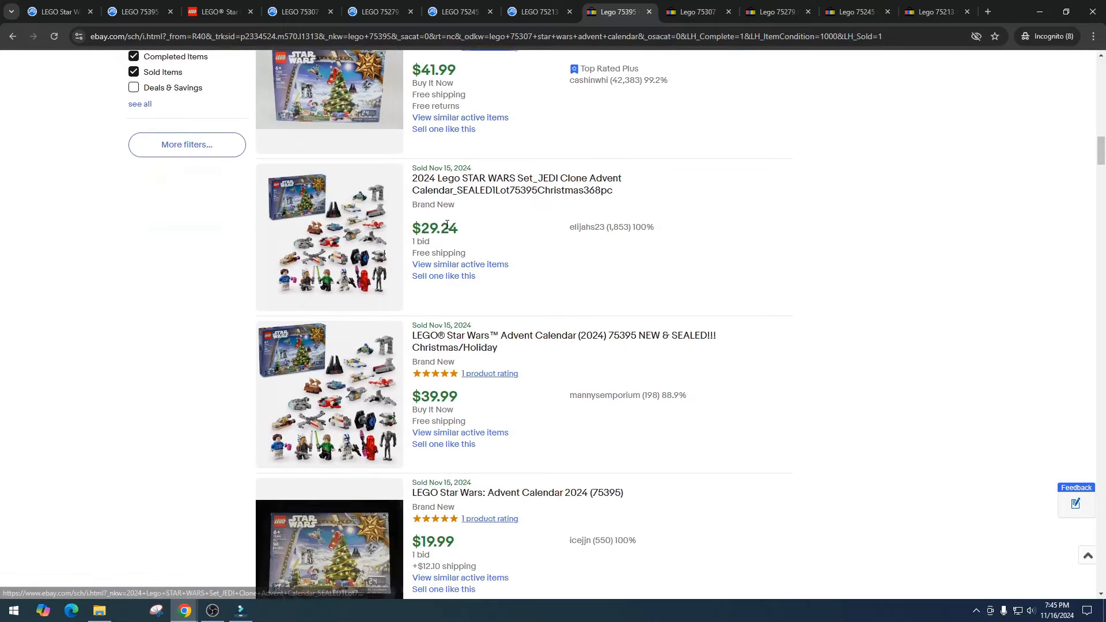
pyautogui.scroll(-3)
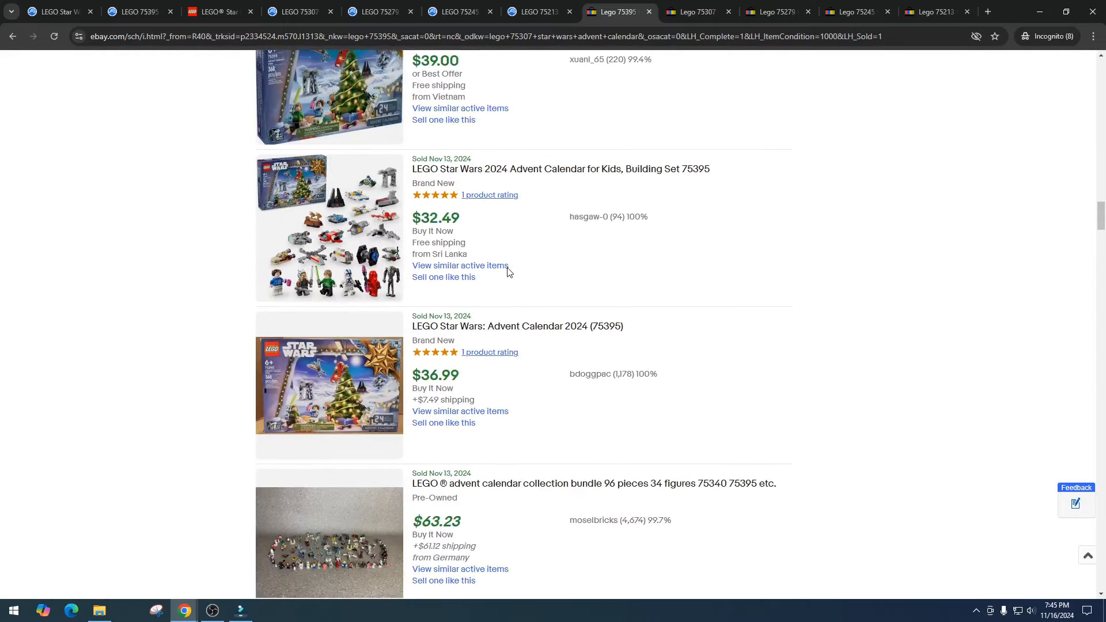
pyautogui.scroll(-3)
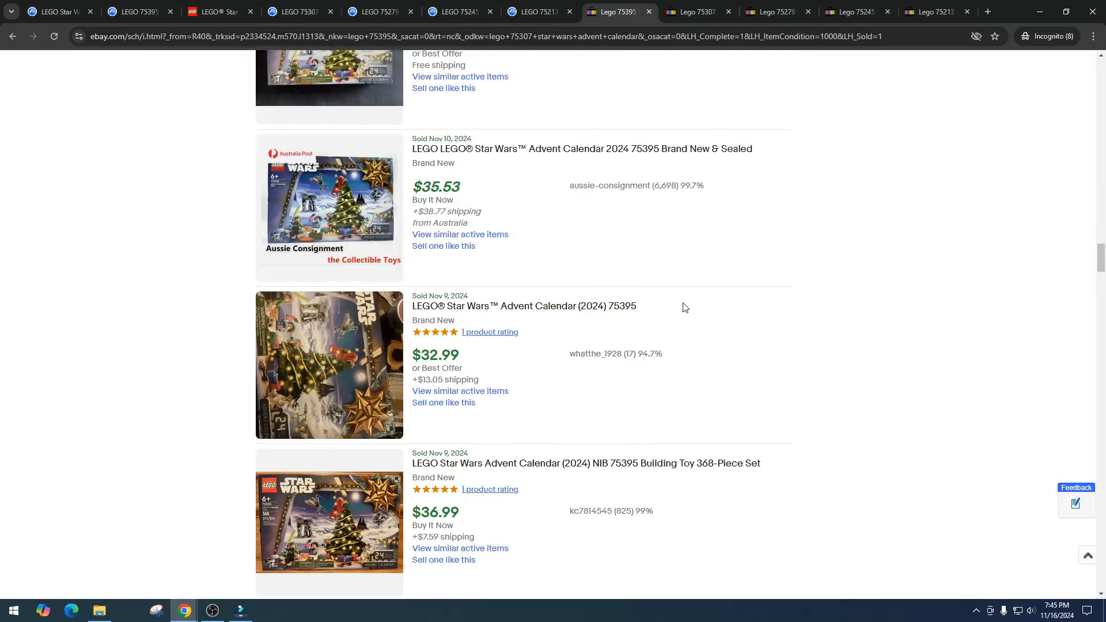
pyautogui.moveTo(684, 309)
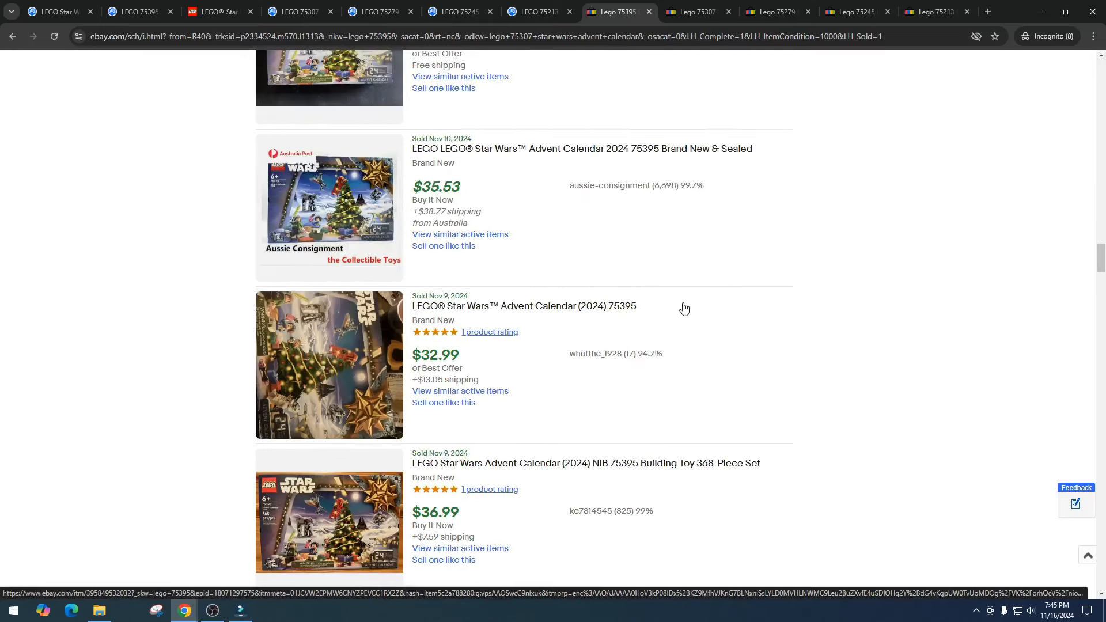
pyautogui.scroll(-3)
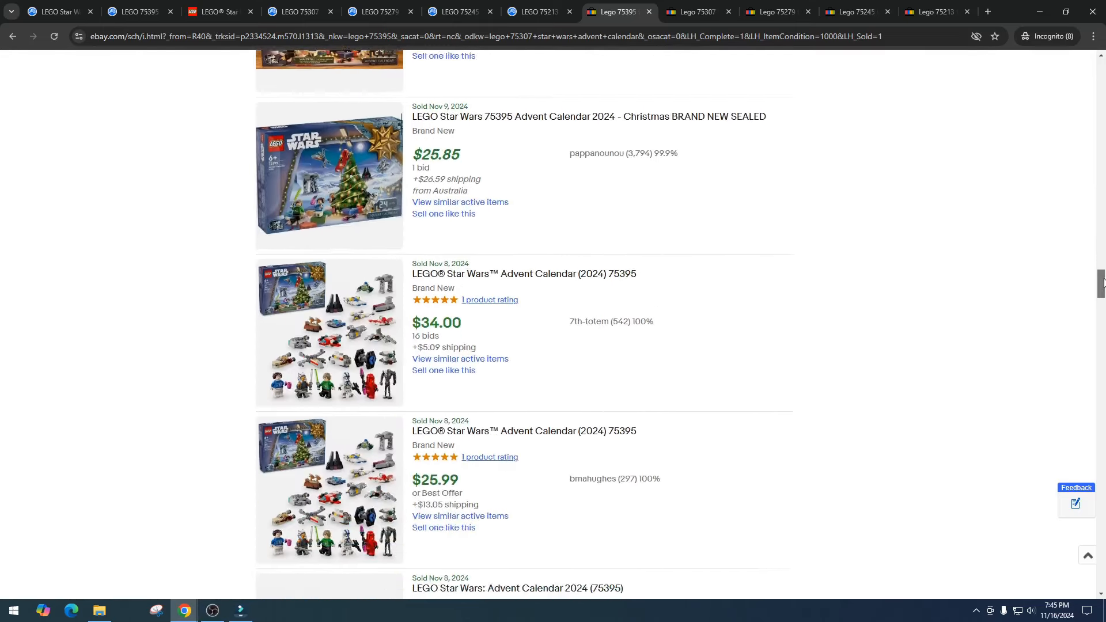
pyautogui.scroll(-3)
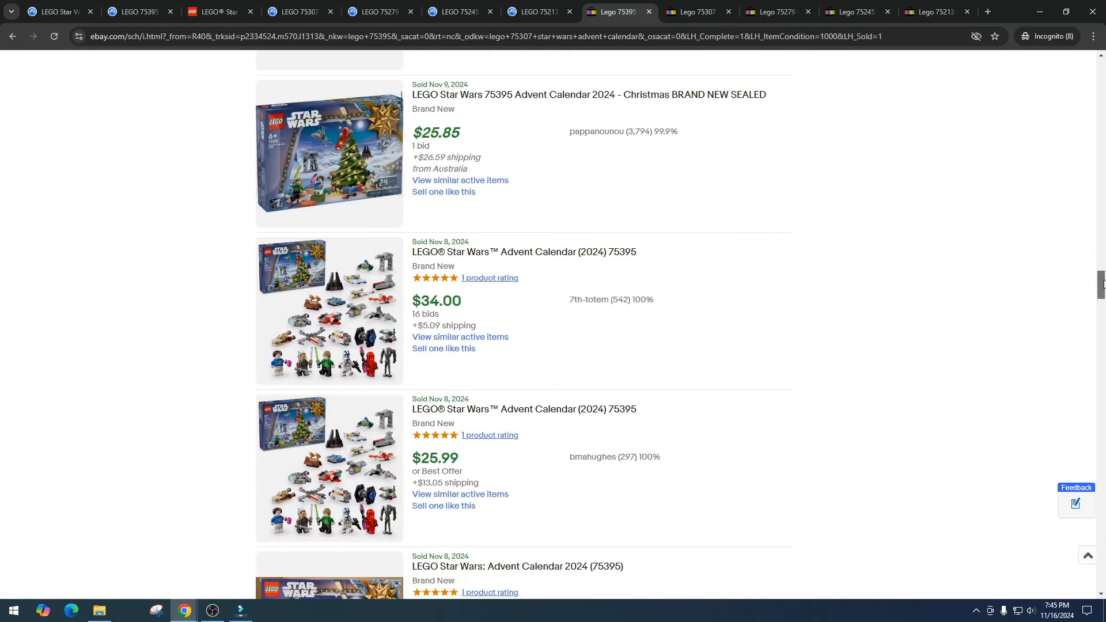
pyautogui.scroll(-3)
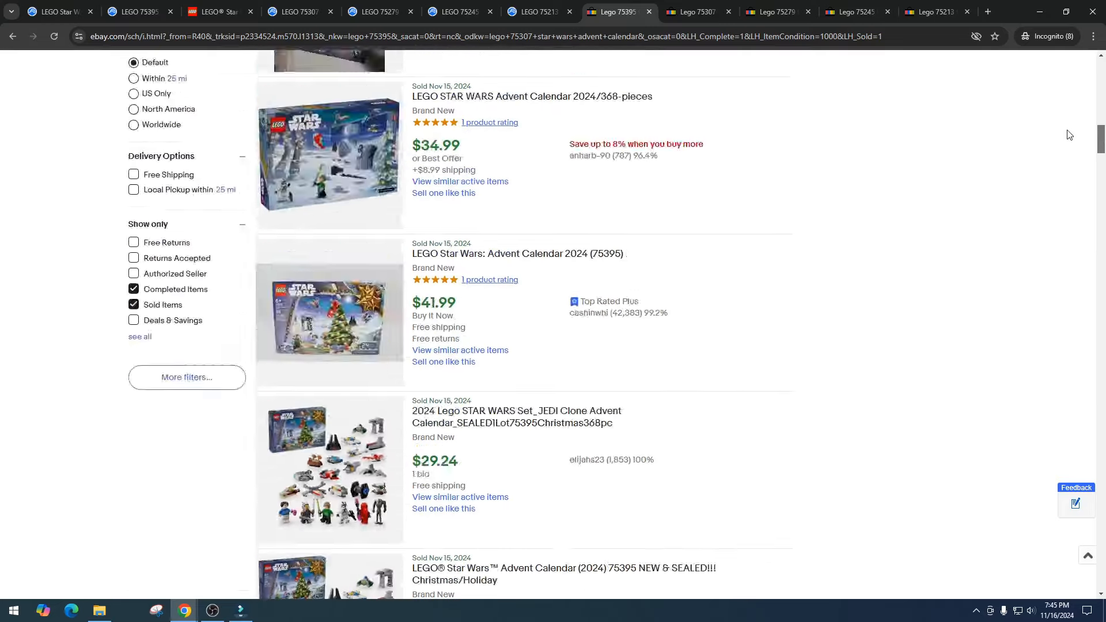
pyautogui.scroll(3)
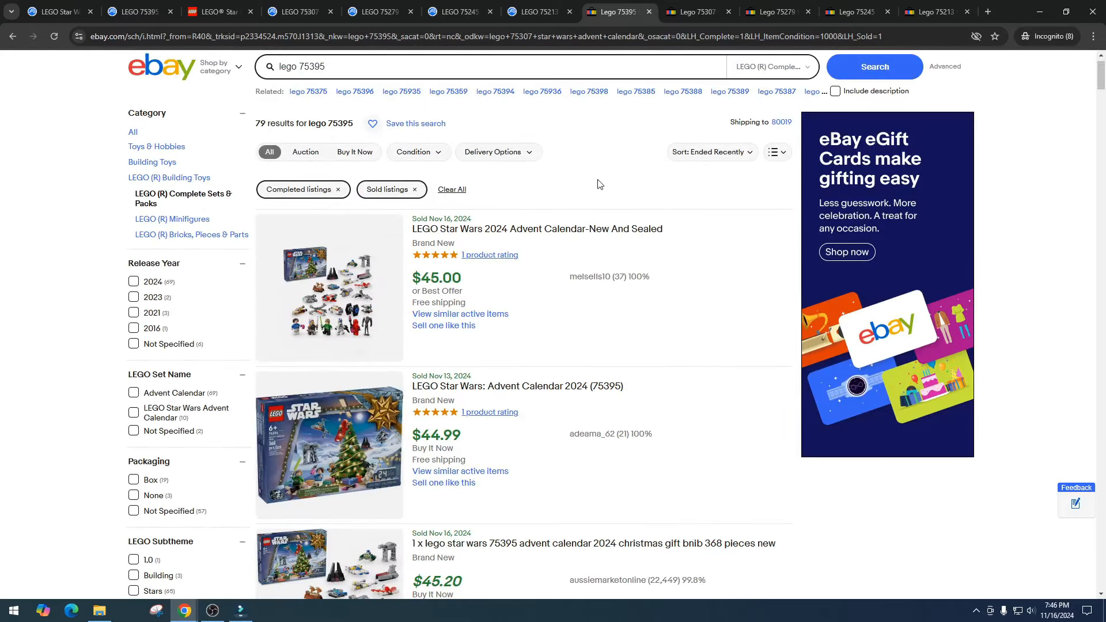
# Review eBay sold listings for 'Lego 75307', with new sealed copies around $30 to $50.
pyautogui.click(698, 12)
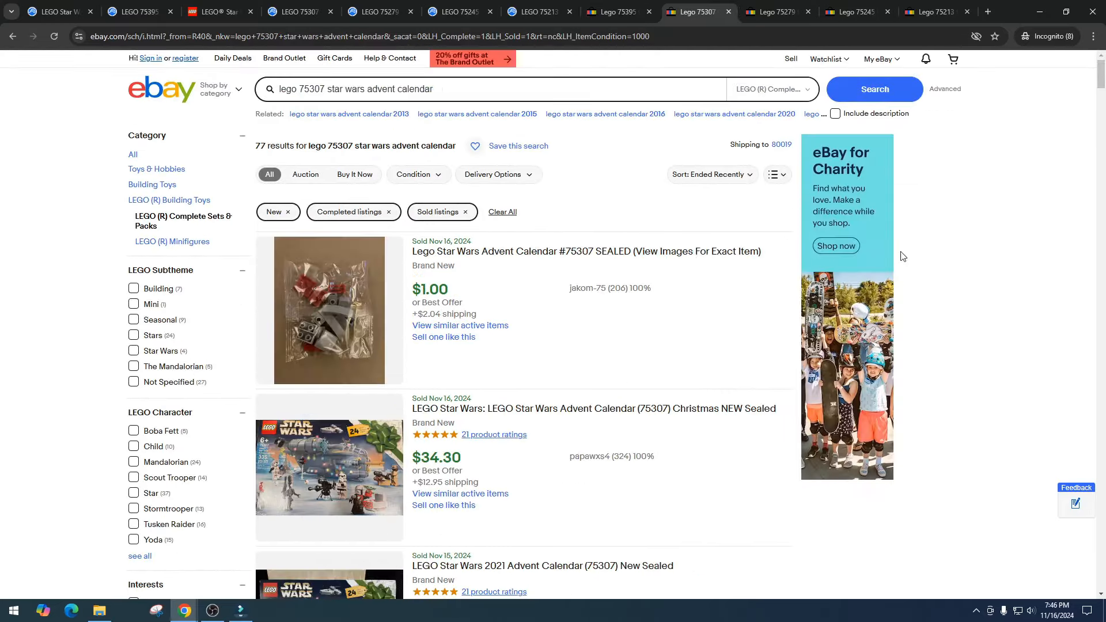
pyautogui.scroll(-3)
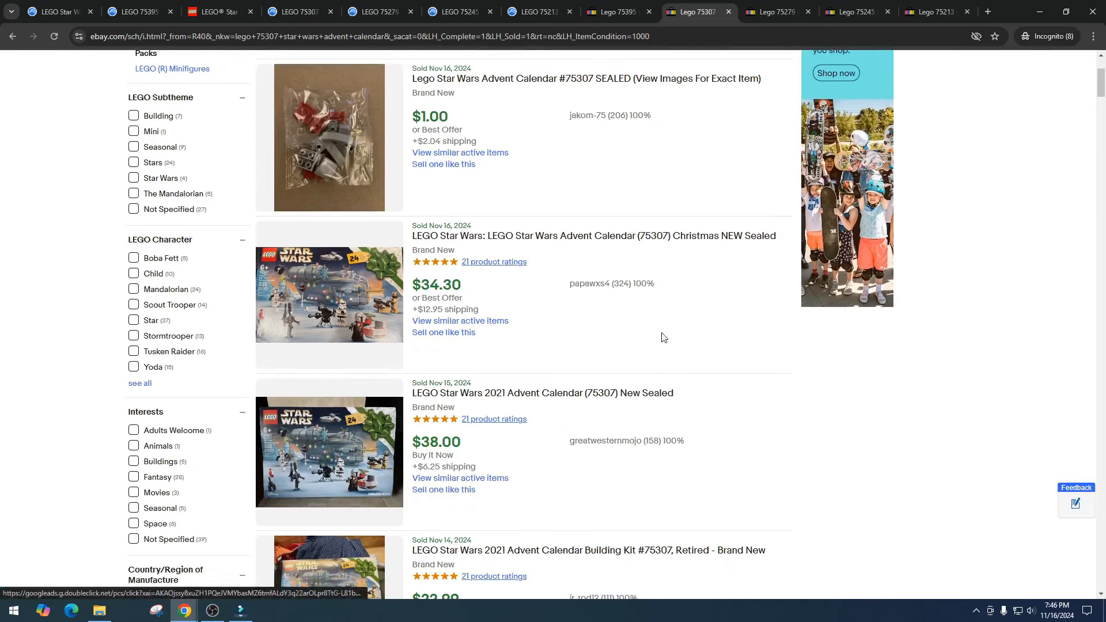
pyautogui.scroll(-3)
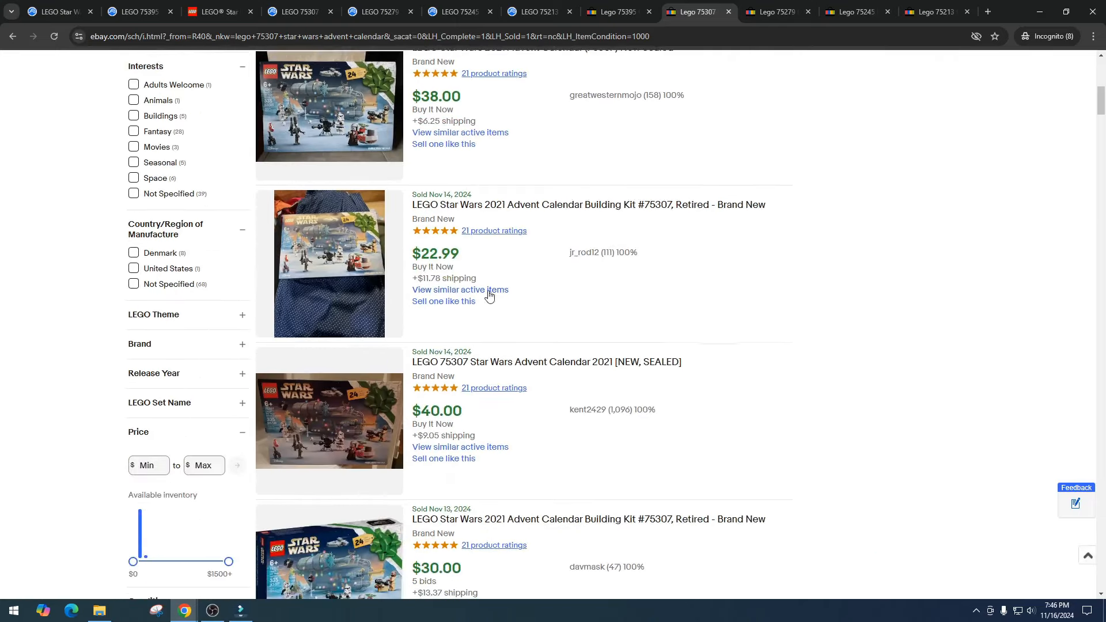
pyautogui.scroll(-3)
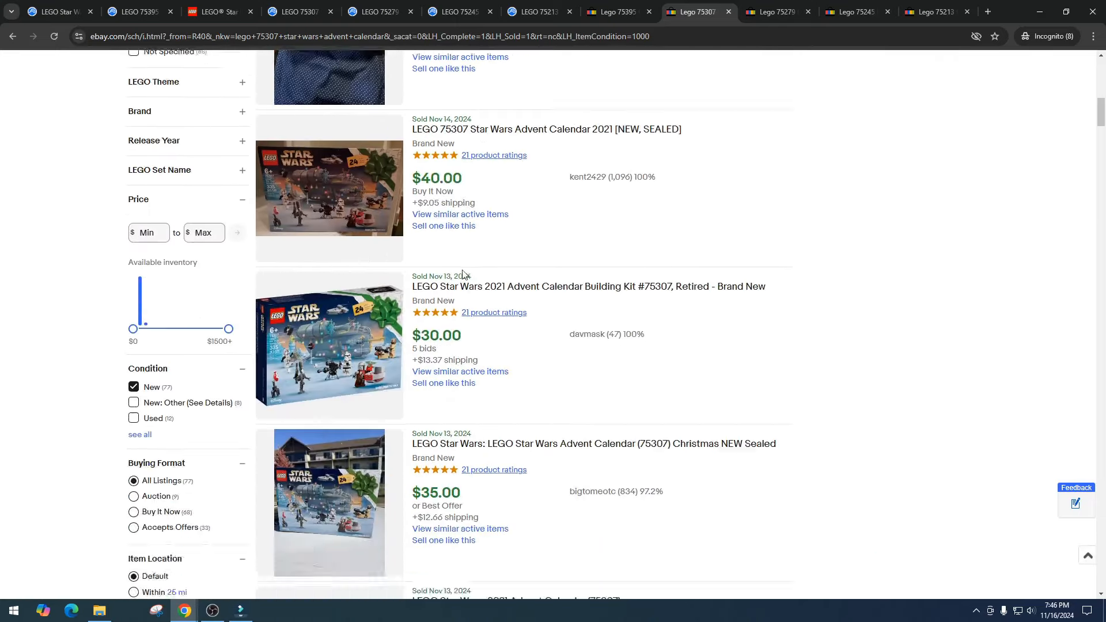
pyautogui.scroll(-3)
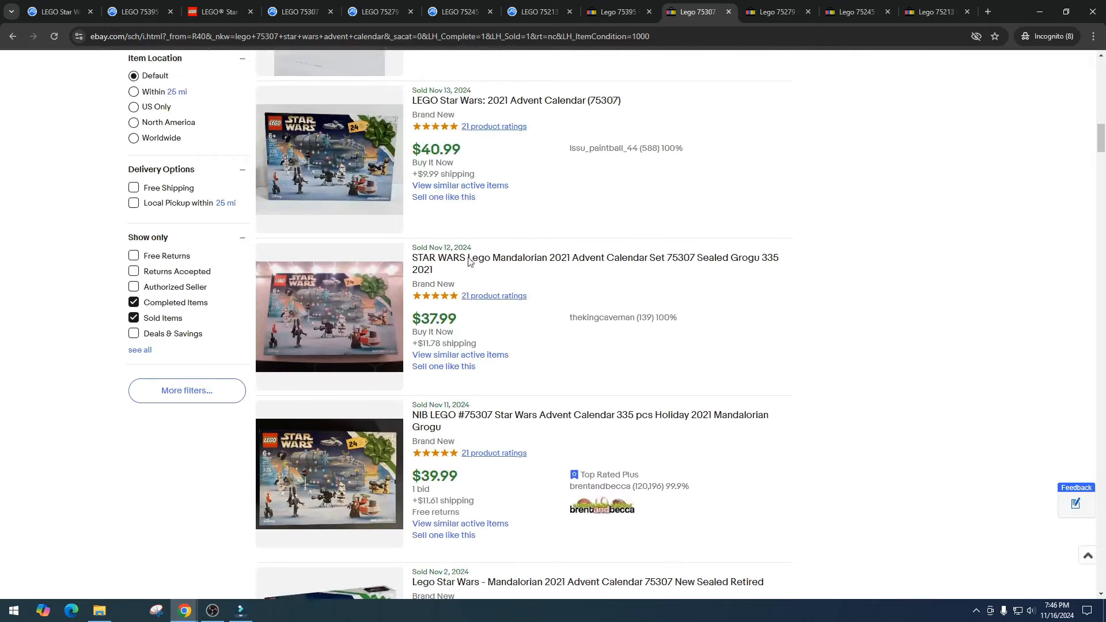
pyautogui.scroll(-3)
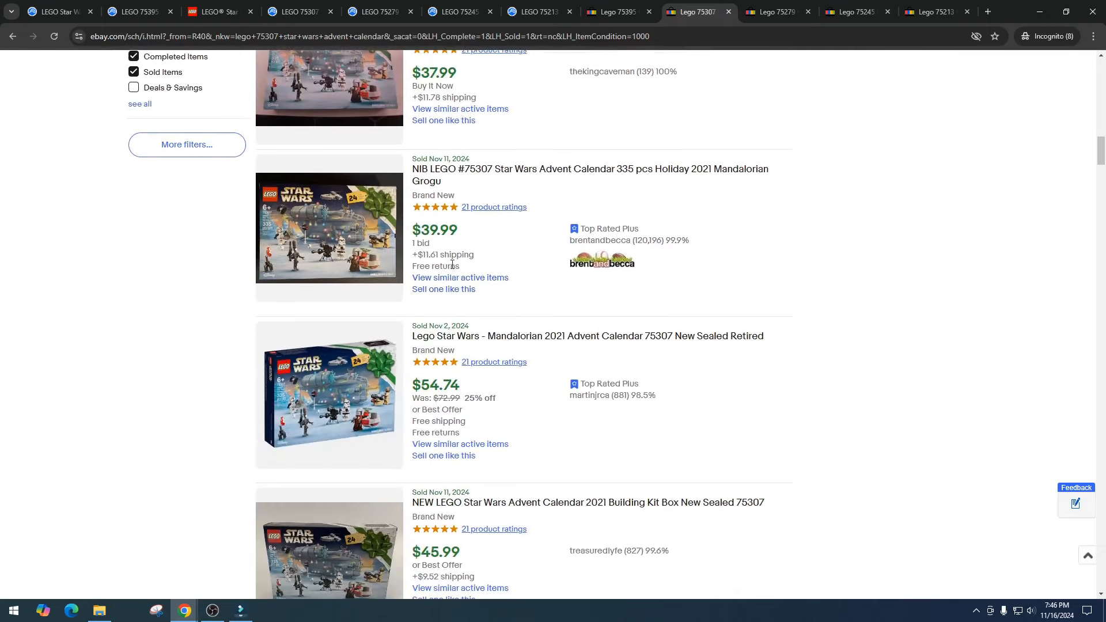
pyautogui.scroll(-3)
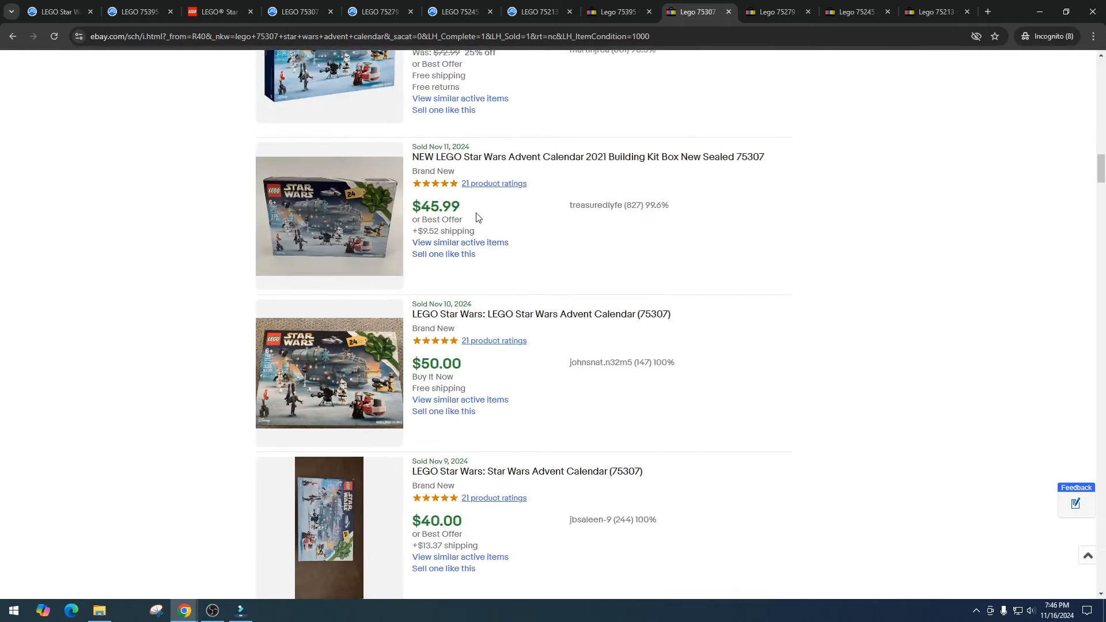
pyautogui.scroll(-3)
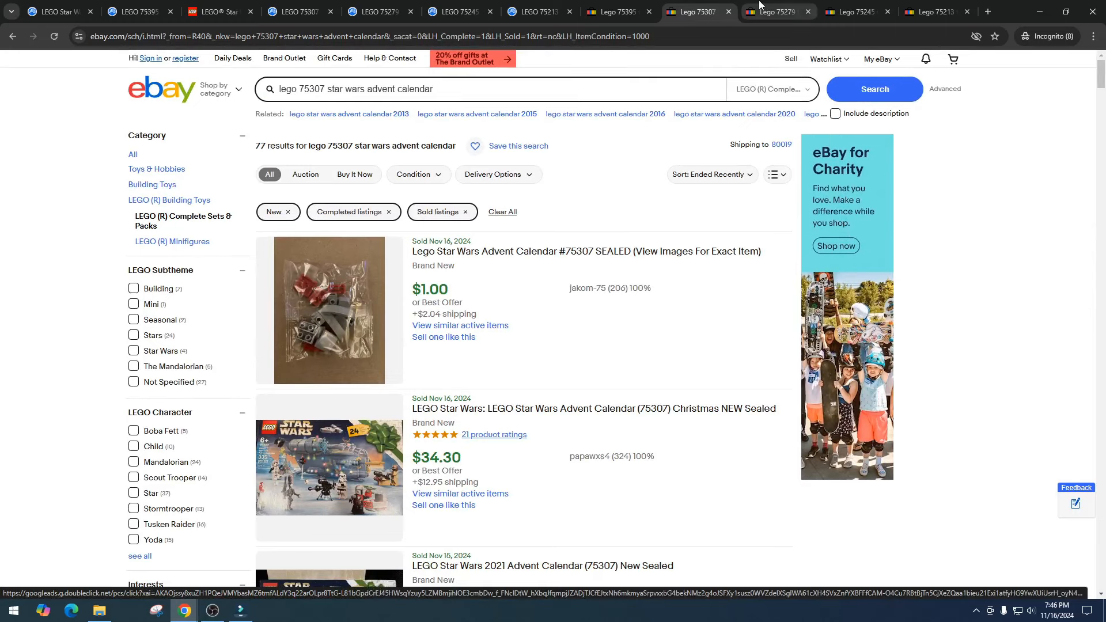
# Review eBay sold listings for 'Lego 75279', mostly selling between $40 and $55.
pyautogui.click(776, 12)
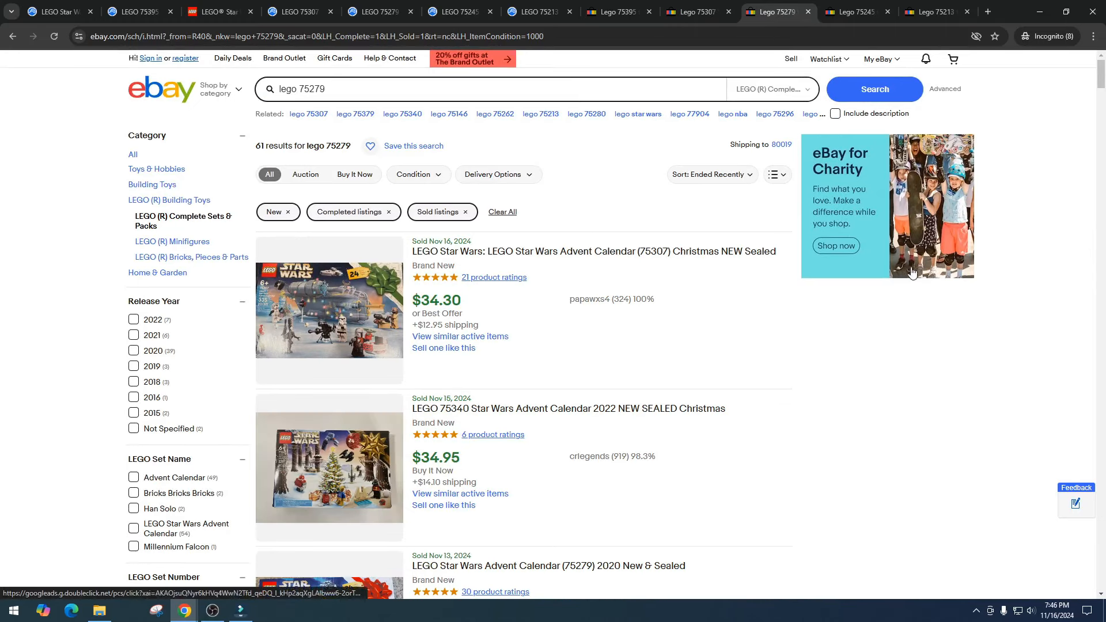
pyautogui.scroll(-3)
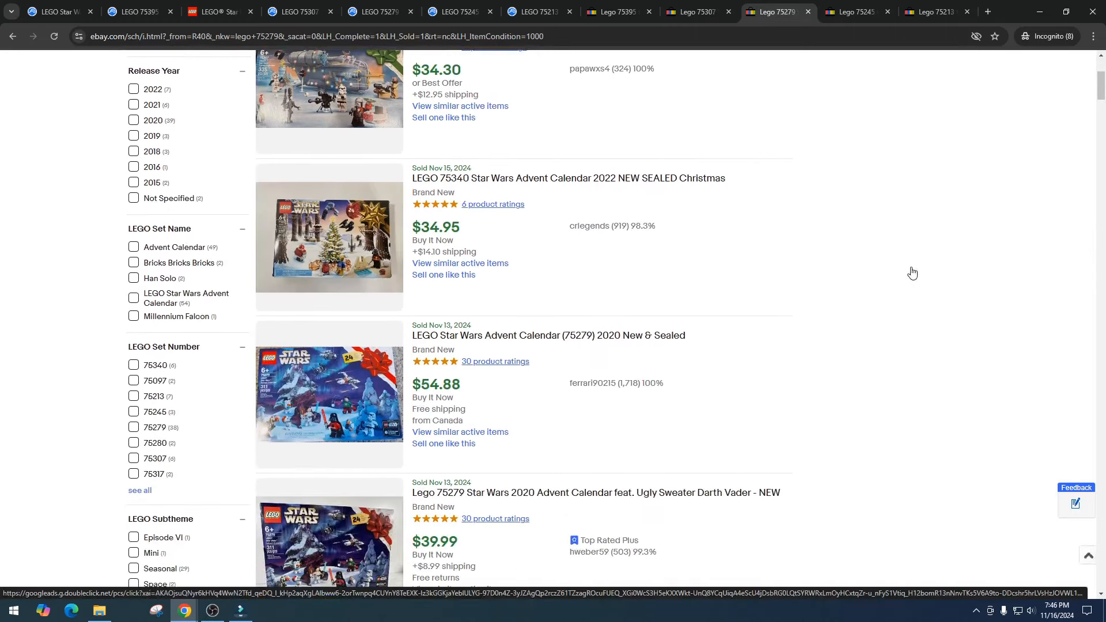
pyautogui.scroll(-3)
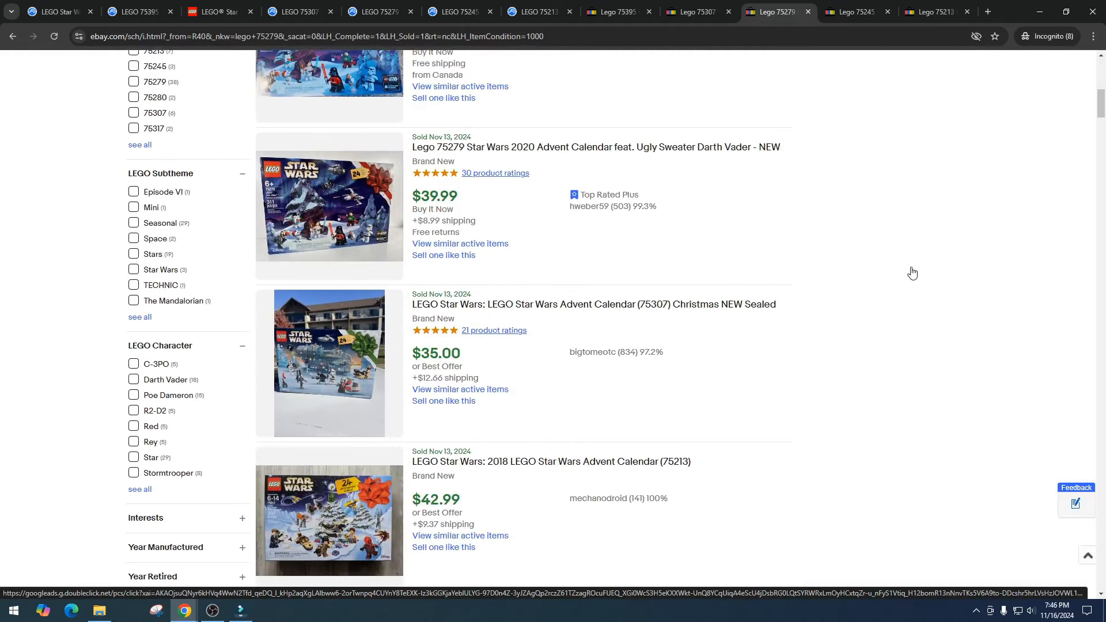
pyautogui.scroll(-3)
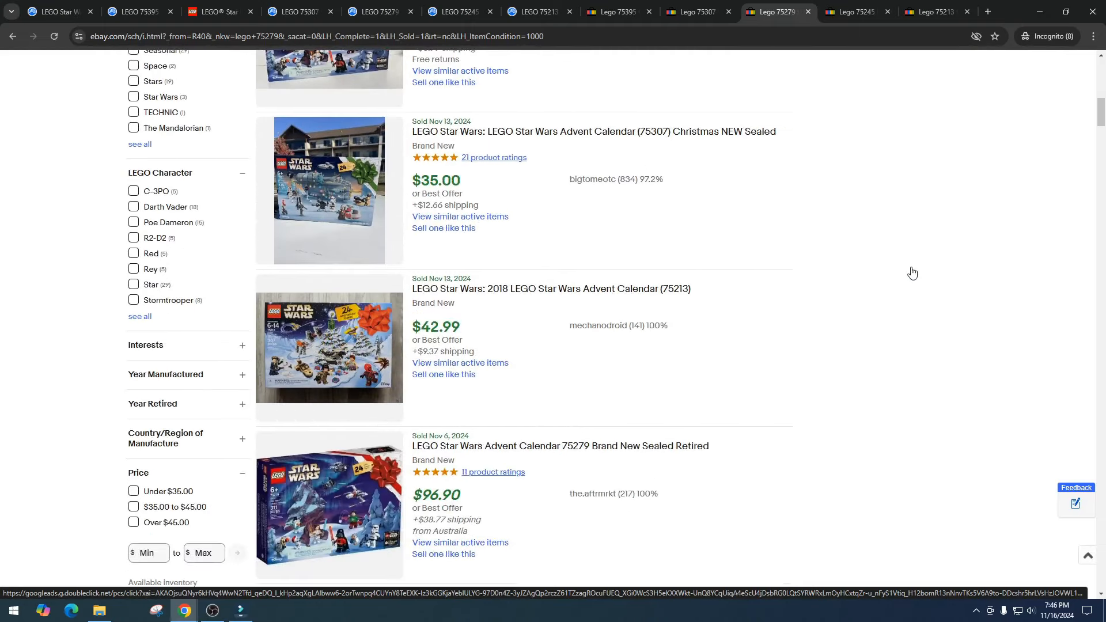
pyautogui.scroll(-3)
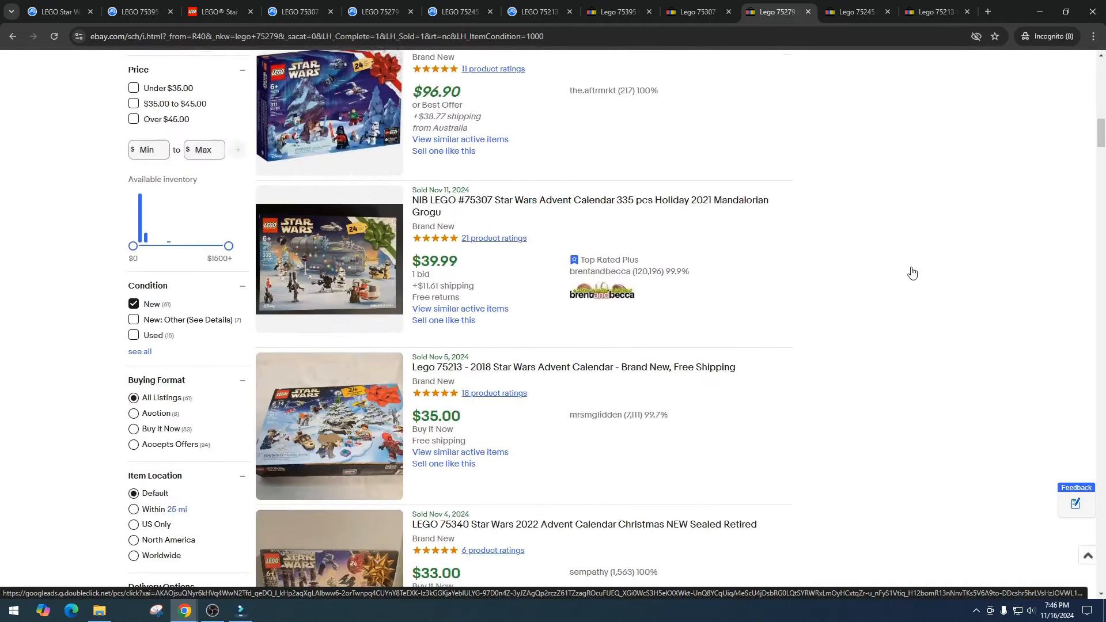
pyautogui.scroll(-3)
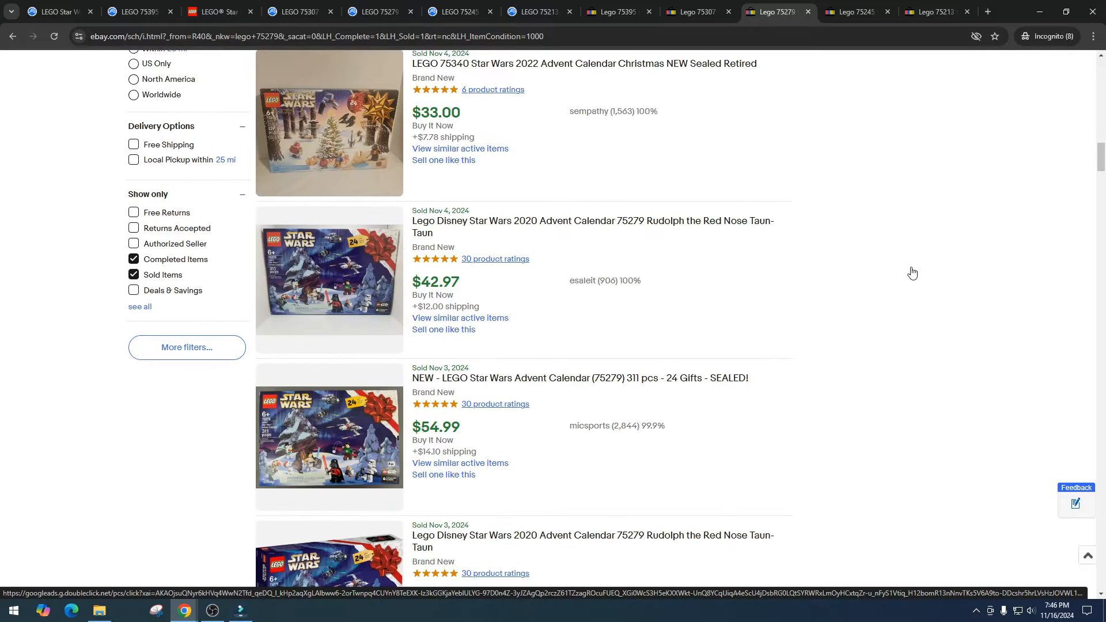
pyautogui.scroll(-3)
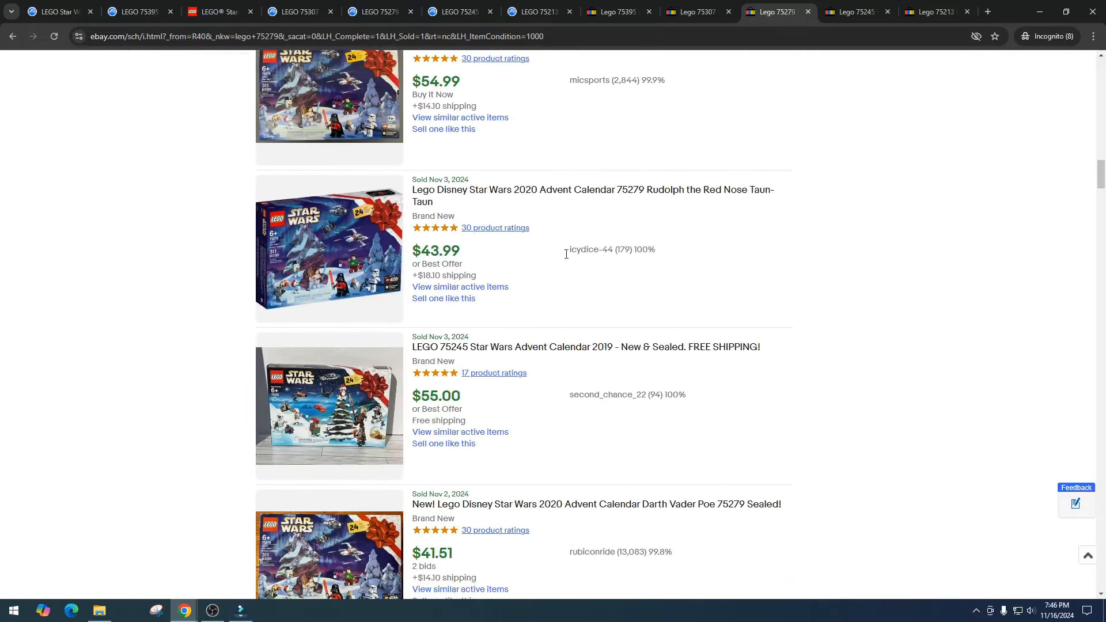
pyautogui.scroll(-3)
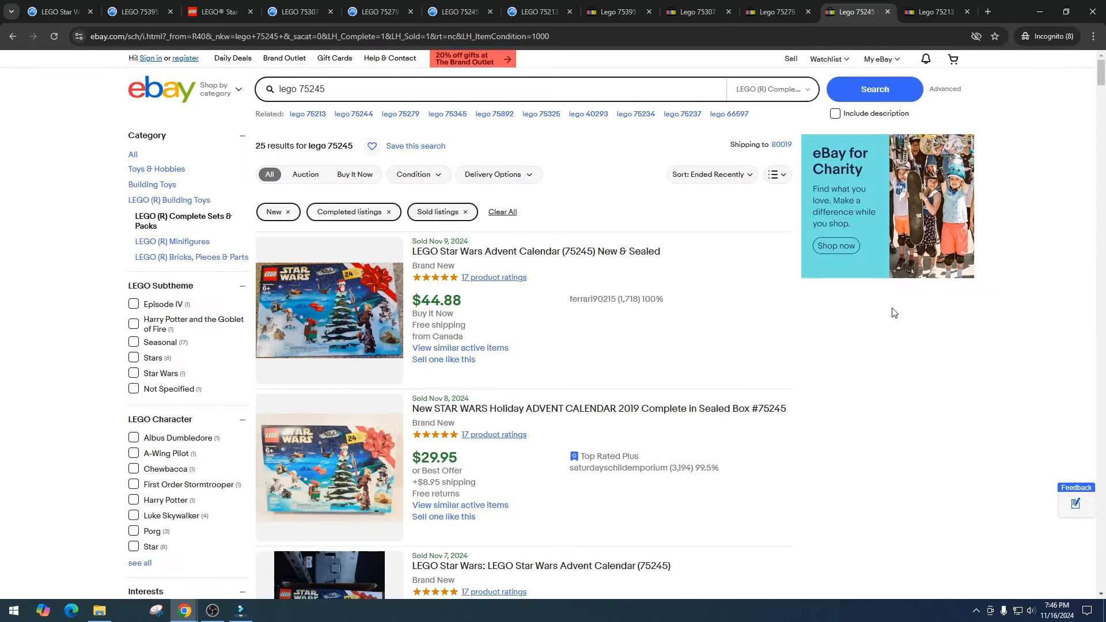
pyautogui.moveTo(541, 324)
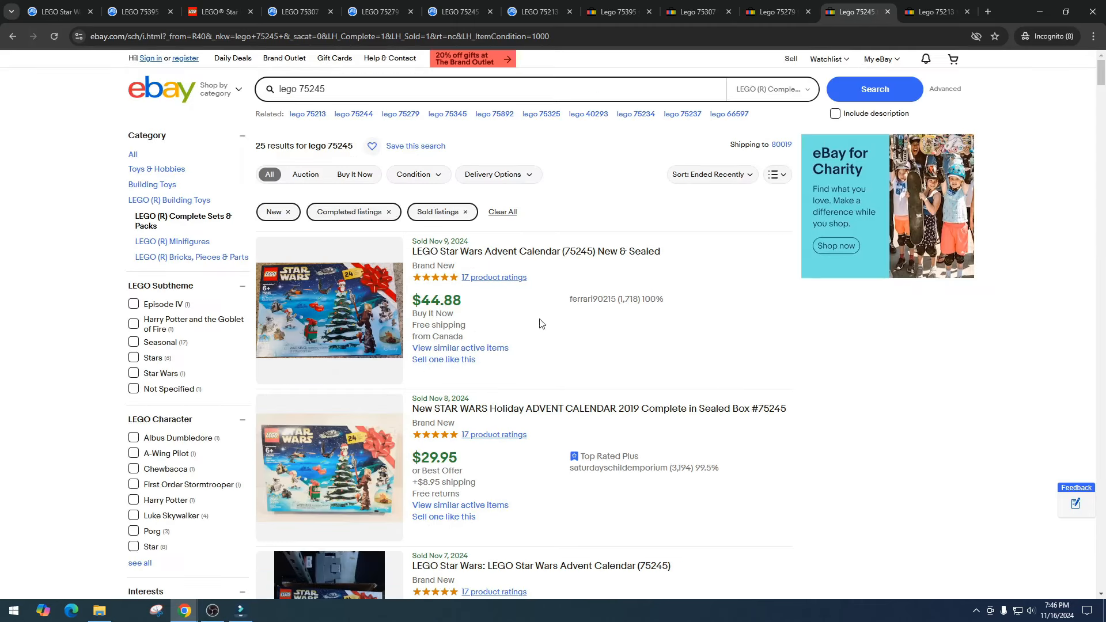
pyautogui.scroll(-3)
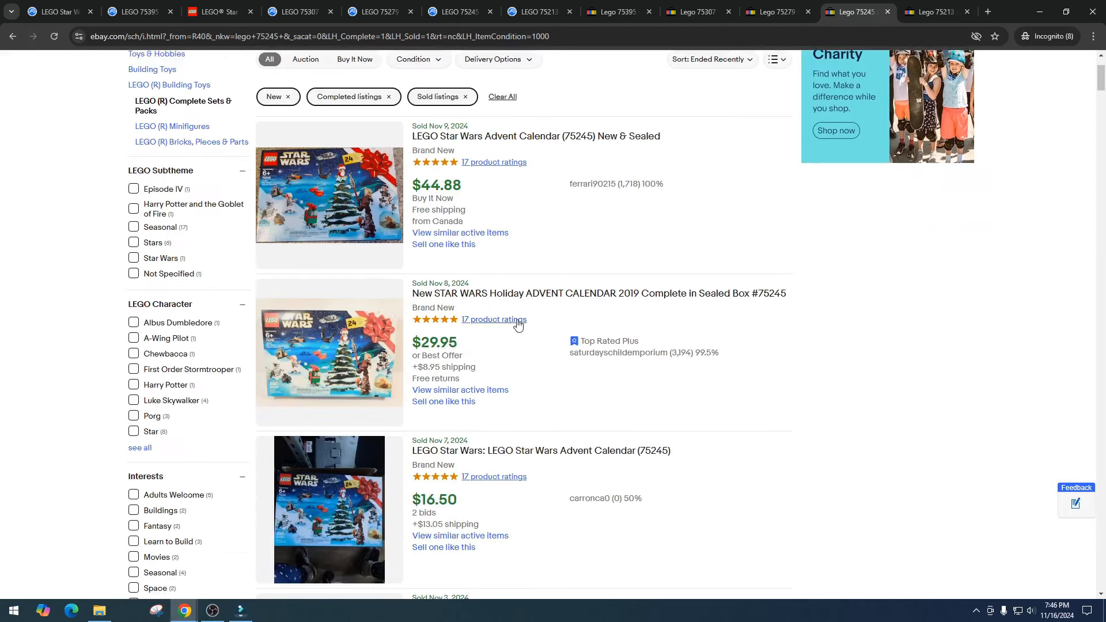
pyautogui.scroll(-3)
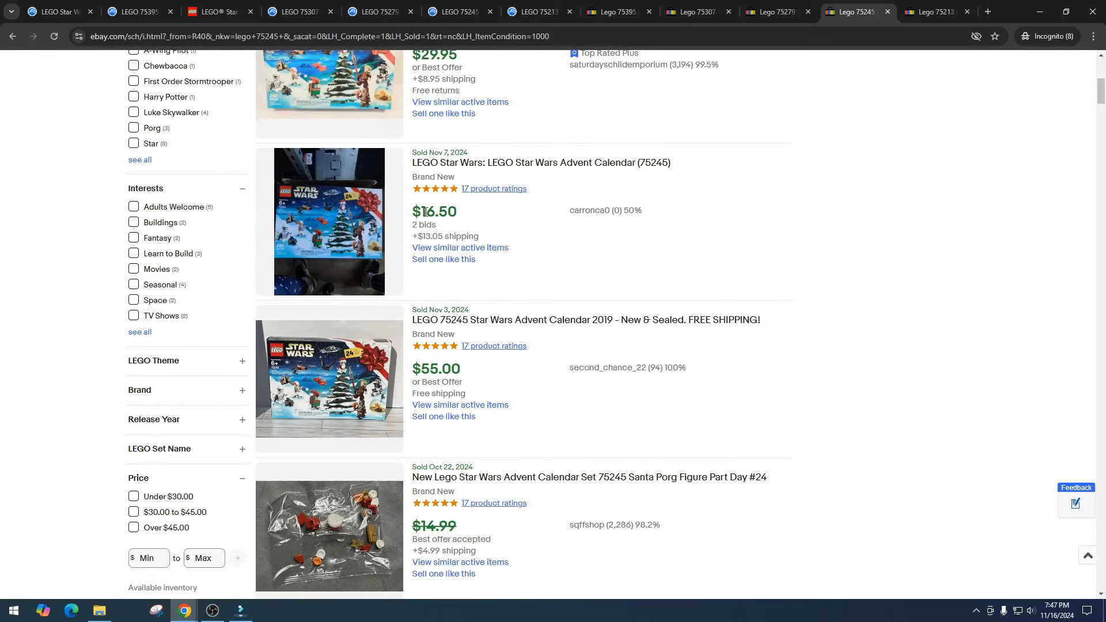
pyautogui.moveTo(478, 238)
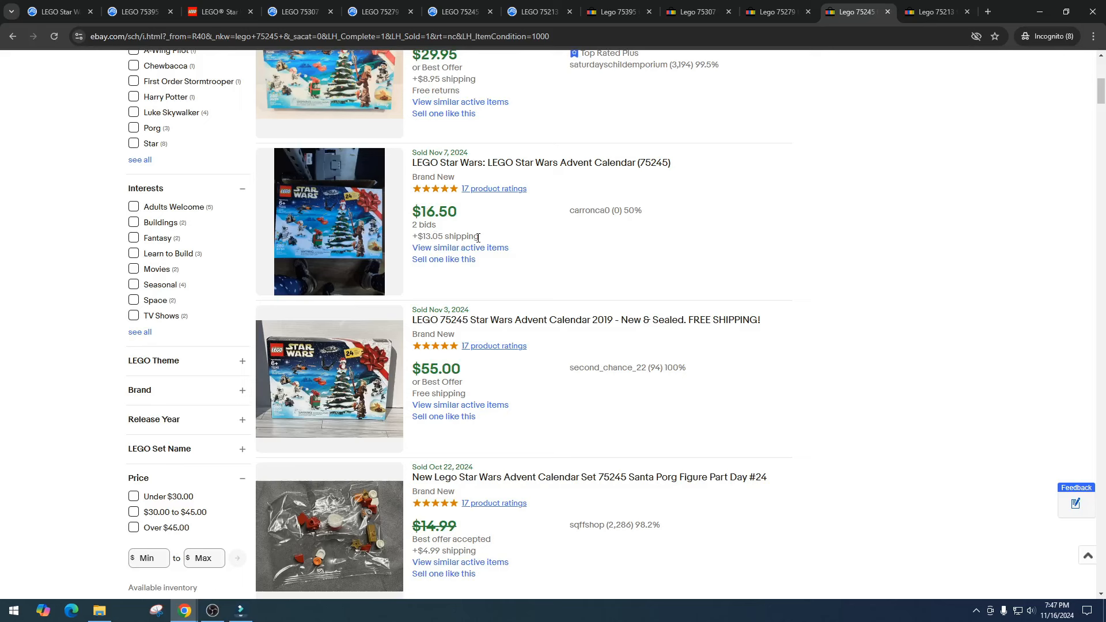
pyautogui.moveTo(493, 255)
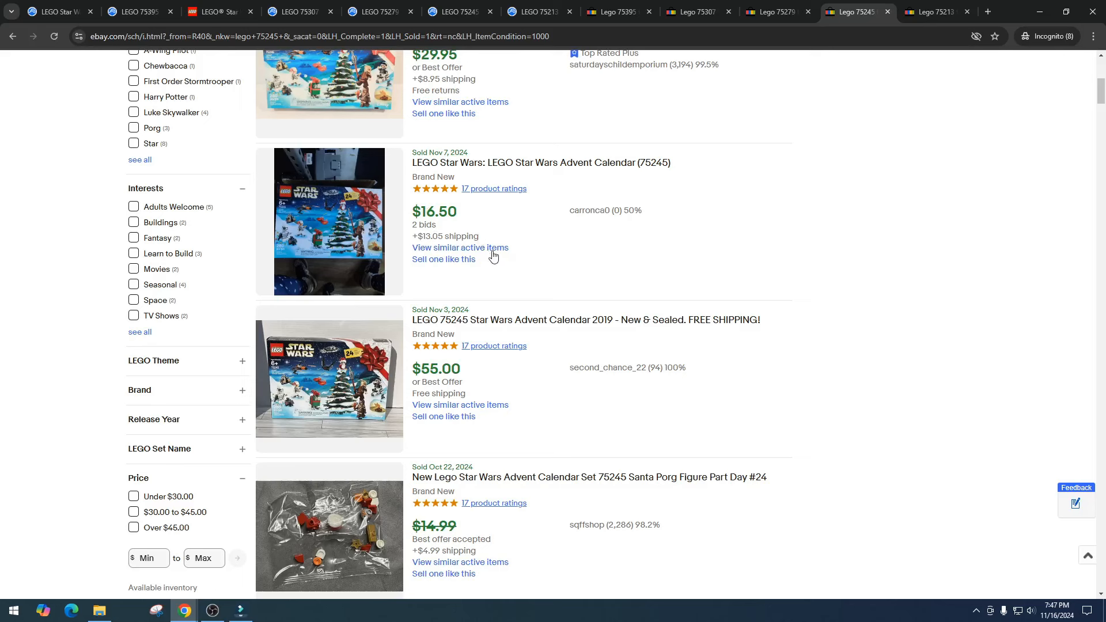
pyautogui.moveTo(540, 255)
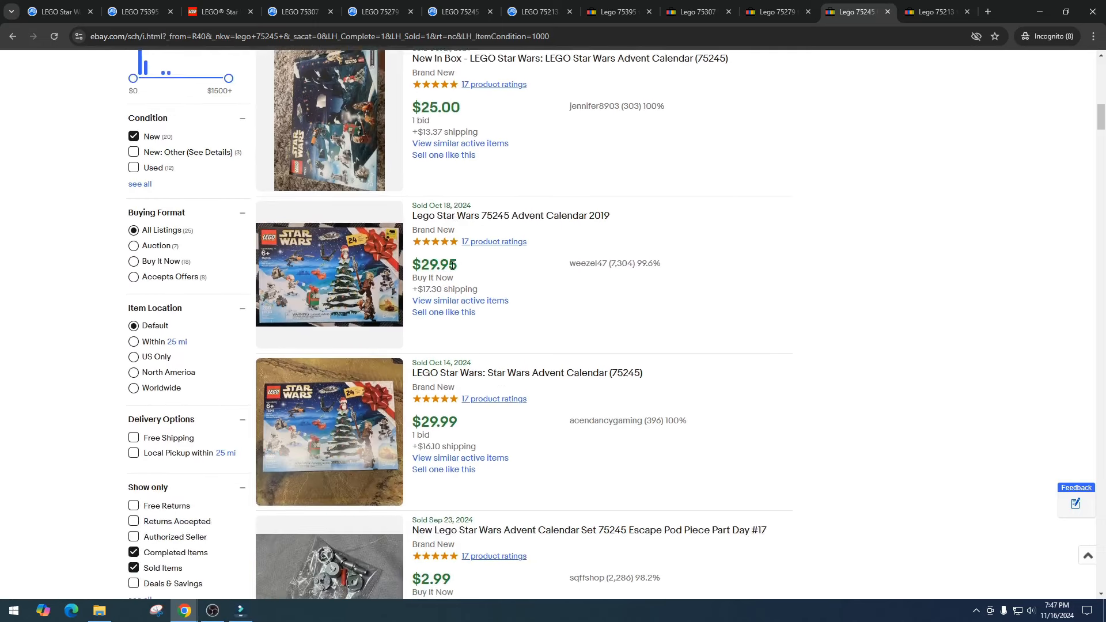
pyautogui.scroll(-3)
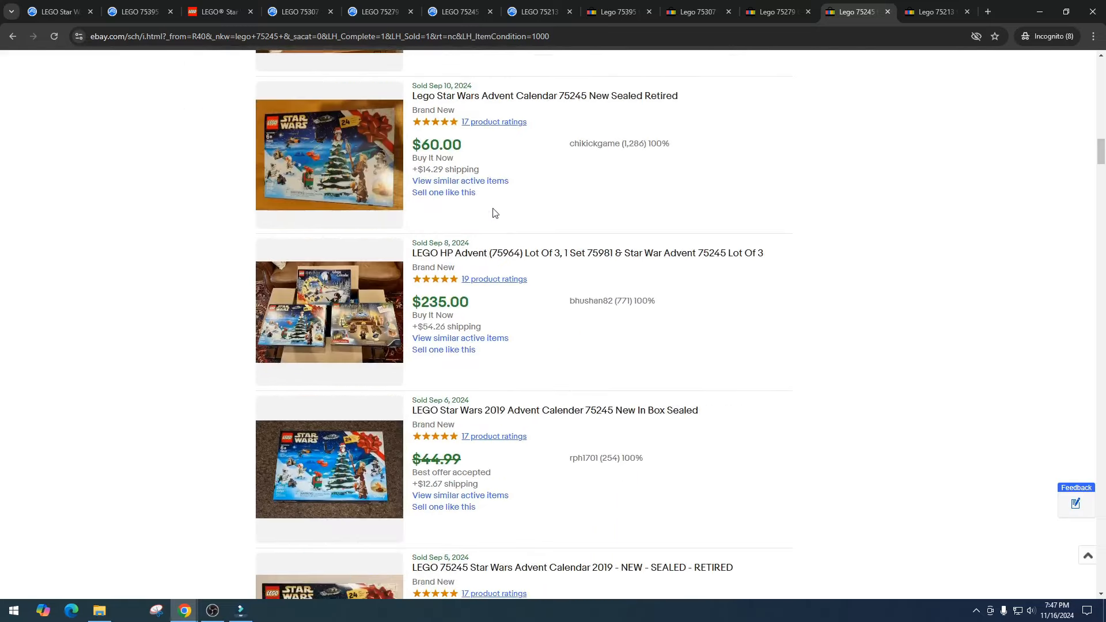
pyautogui.scroll(-3)
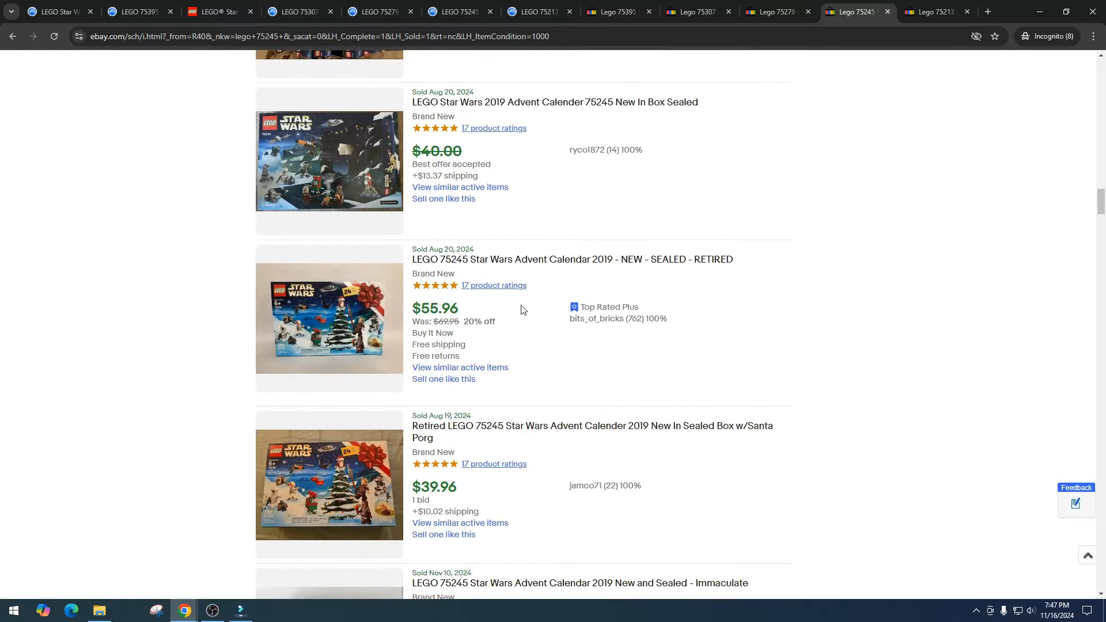
pyautogui.scroll(-3)
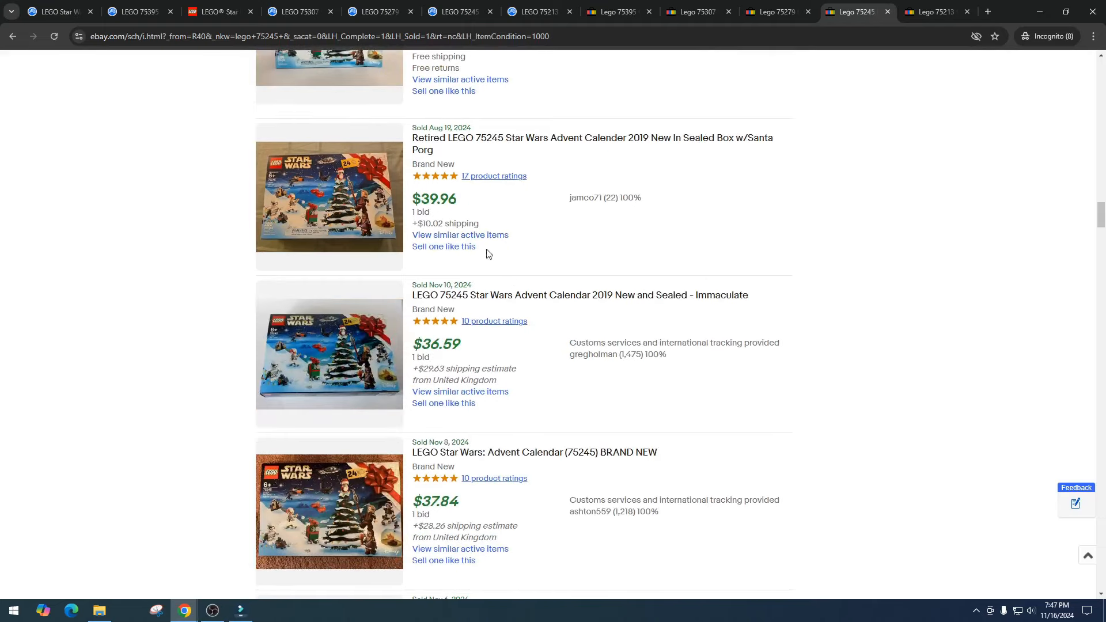
pyautogui.scroll(-3)
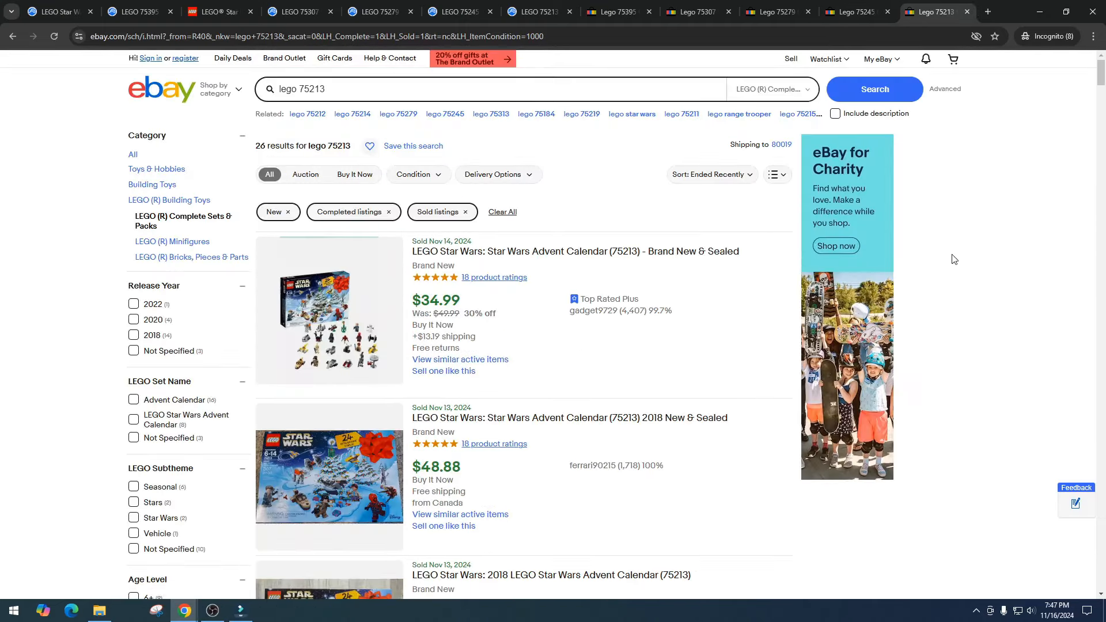
# Scroll through eBay sold listings for 'lego 75213', mostly selling between $32 and $60.
pyautogui.scroll(-3)
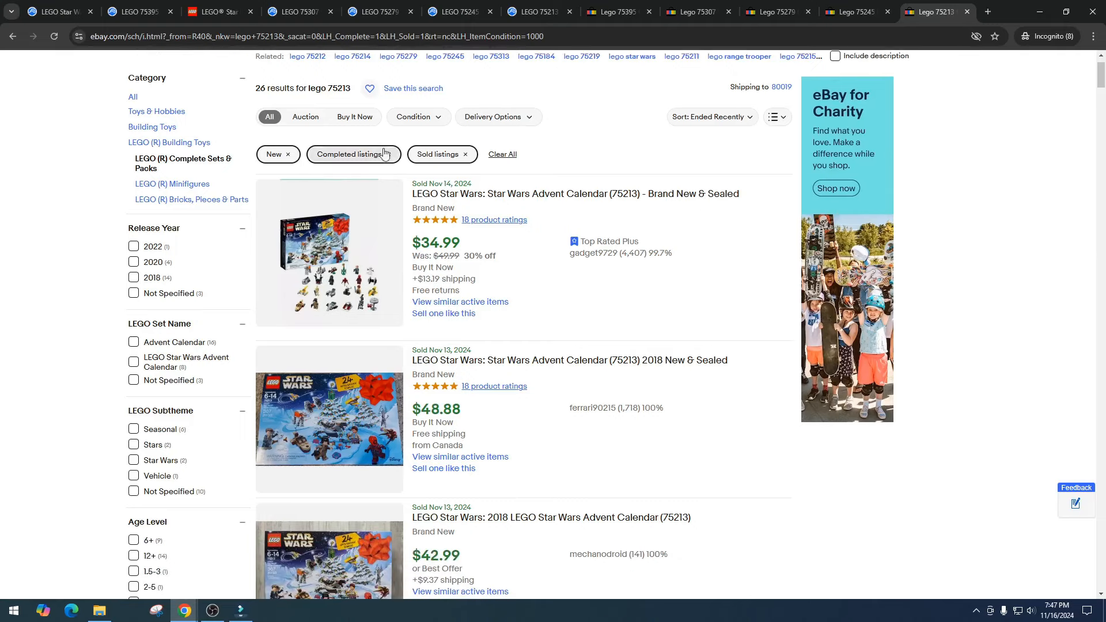
pyautogui.scroll(-3)
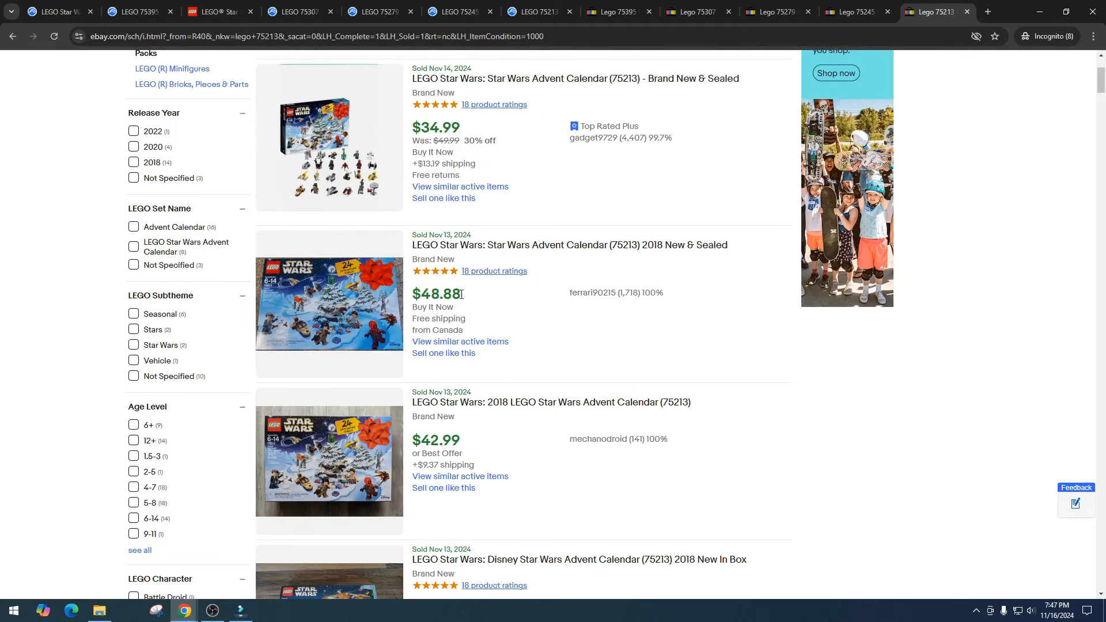
pyautogui.scroll(-3)
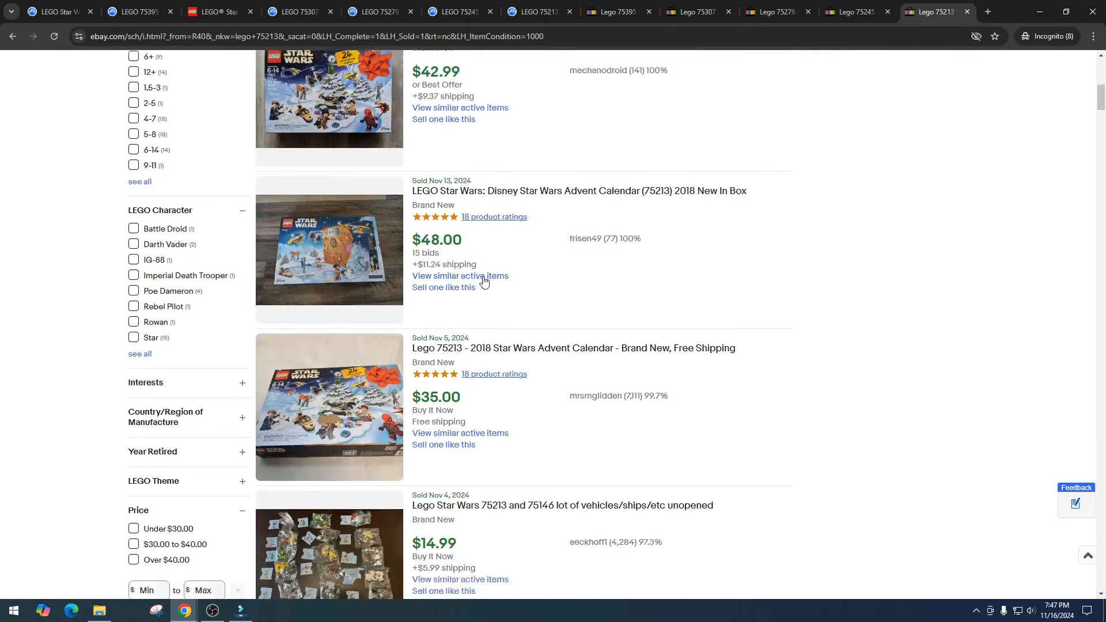
pyautogui.scroll(-3)
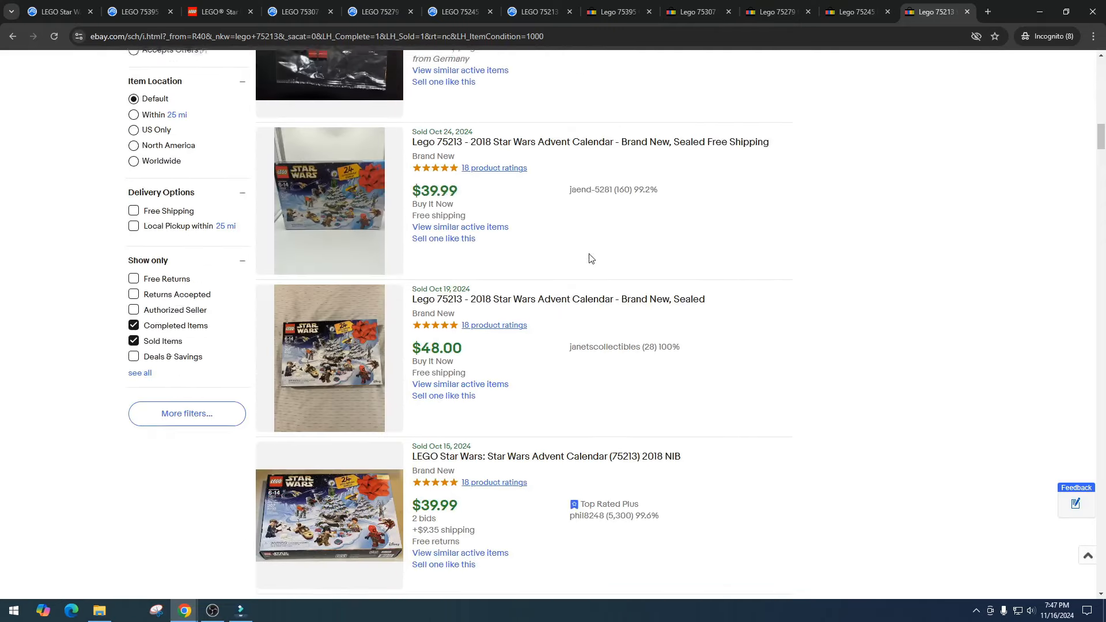
pyautogui.scroll(-3)
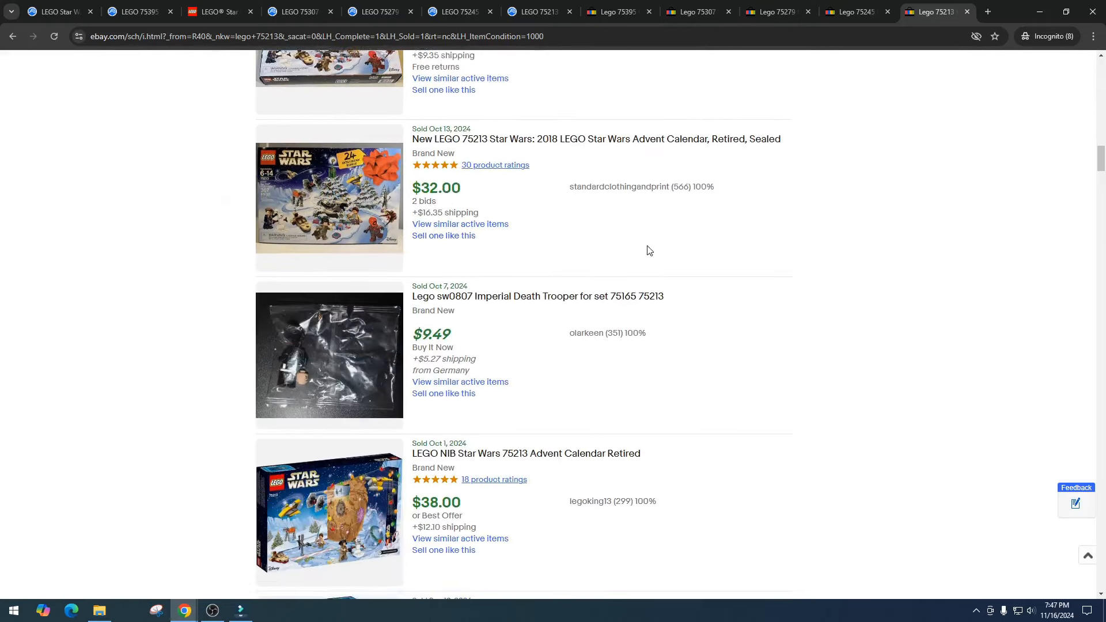
pyautogui.scroll(-3)
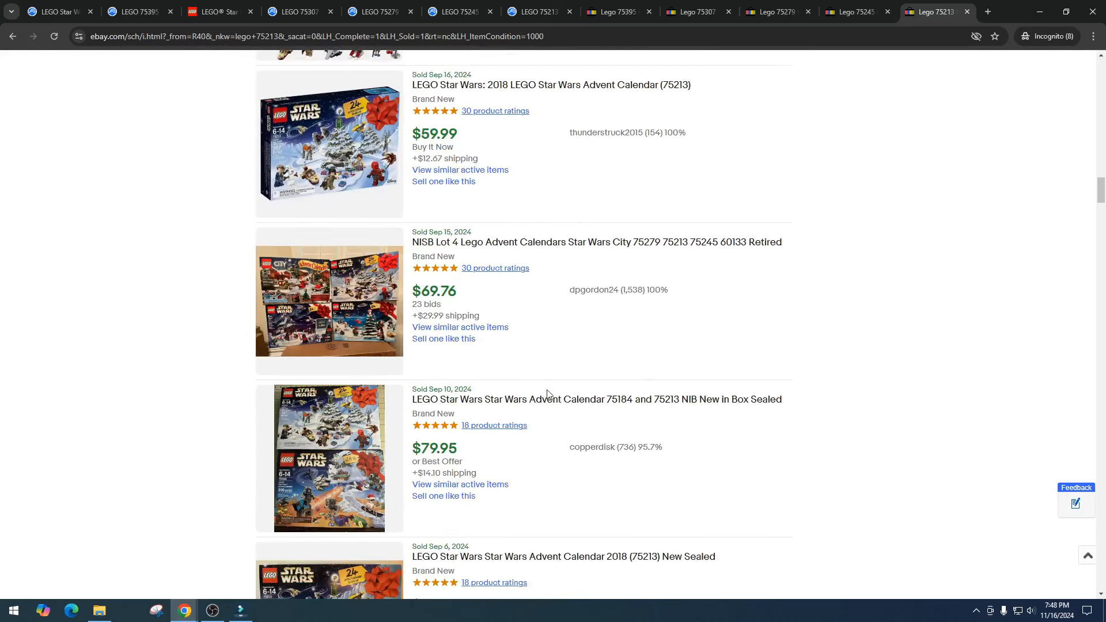
pyautogui.moveTo(604, 303)
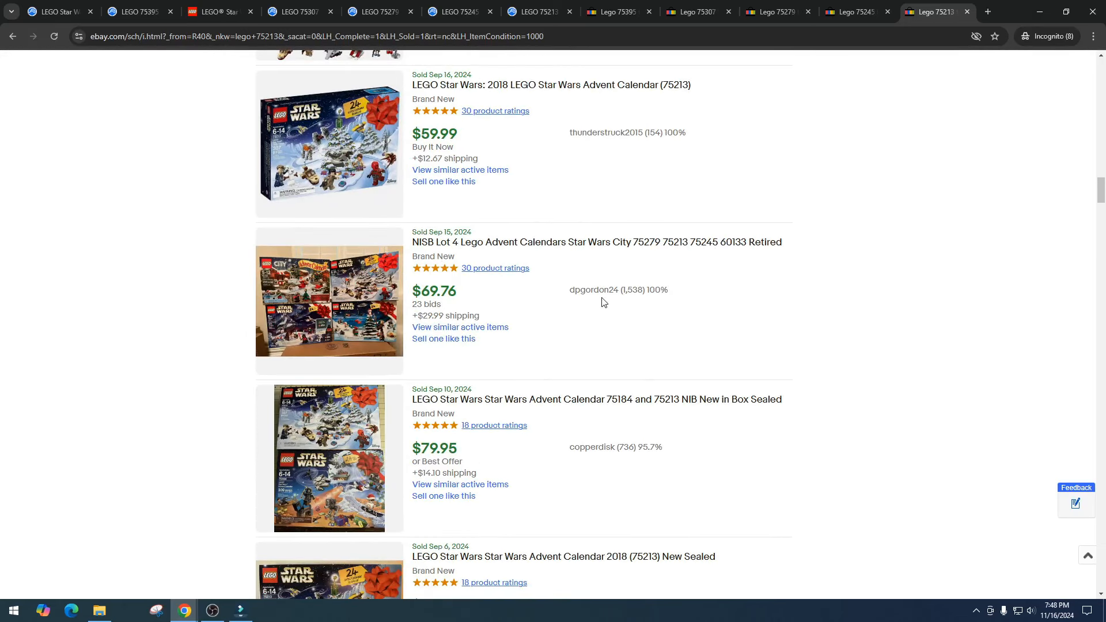
pyautogui.moveTo(293, 293)
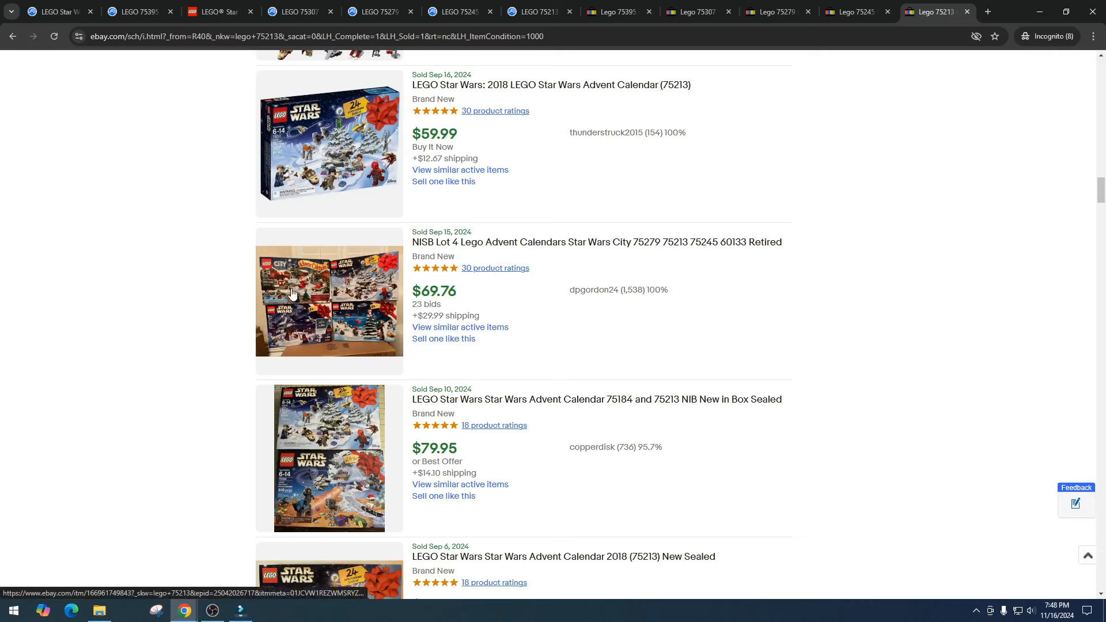
pyautogui.moveTo(478, 307)
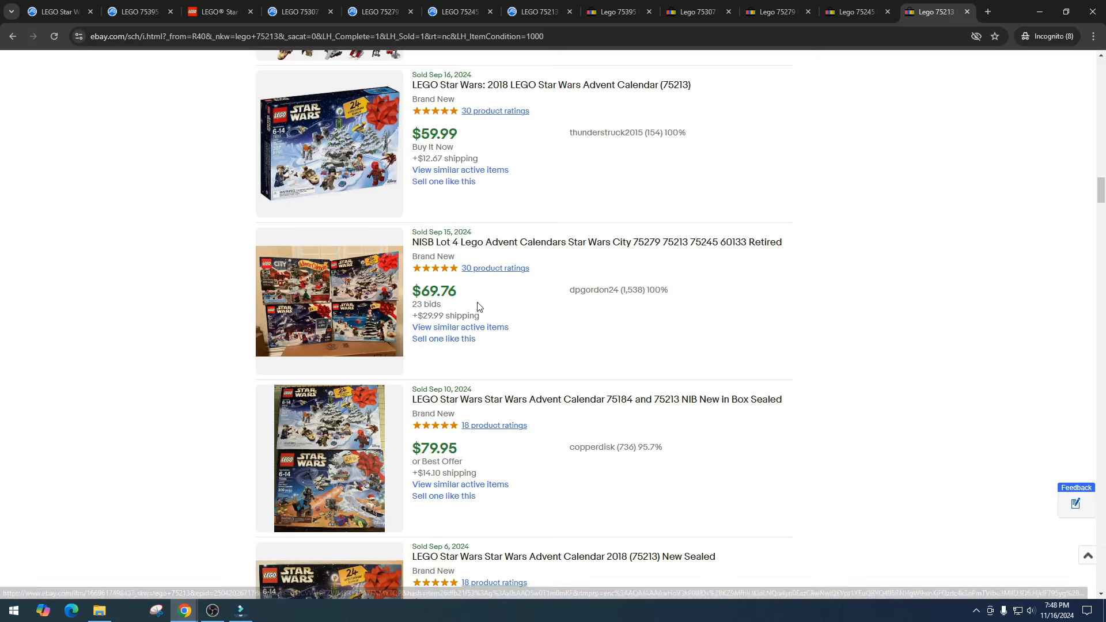
pyautogui.scroll(-3)
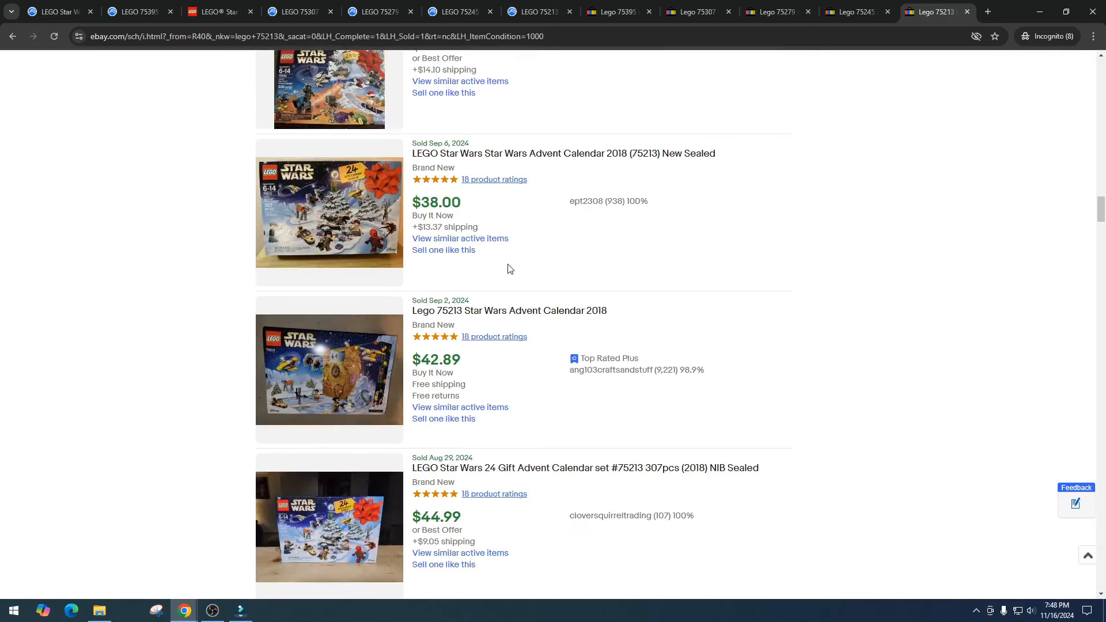
pyautogui.scroll(-3)
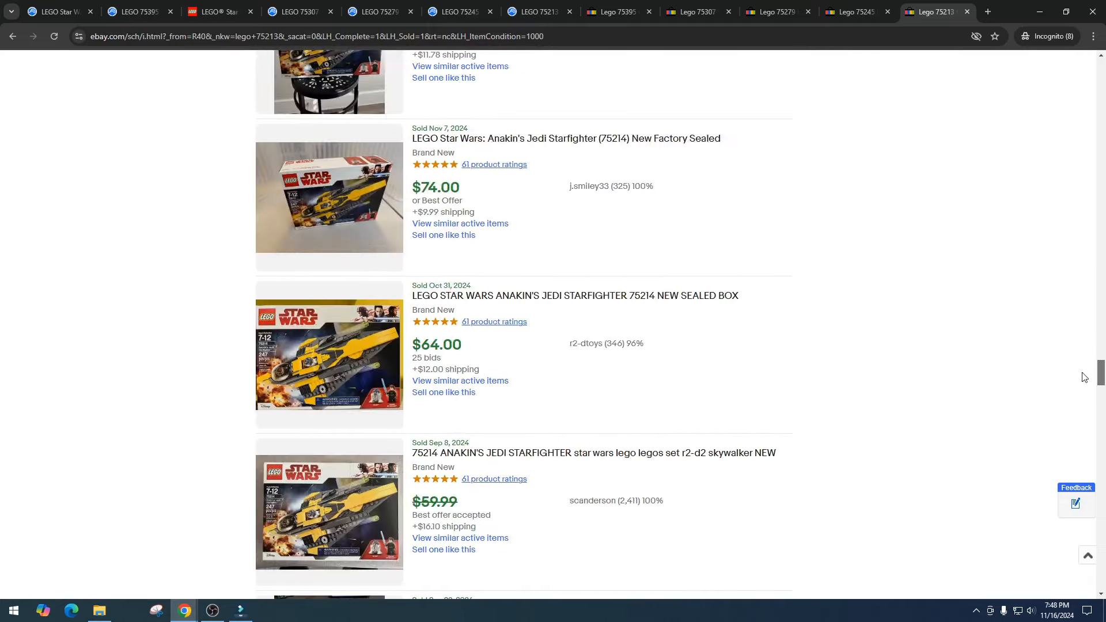
pyautogui.scroll(3)
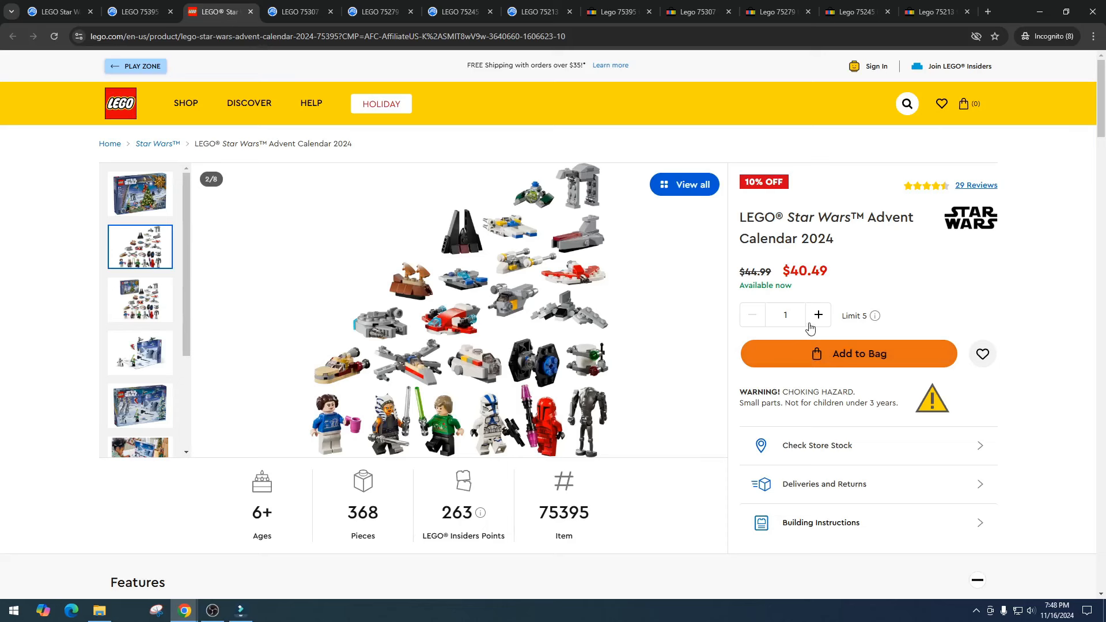
pyautogui.moveTo(811, 331)
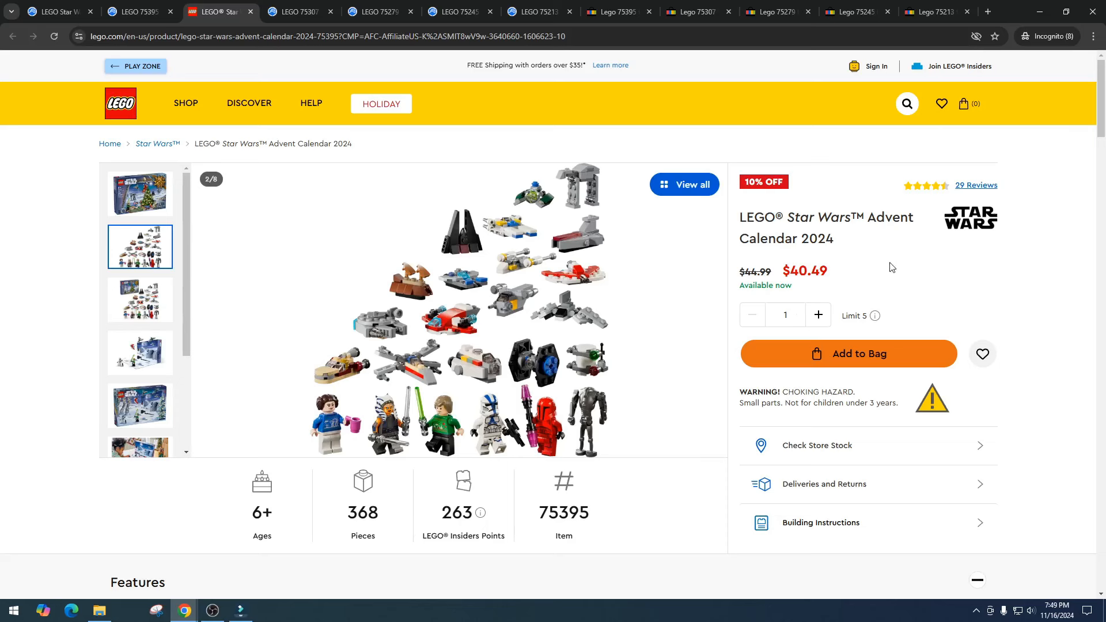
pyautogui.moveTo(1019, 277)
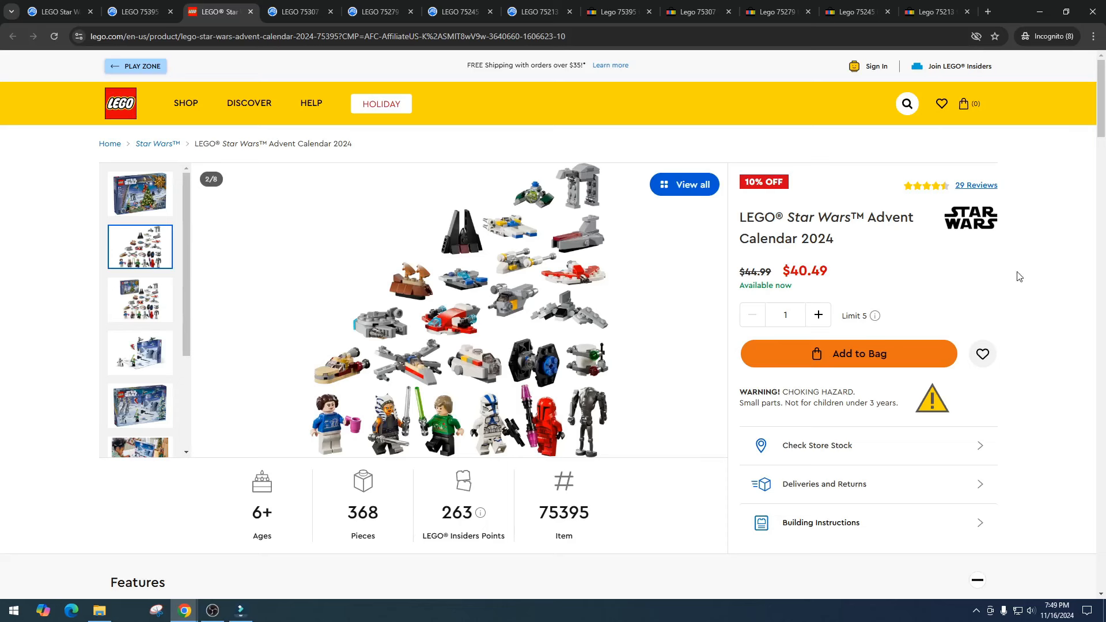
pyautogui.moveTo(997, 296)
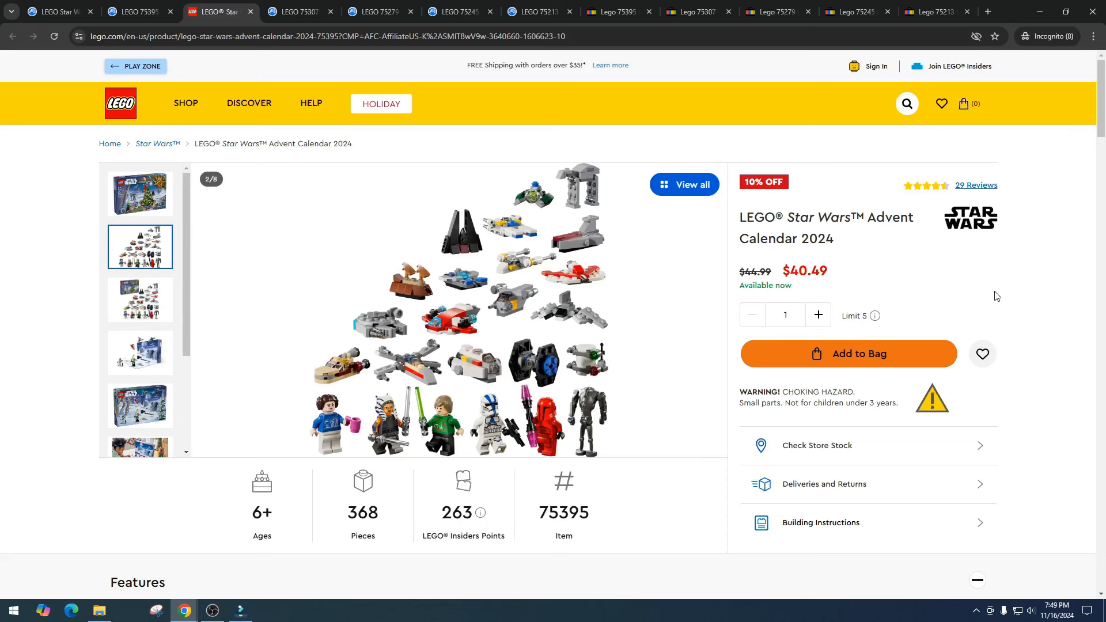
pyautogui.moveTo(796, 610)
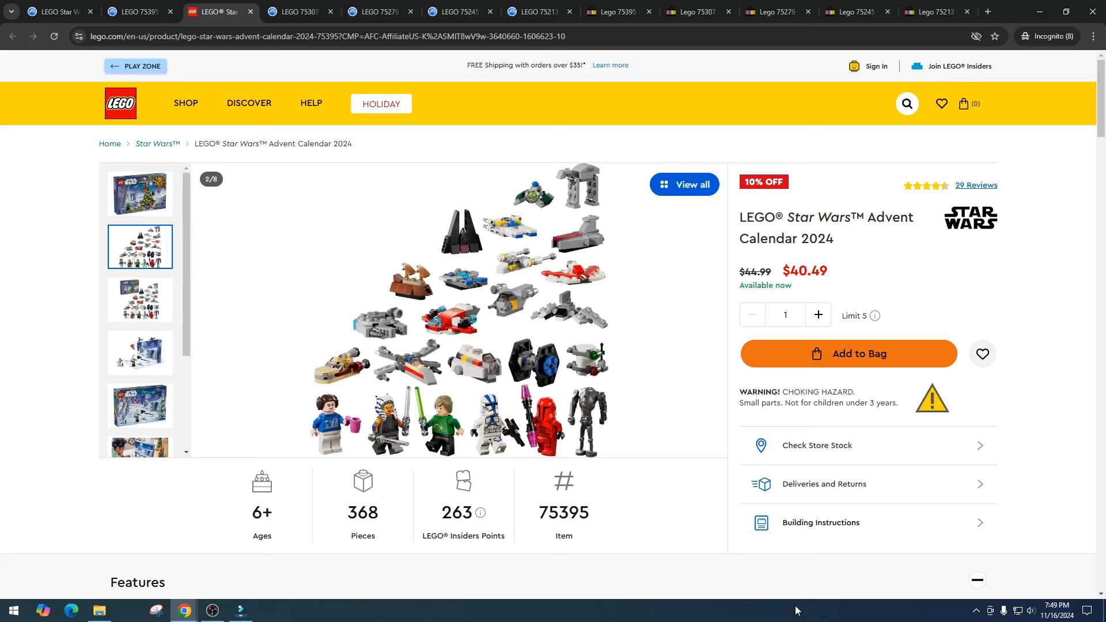